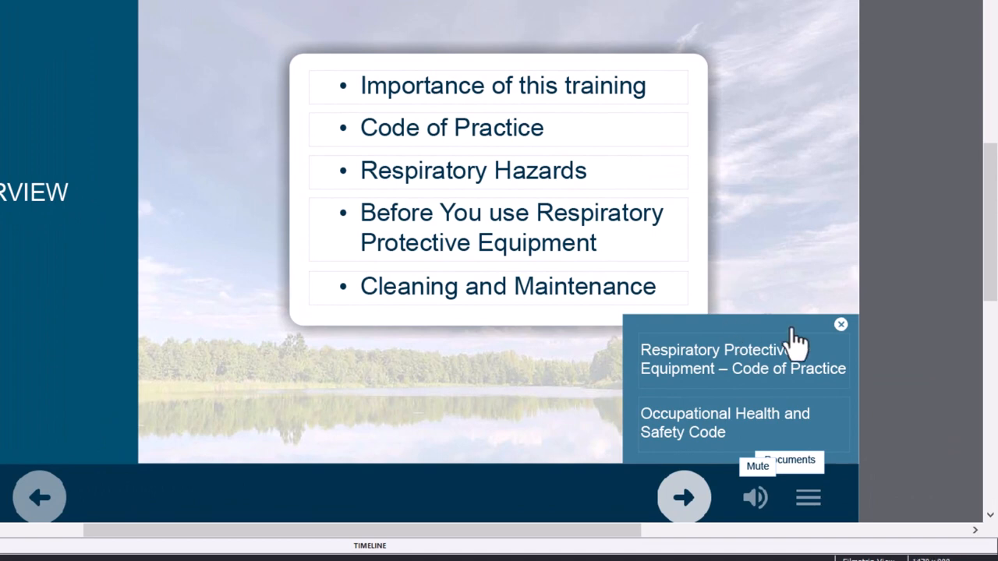
{"action": "mouse_move", "coordinate": [788, 335]}
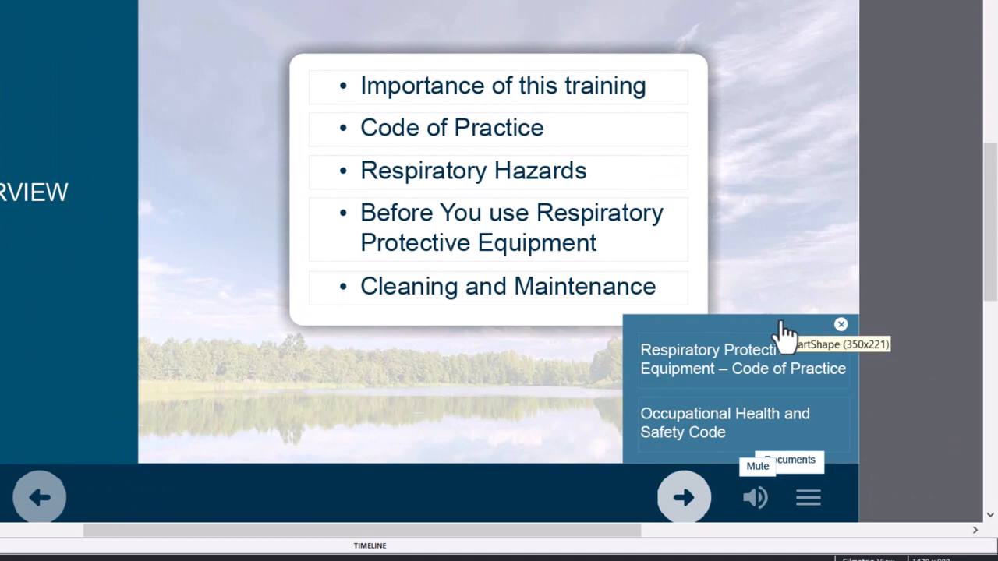
{"action": "mouse_move", "coordinate": [874, 200]}
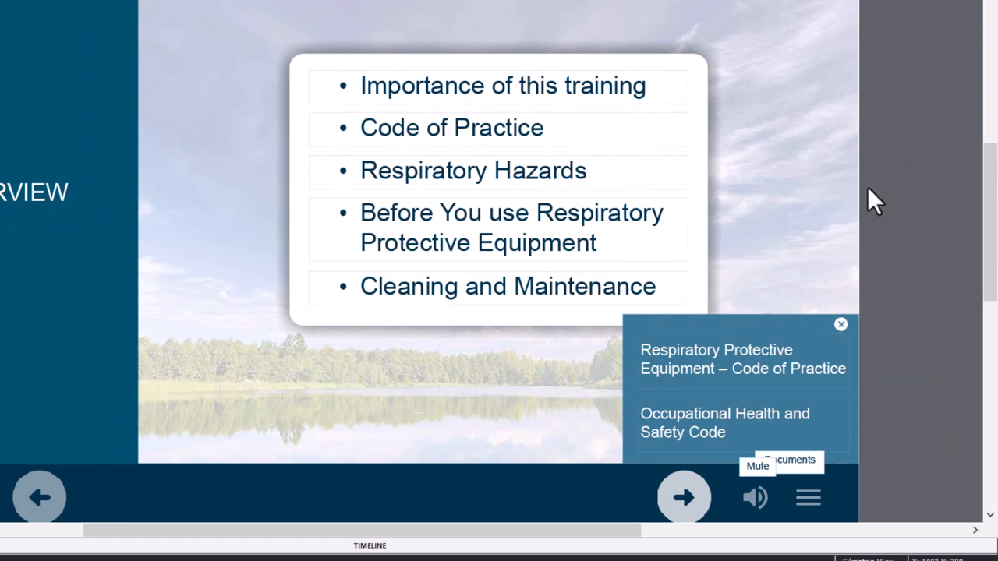
{"action": "mouse_move", "coordinate": [690, 362]}
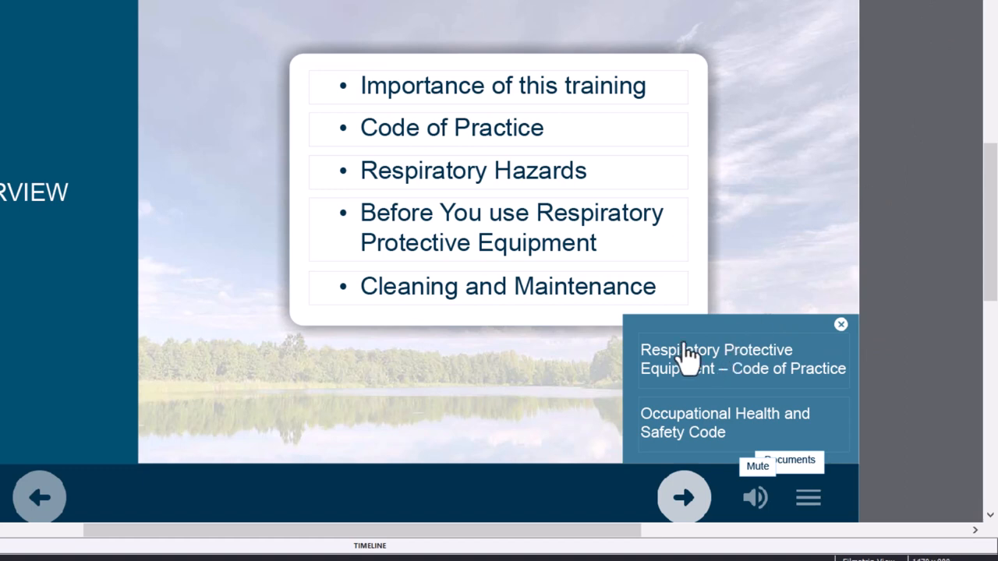
{"action": "mouse_move", "coordinate": [689, 437]}
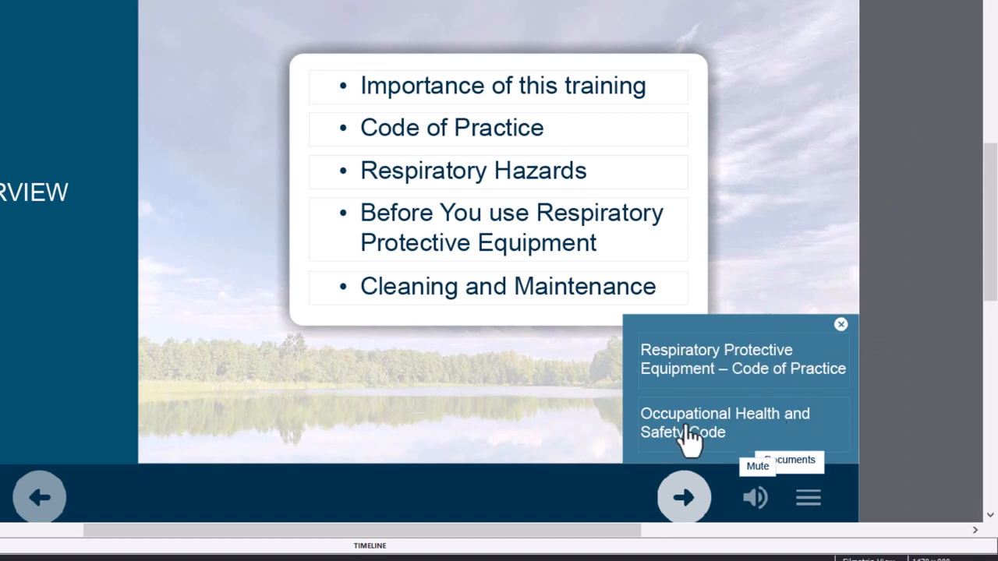
{"action": "mouse_move", "coordinate": [814, 380]}
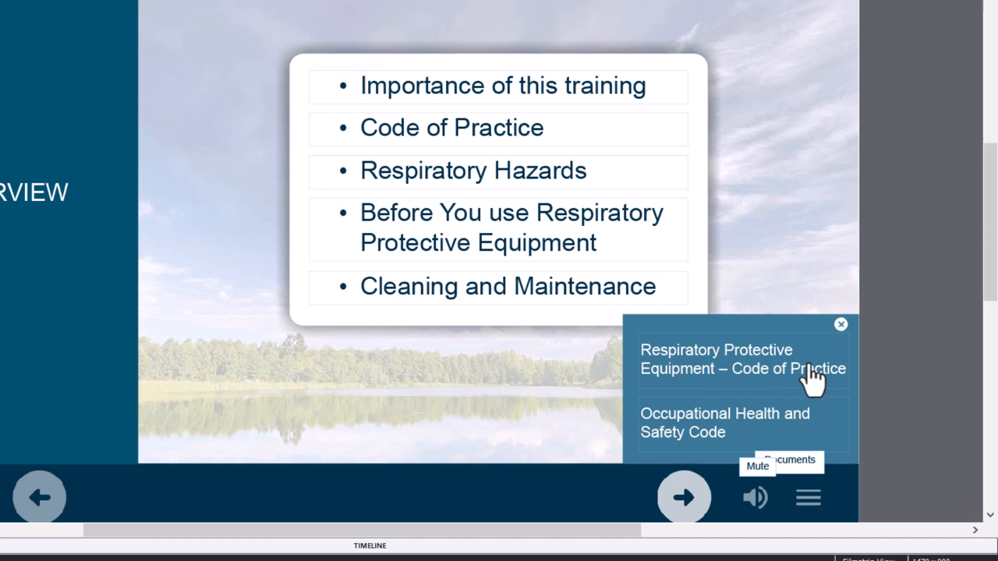
{"action": "mouse_move", "coordinate": [756, 390]}
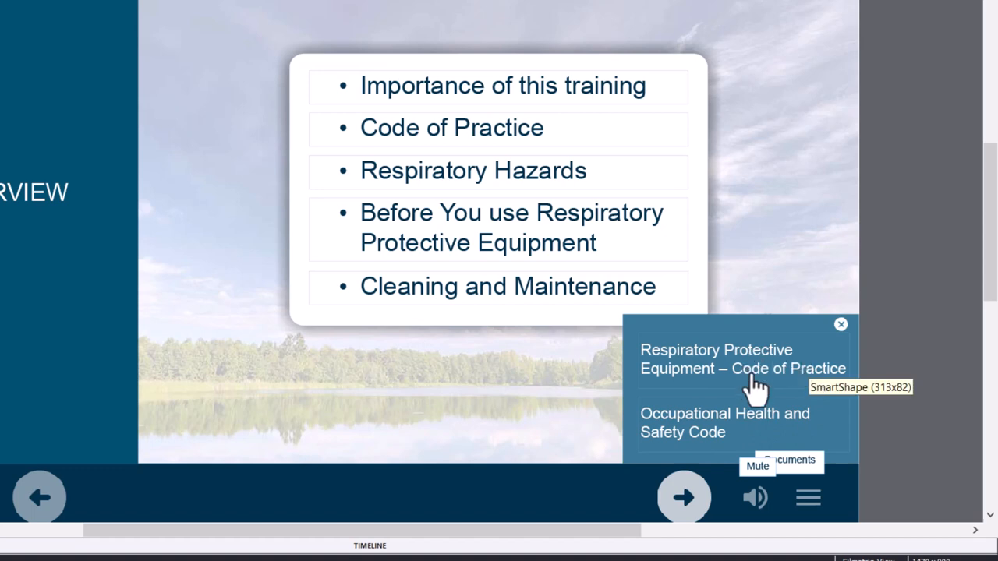
{"action": "mouse_move", "coordinate": [808, 356]}
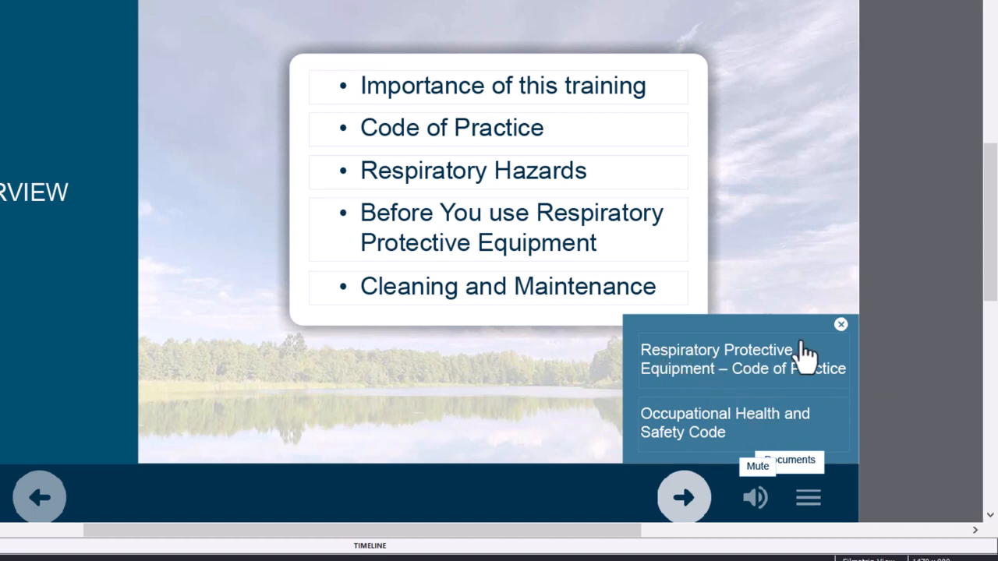
{"action": "mouse_move", "coordinate": [886, 402]}
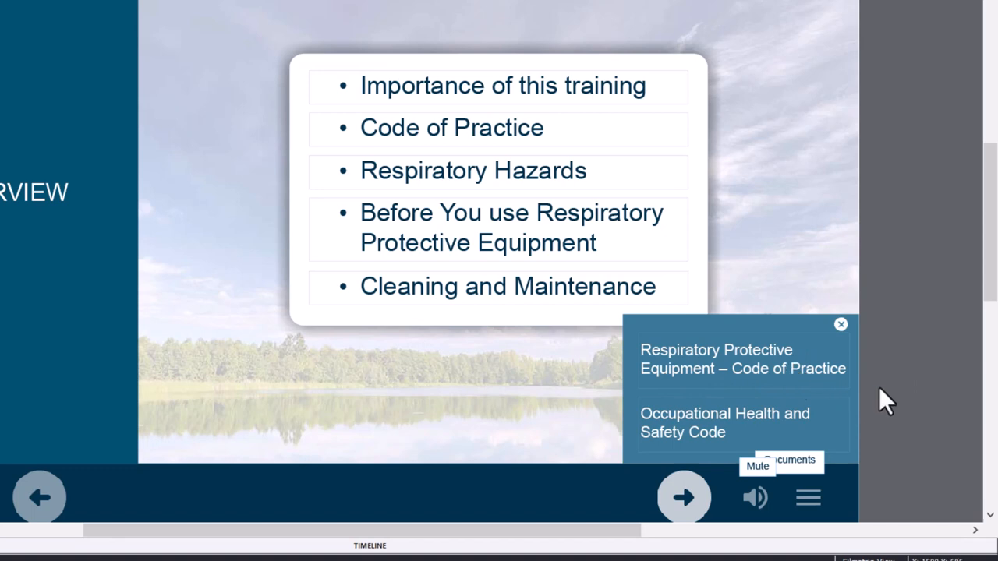
{"action": "mouse_move", "coordinate": [780, 406]}
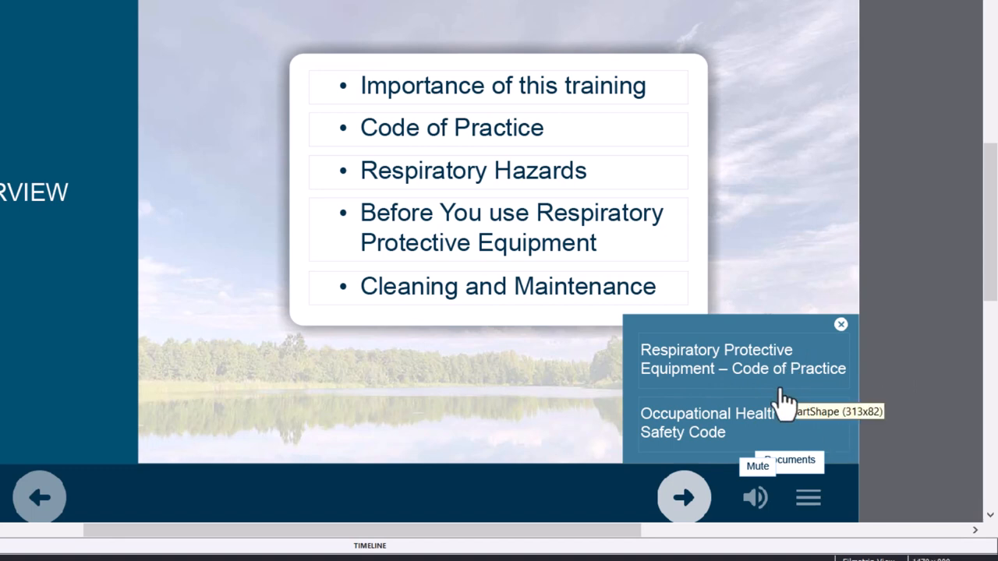
View the project variables and inspect _menu_visible, currently holding 0.
{"action": "left_click", "coordinate": [779, 387]}
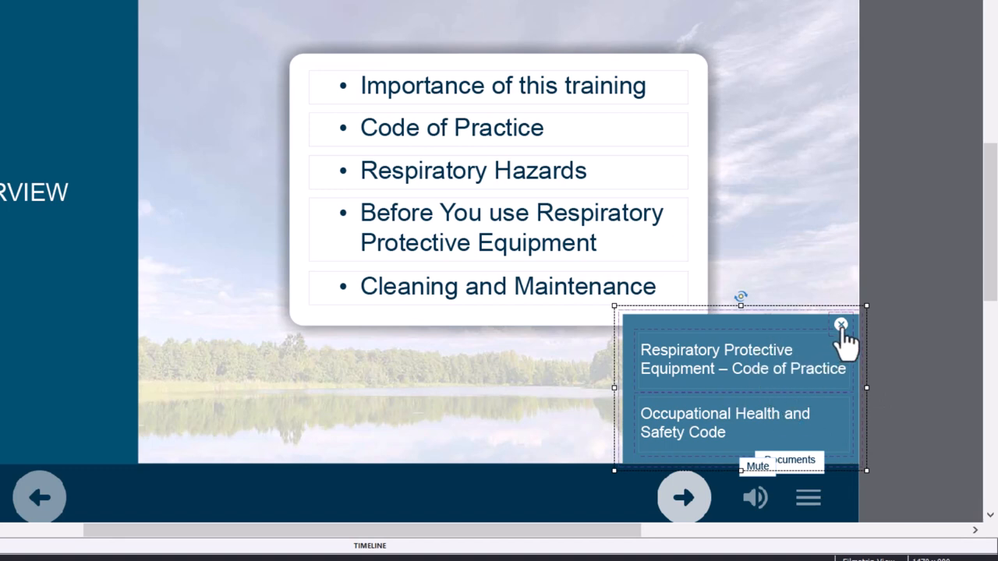
{"action": "mouse_move", "coordinate": [652, 340]}
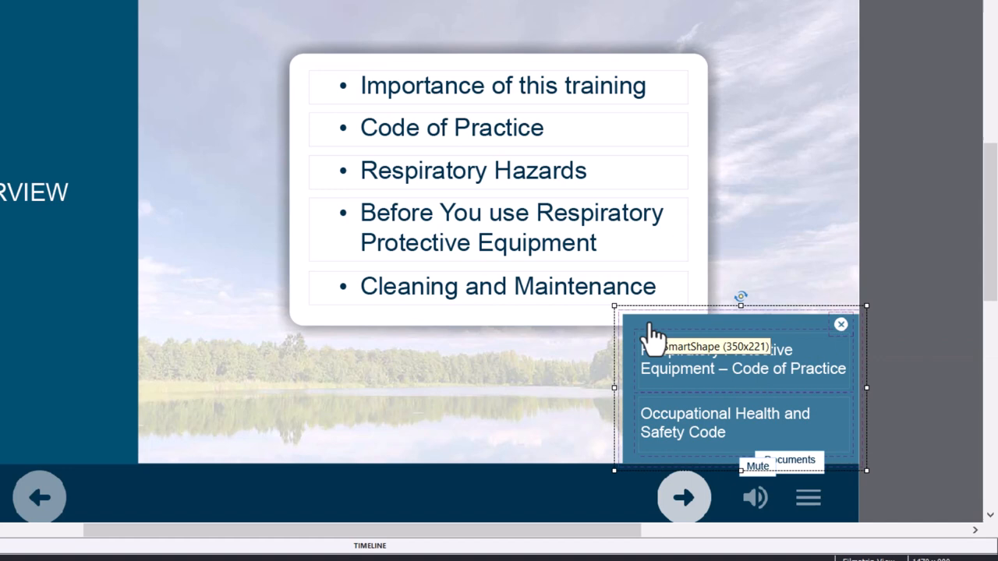
{"action": "mouse_move", "coordinate": [866, 359]}
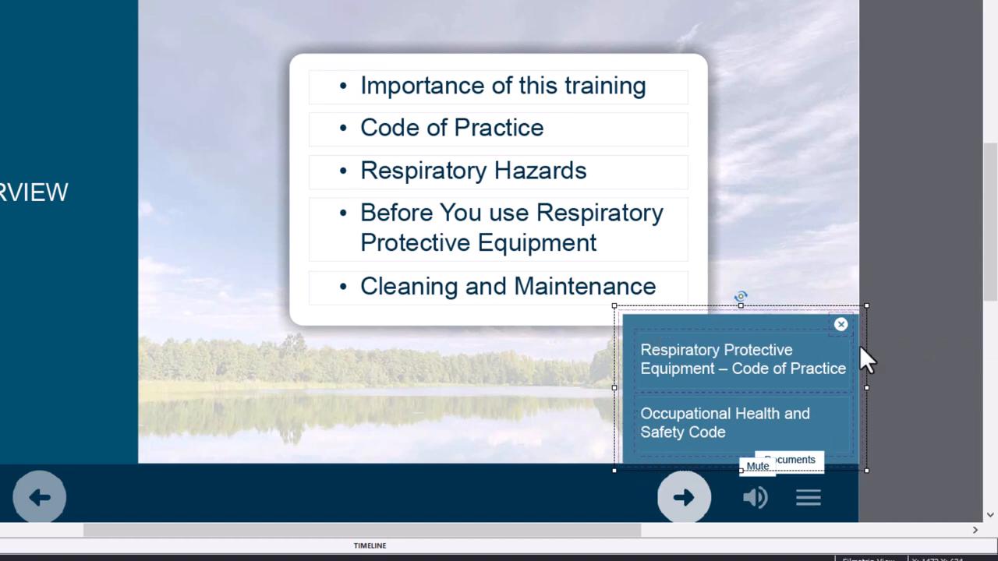
{"action": "mouse_move", "coordinate": [643, 382]}
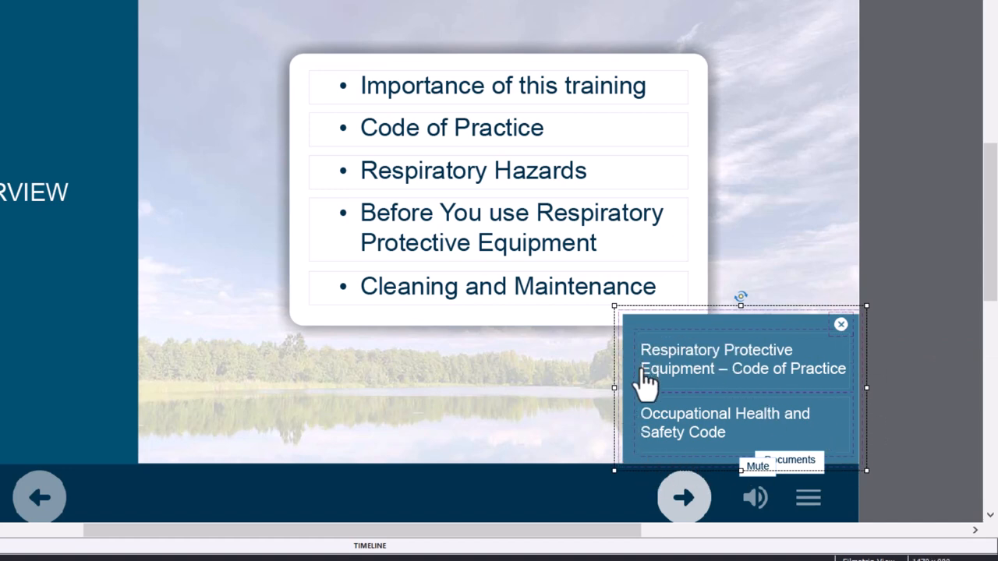
{"action": "mouse_move", "coordinate": [724, 350]}
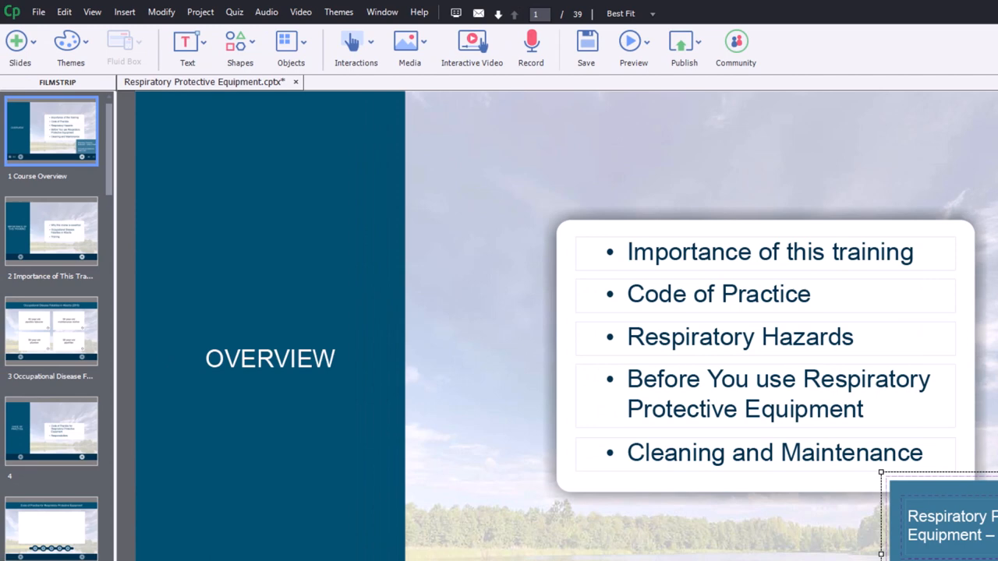
{"action": "left_click", "coordinate": [200, 12]}
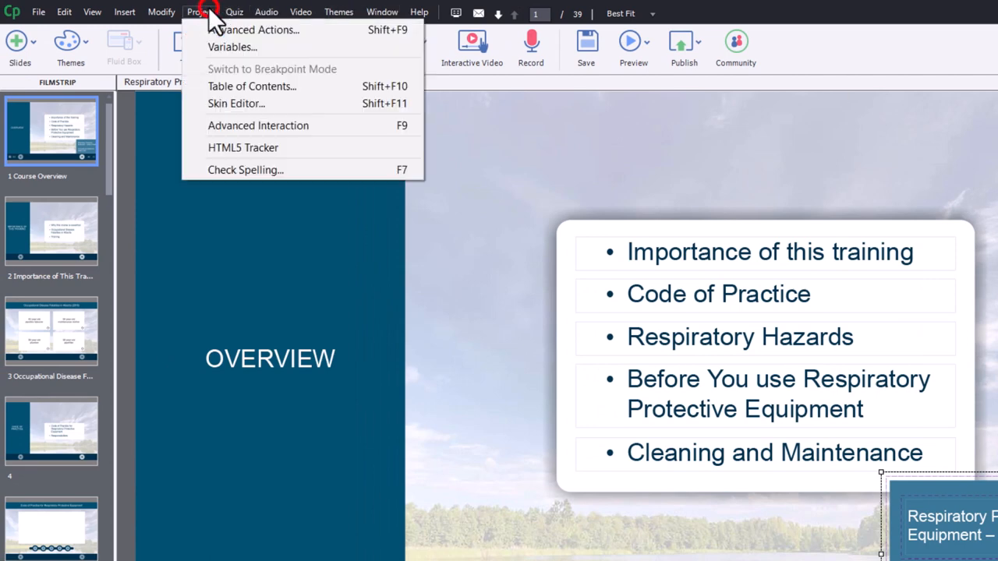
{"action": "mouse_move", "coordinate": [233, 47]}
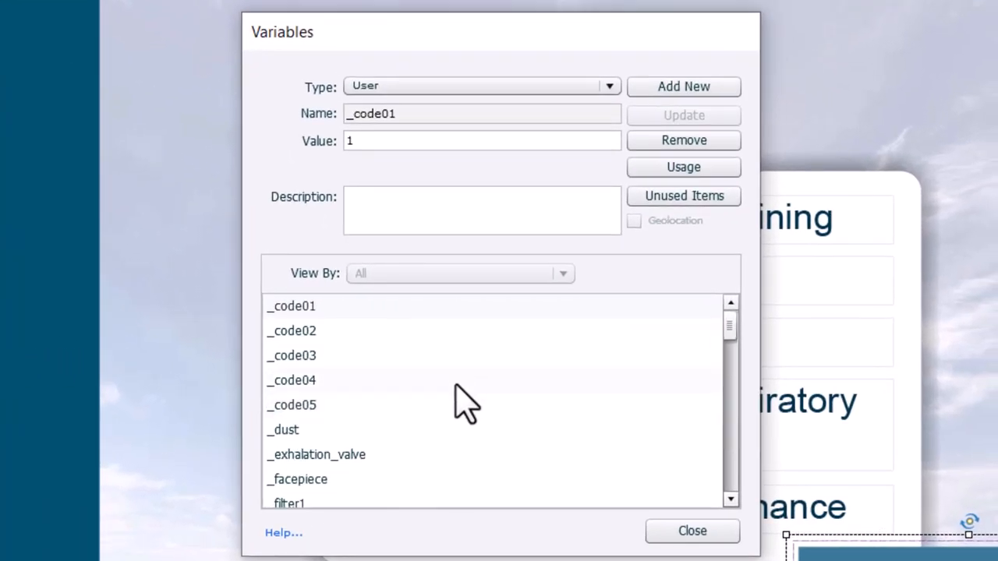
{"action": "left_click", "coordinate": [306, 380]}
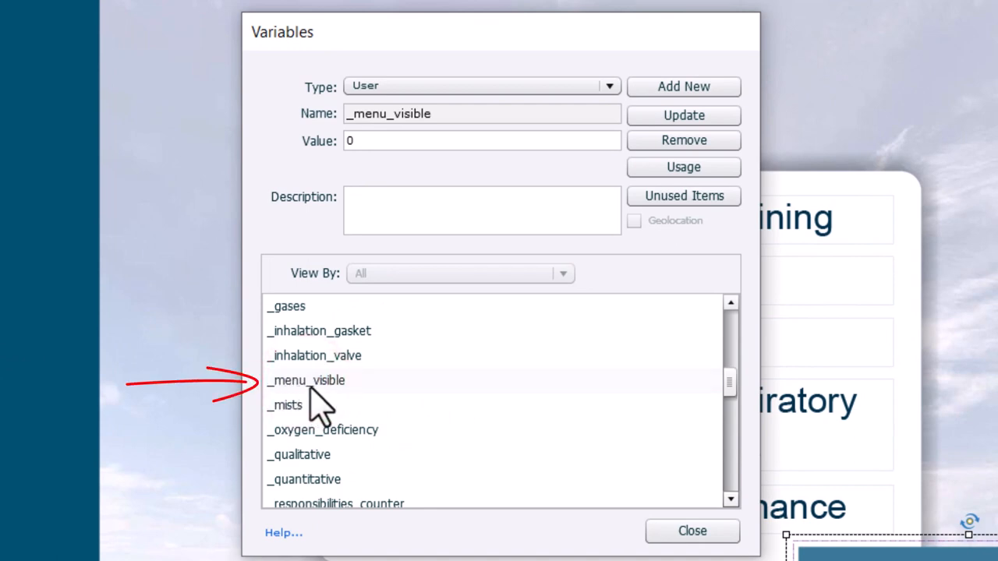
{"action": "mouse_move", "coordinate": [406, 356]}
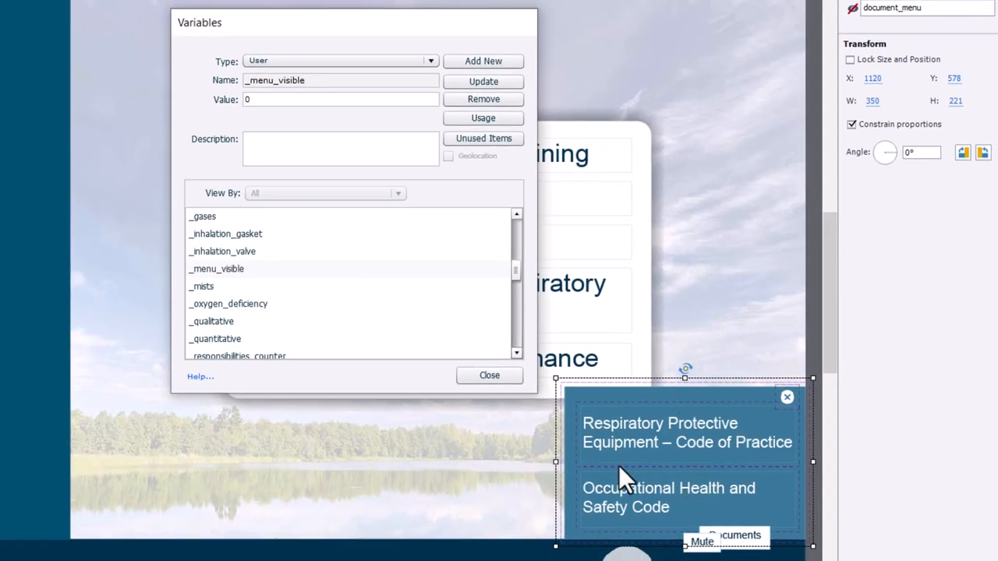
{"action": "mouse_move", "coordinate": [530, 437]}
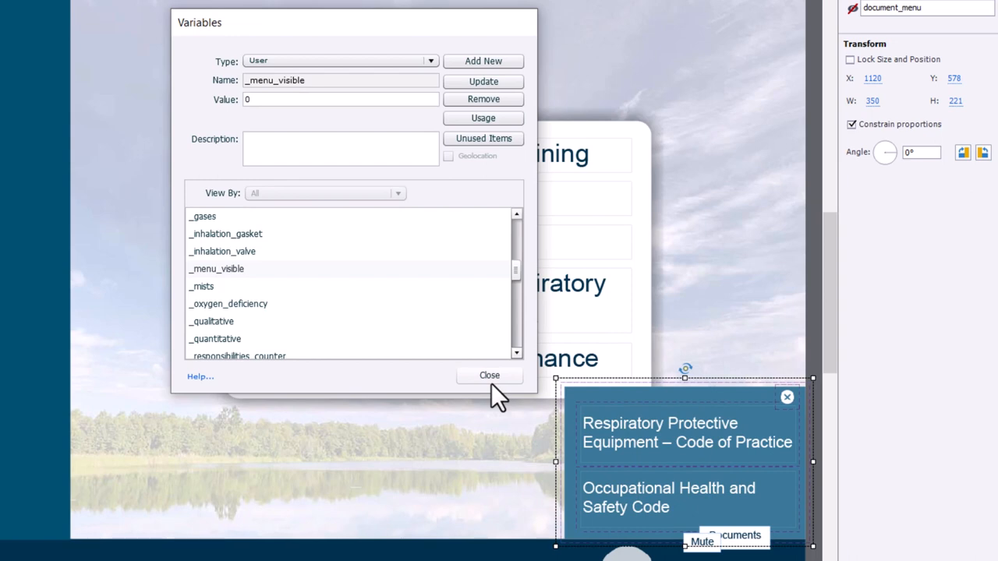
{"action": "mouse_move", "coordinate": [265, 106]}
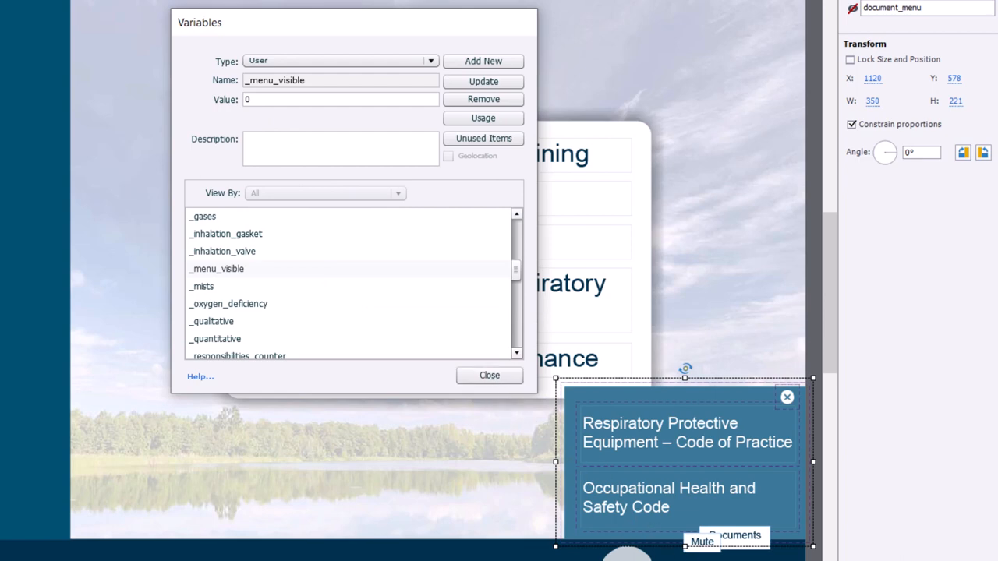
{"action": "mouse_move", "coordinate": [758, 445]}
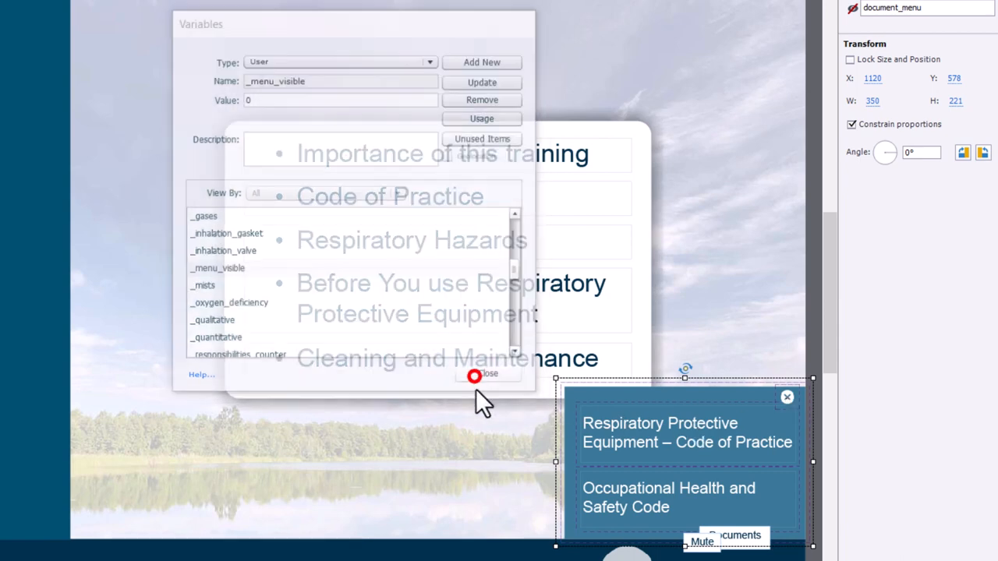
Start a new advanced action and name it Show_Hide_Menu.
{"action": "left_click", "coordinate": [484, 374]}
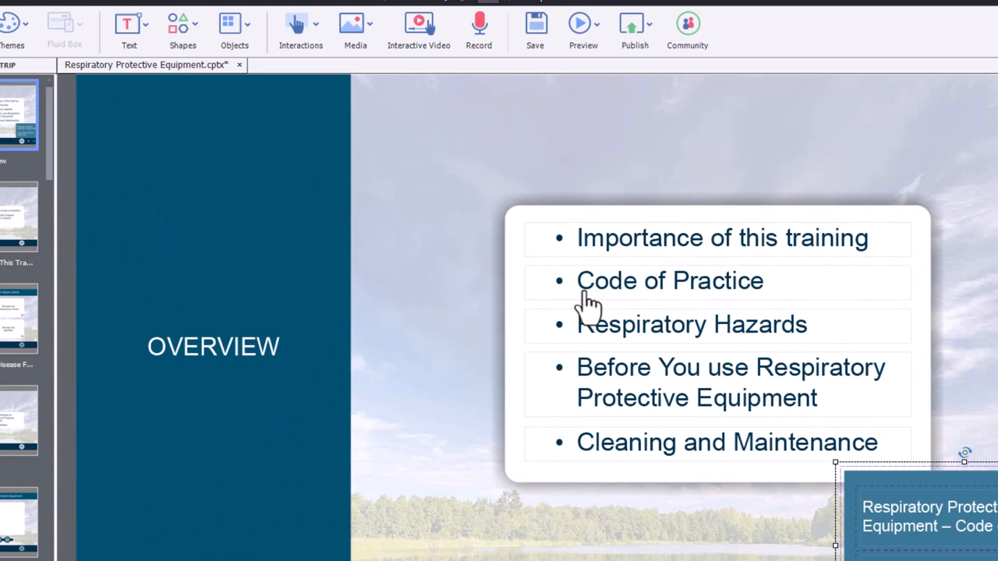
{"action": "left_click", "coordinate": [206, 13]}
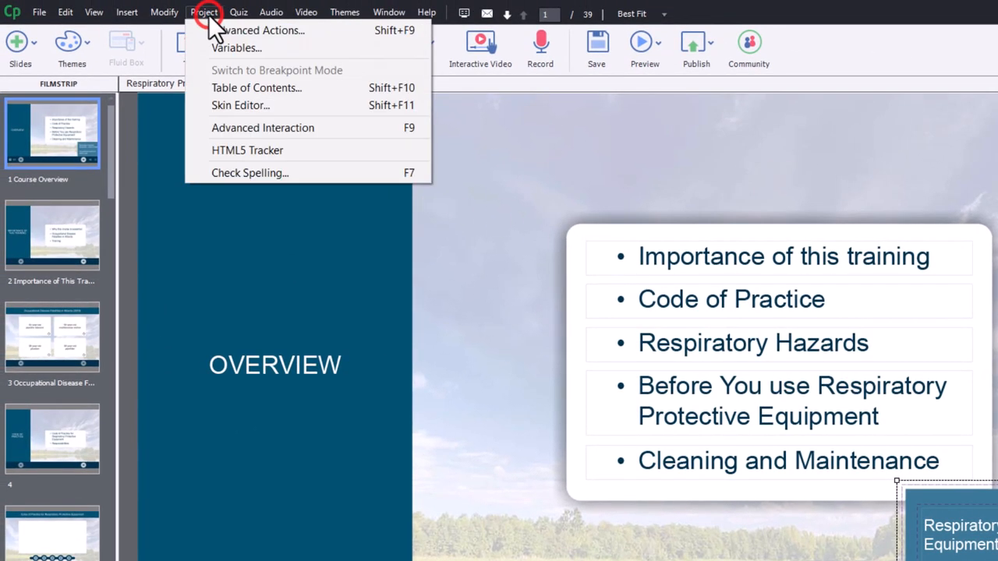
{"action": "mouse_move", "coordinate": [257, 31]}
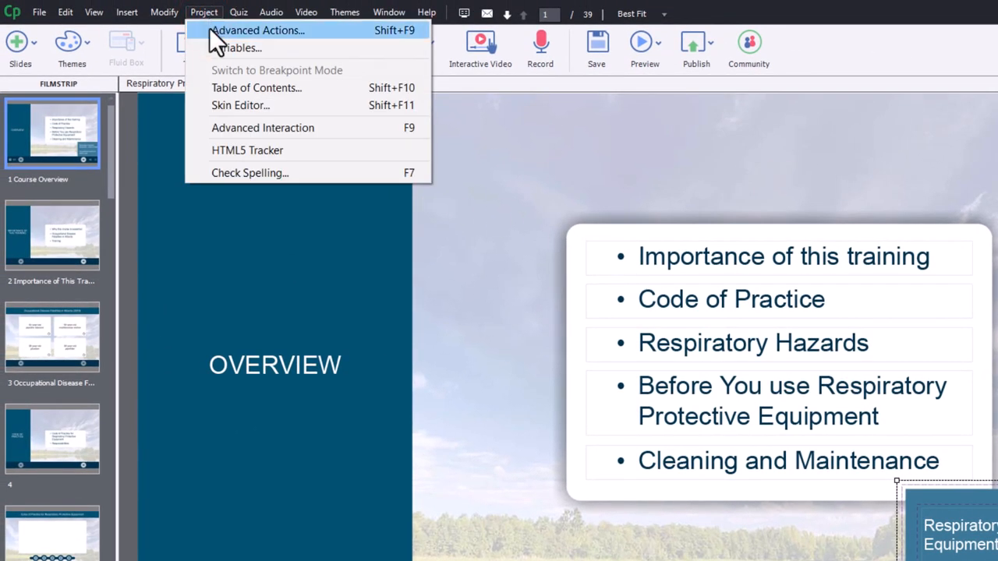
{"action": "left_click", "coordinate": [258, 29]}
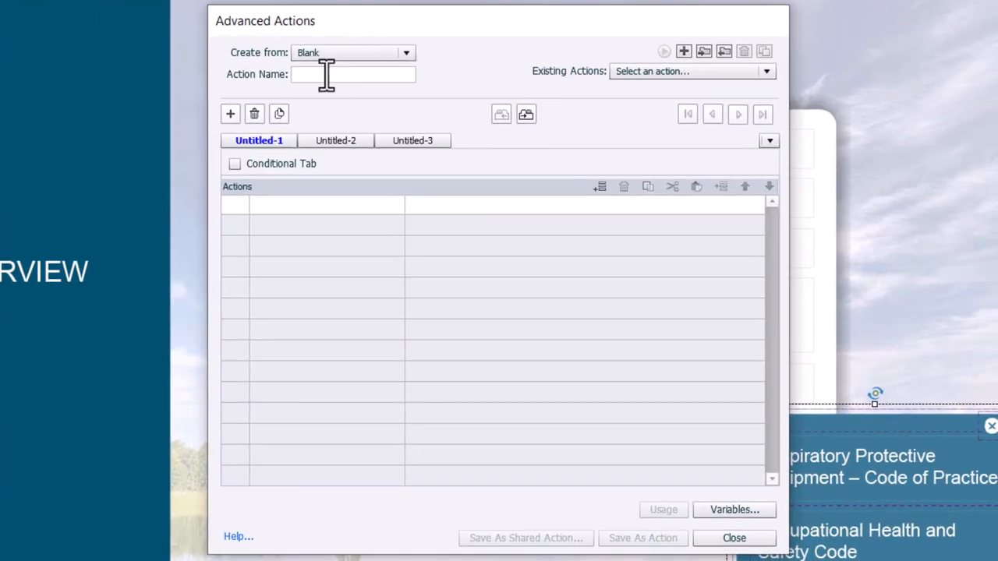
{"action": "type", "text": "S"}
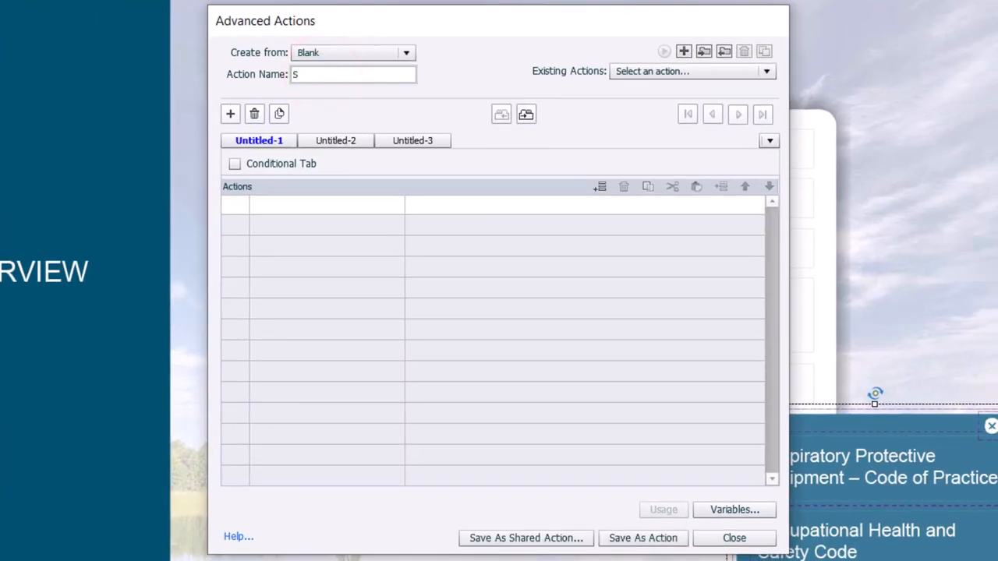
{"action": "type", "text": "how_Hid"}
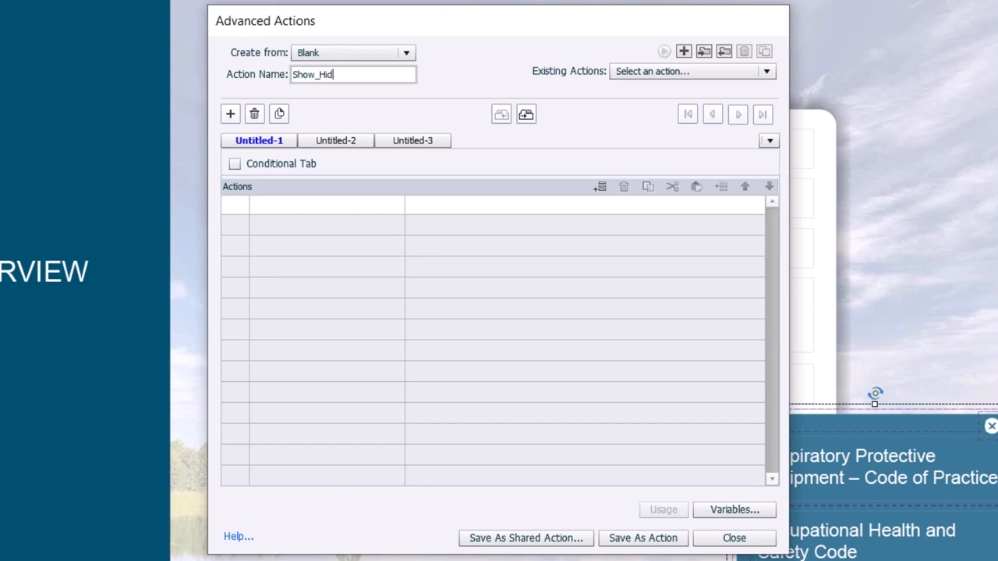
{"action": "type", "text": "e_Menu"}
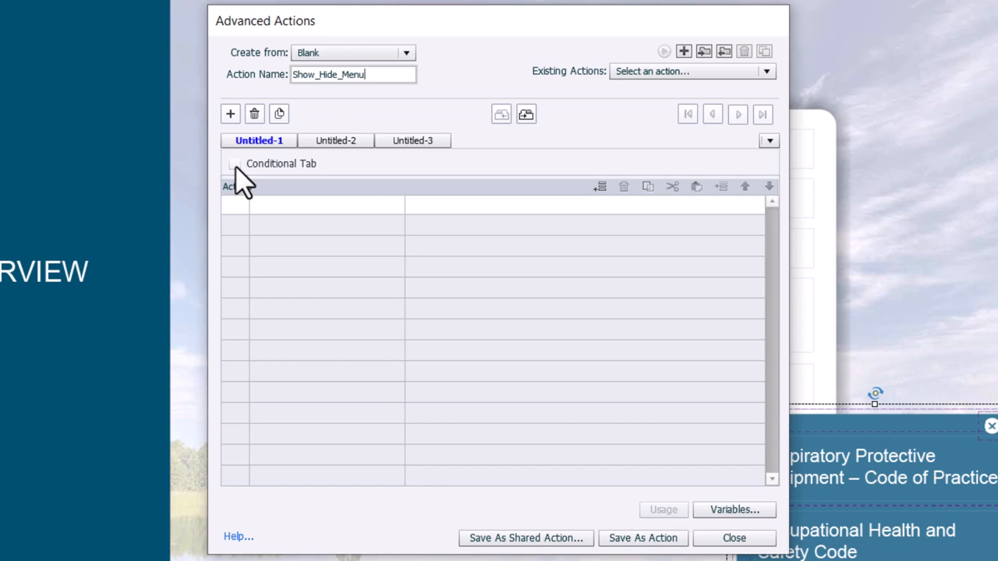
Make the action conditional with the IF condition _menu_visible is equal to literal 0.
{"action": "left_click", "coordinate": [235, 164]}
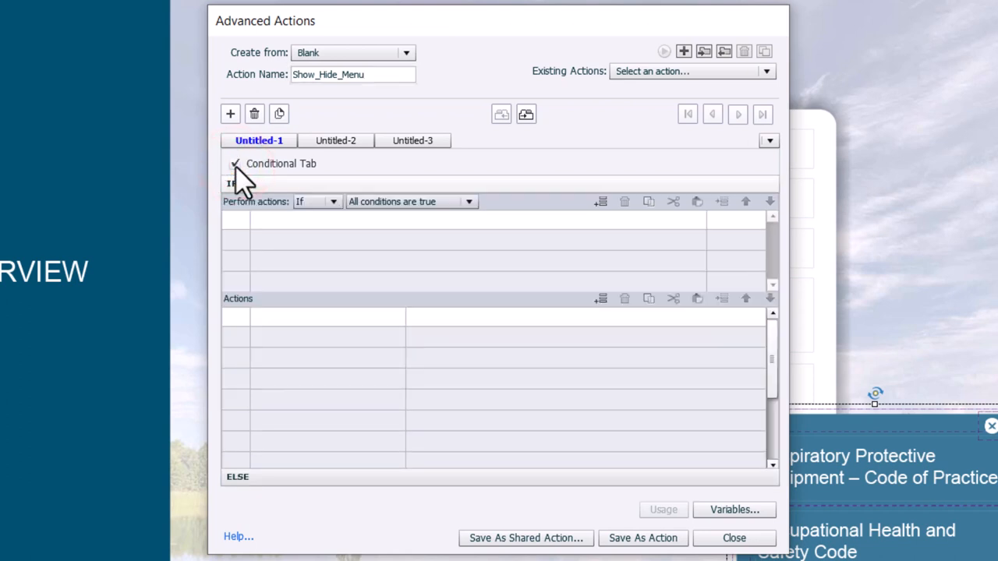
{"action": "left_click", "coordinate": [234, 164]}
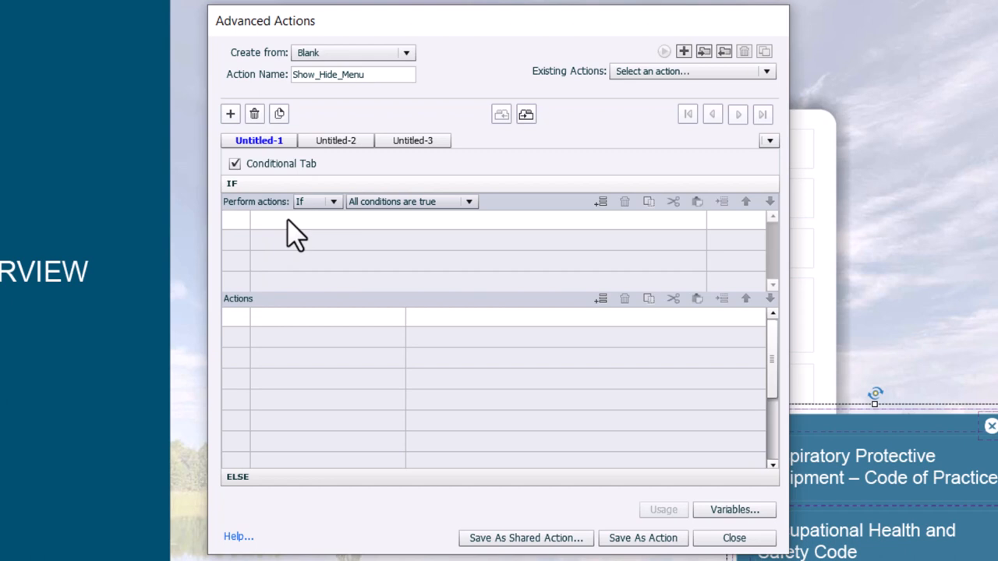
{"action": "left_click", "coordinate": [278, 218]}
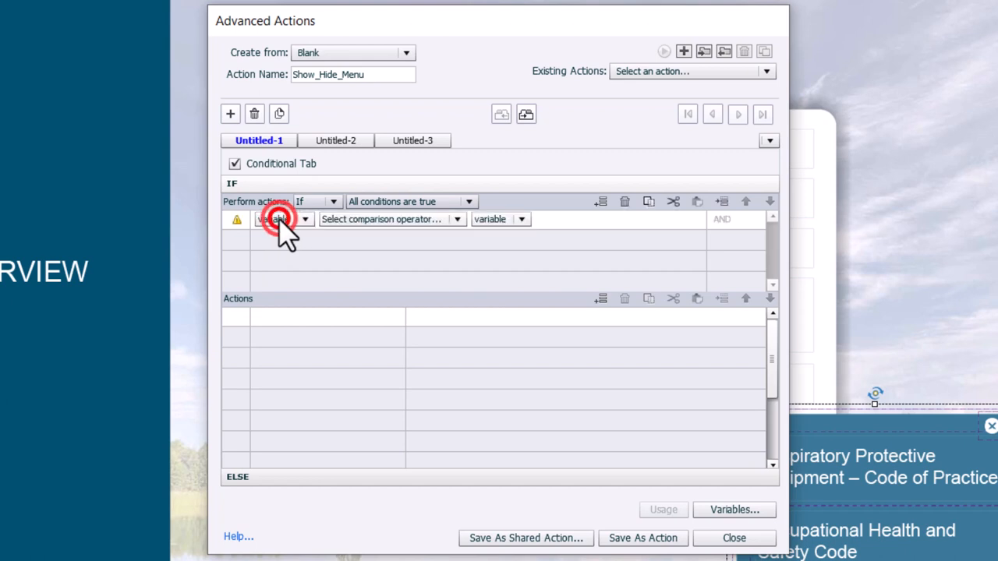
{"action": "left_click", "coordinate": [281, 218]}
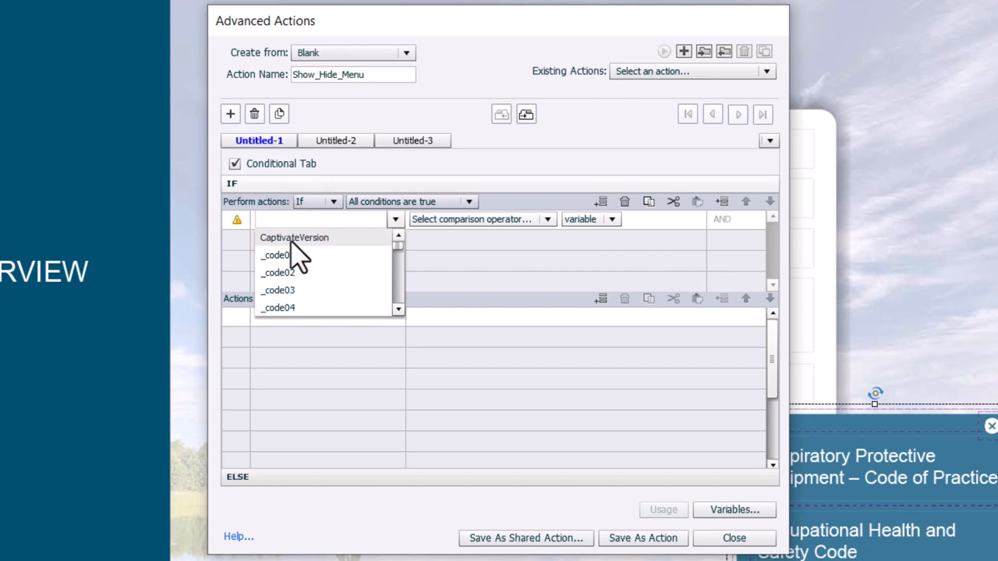
{"action": "type", "text": "m"}
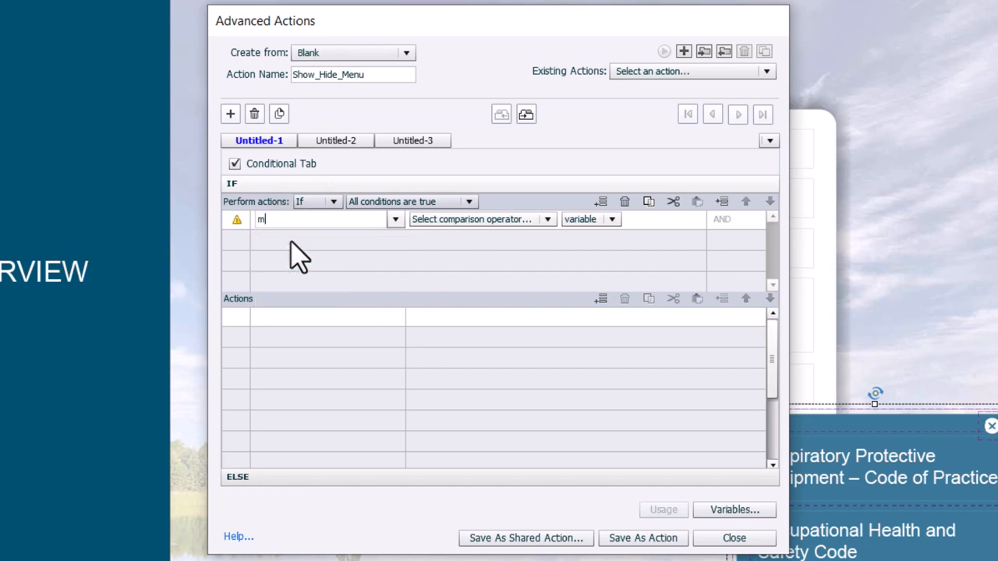
{"action": "type", "text": "enu"}
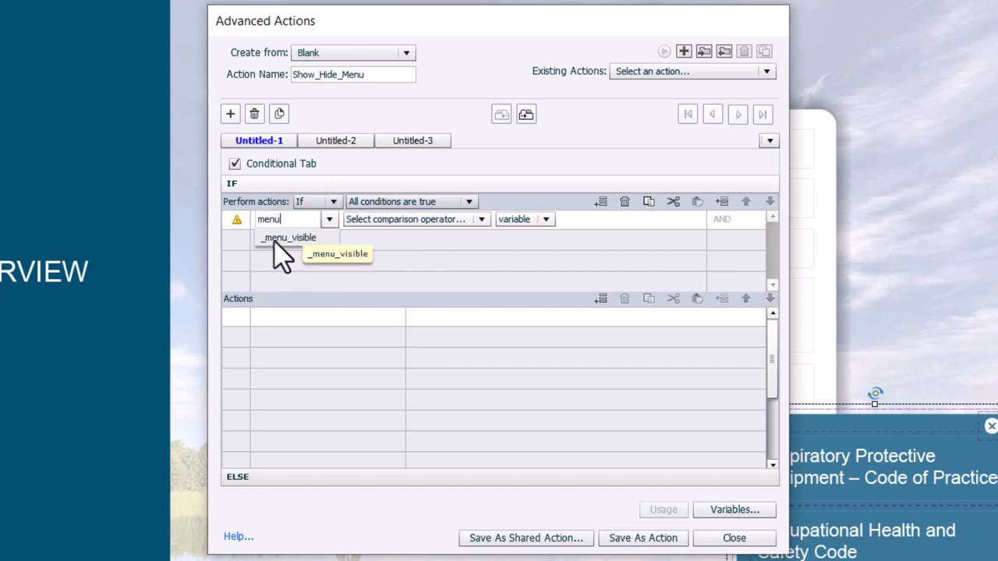
{"action": "left_click", "coordinate": [288, 237]}
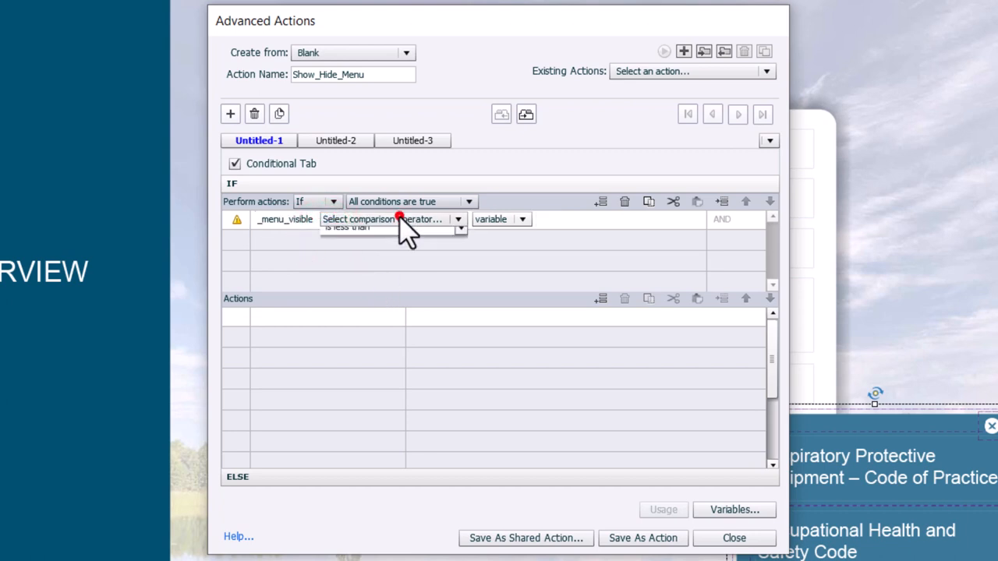
{"action": "left_click", "coordinate": [387, 228]}
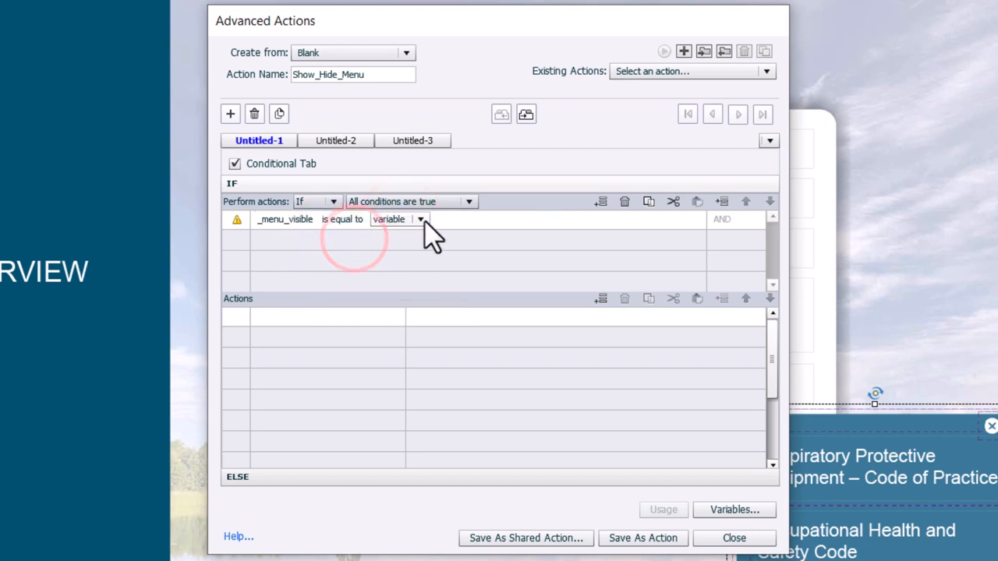
{"action": "left_click", "coordinate": [420, 219]}
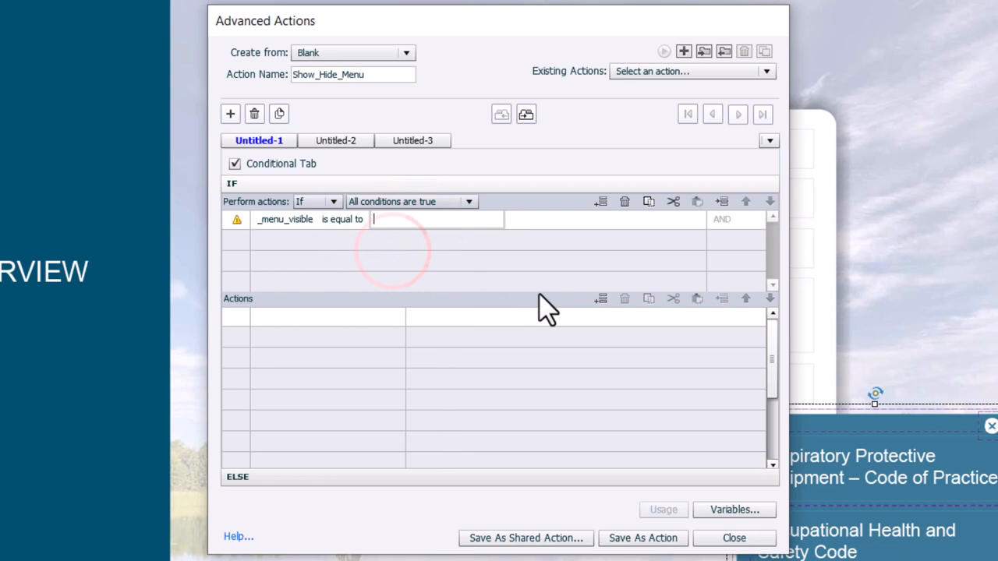
{"action": "type", "text": "0"}
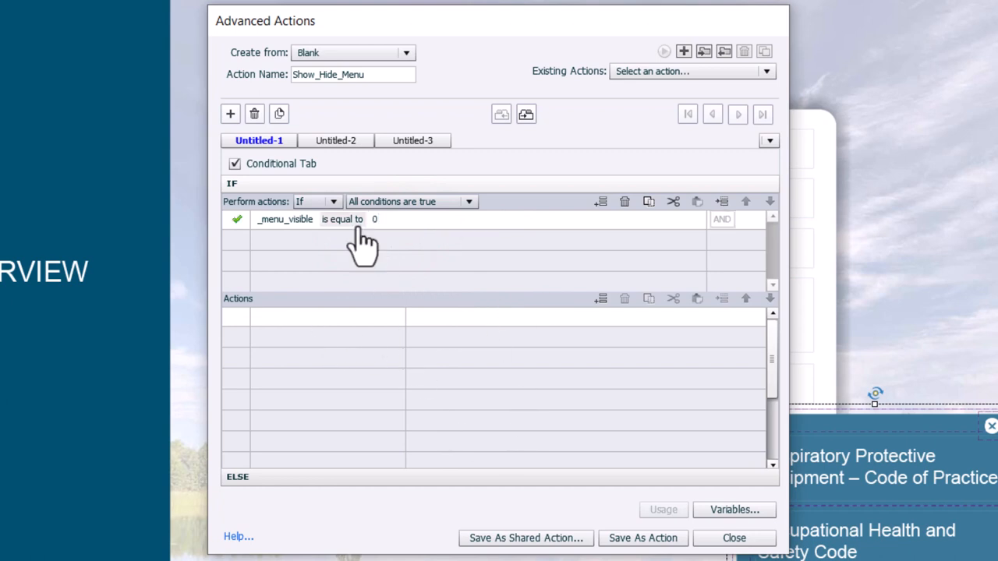
{"action": "mouse_move", "coordinate": [398, 237]}
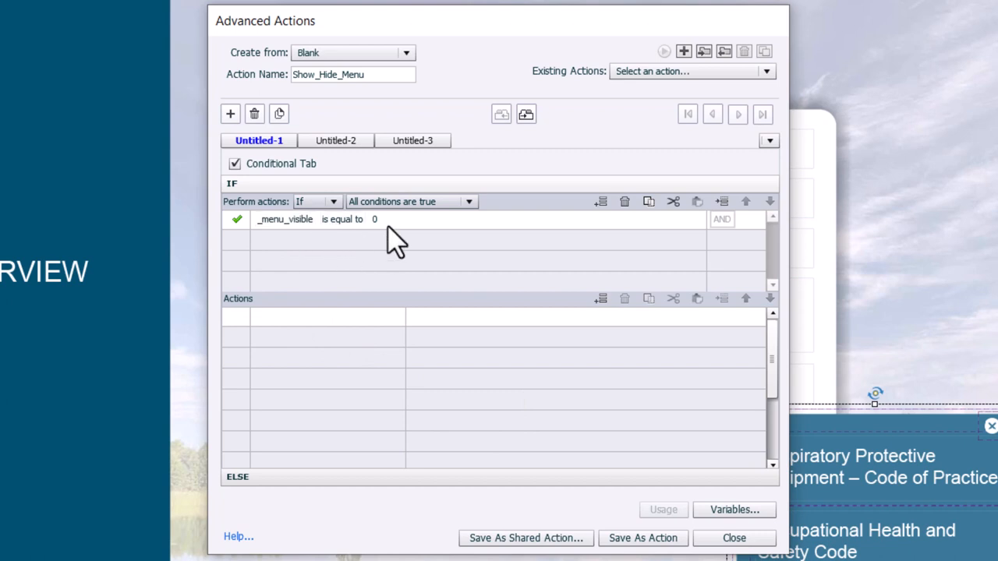
{"action": "mouse_move", "coordinate": [297, 340]}
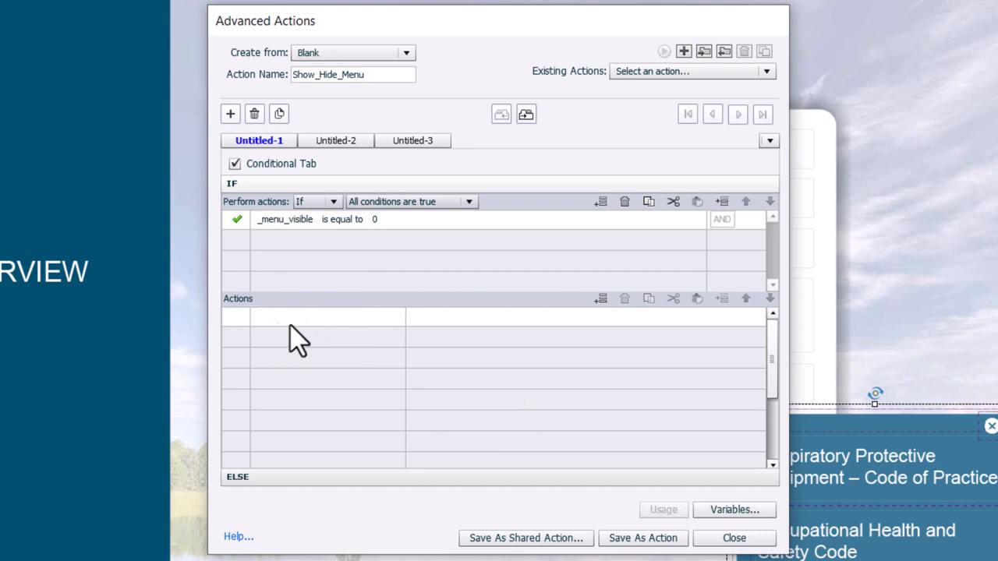
{"action": "mouse_move", "coordinate": [346, 341]}
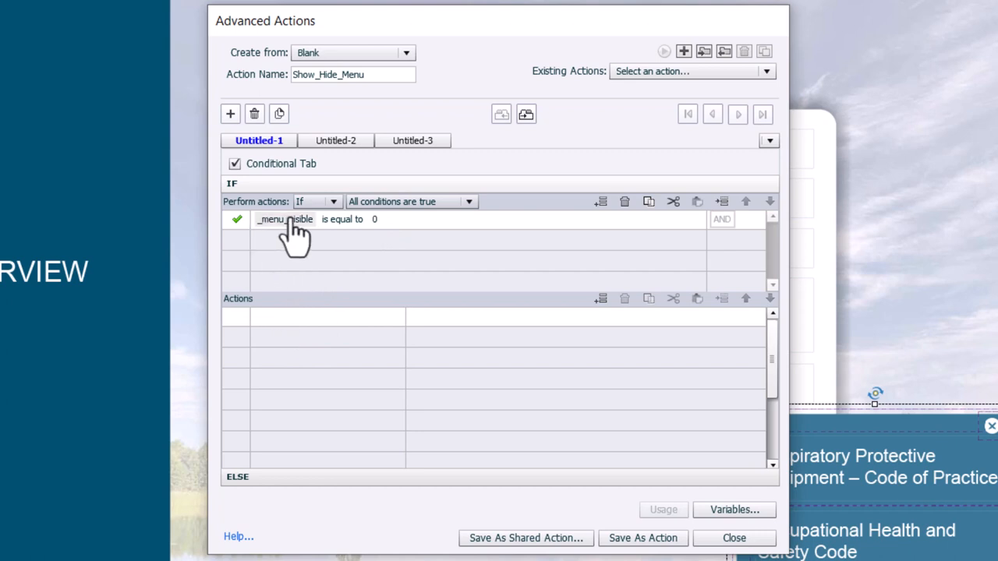
{"action": "mouse_move", "coordinate": [273, 336]}
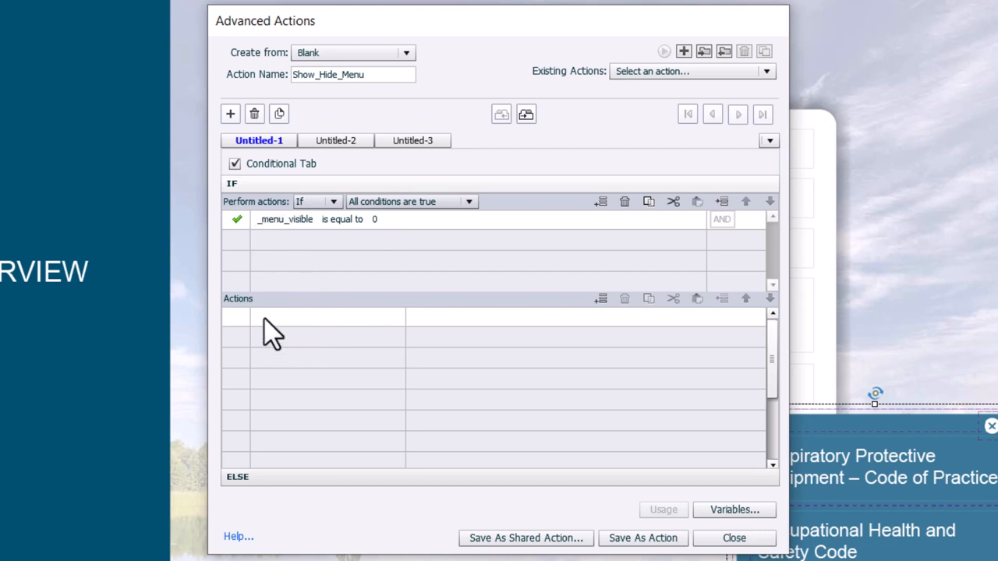
{"action": "left_click", "coordinate": [312, 315]}
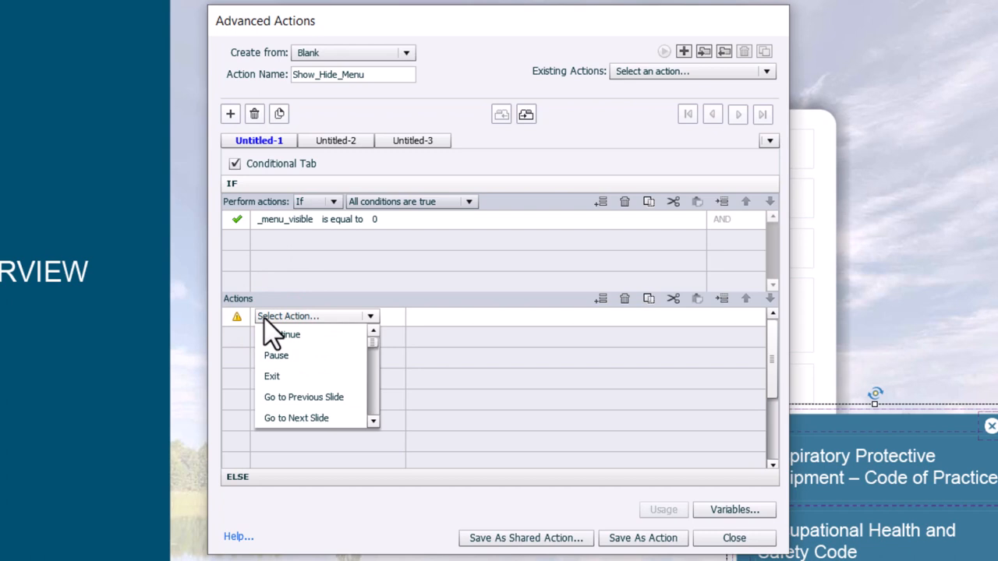
In the true branch, assign _menu_visible with 1 and show document_menu.
{"action": "left_click", "coordinate": [273, 333]}
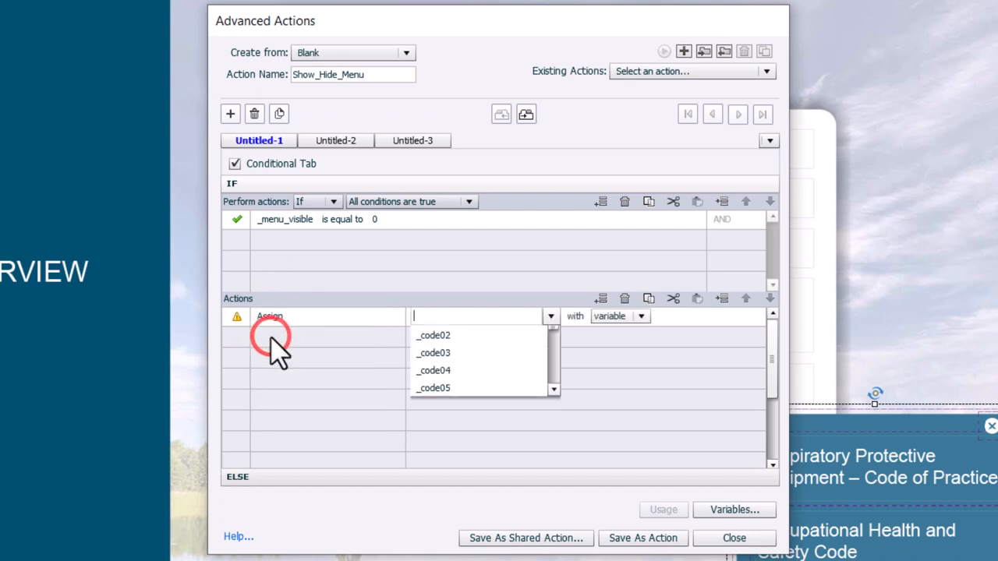
{"action": "type", "text": "me"}
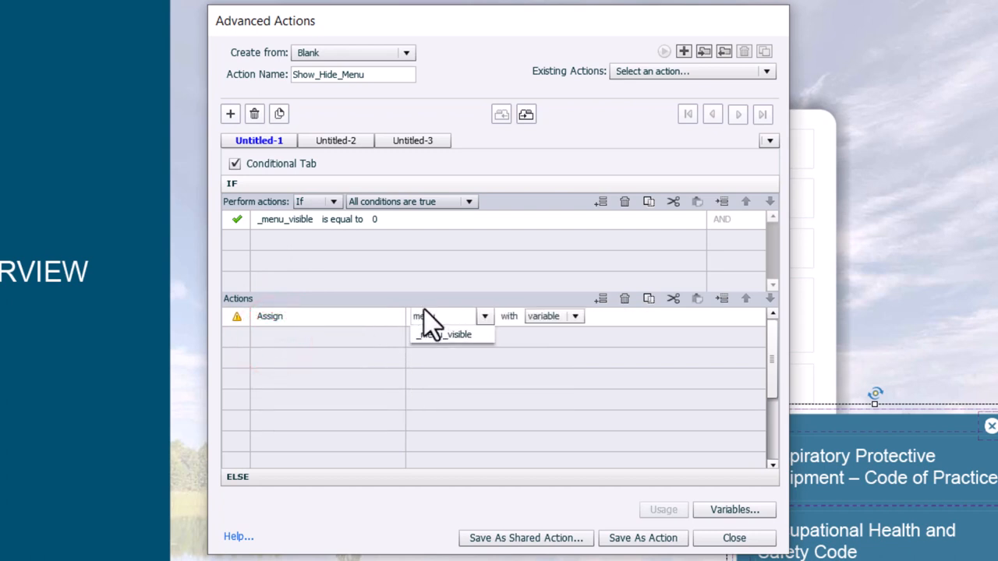
{"action": "left_click", "coordinate": [446, 334]}
{"action": "type", "text": "1"}
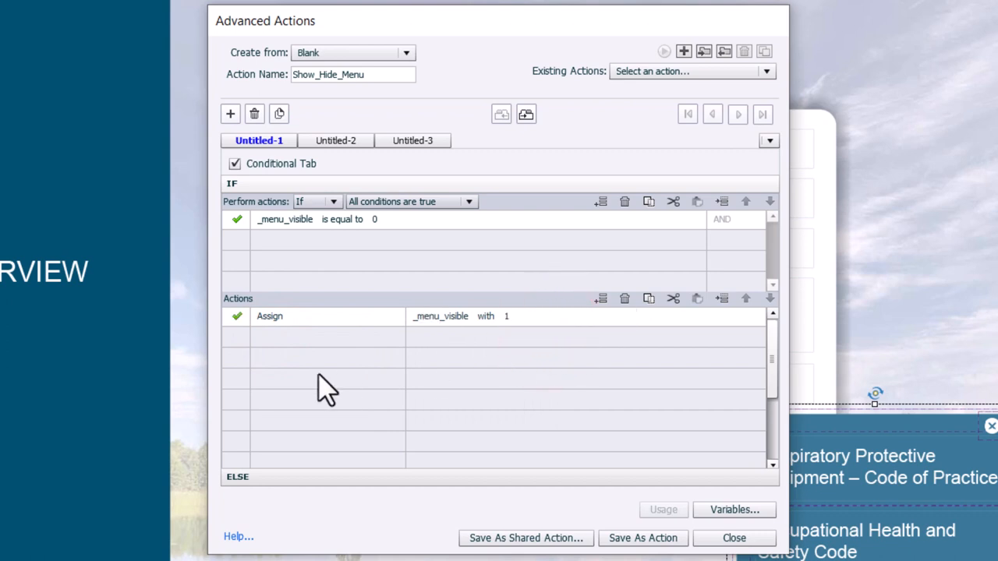
{"action": "mouse_move", "coordinate": [281, 356]}
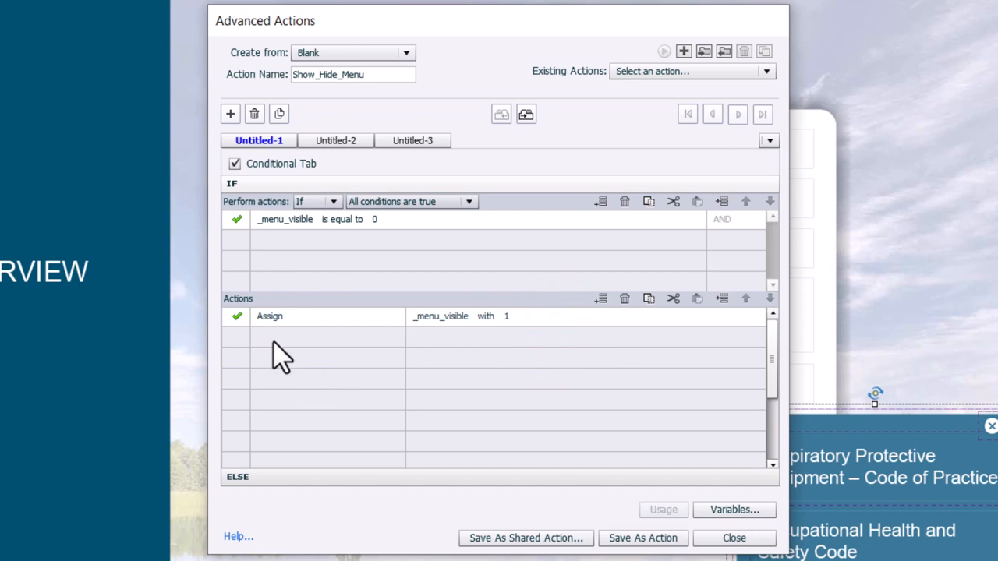
{"action": "left_click", "coordinate": [315, 337]}
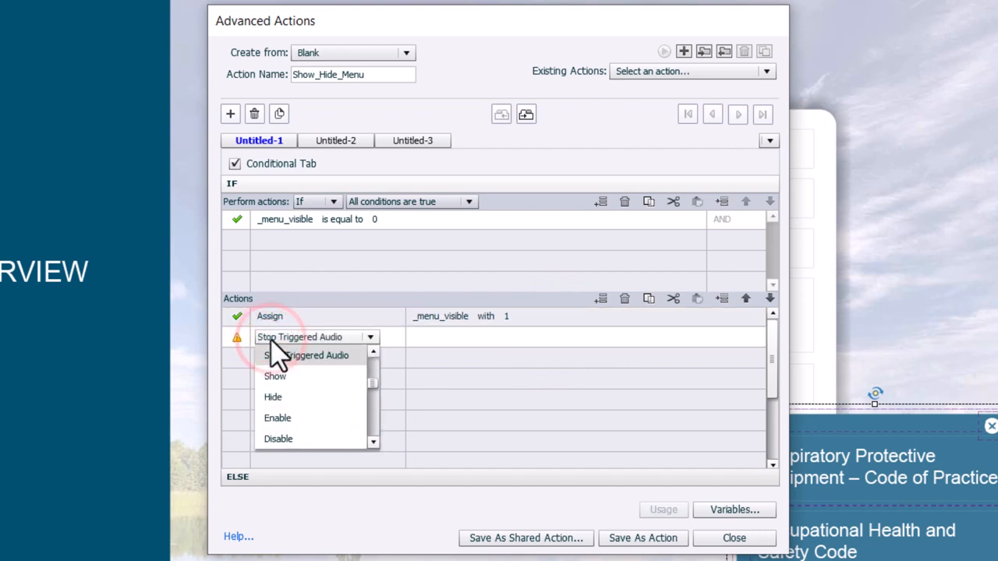
{"action": "left_click", "coordinate": [275, 376]}
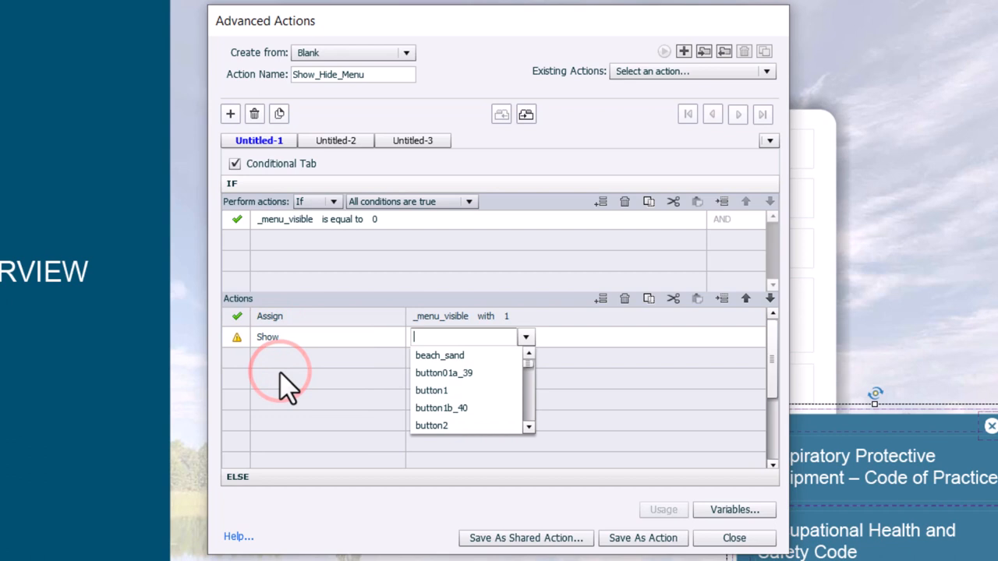
{"action": "mouse_move", "coordinate": [283, 387]}
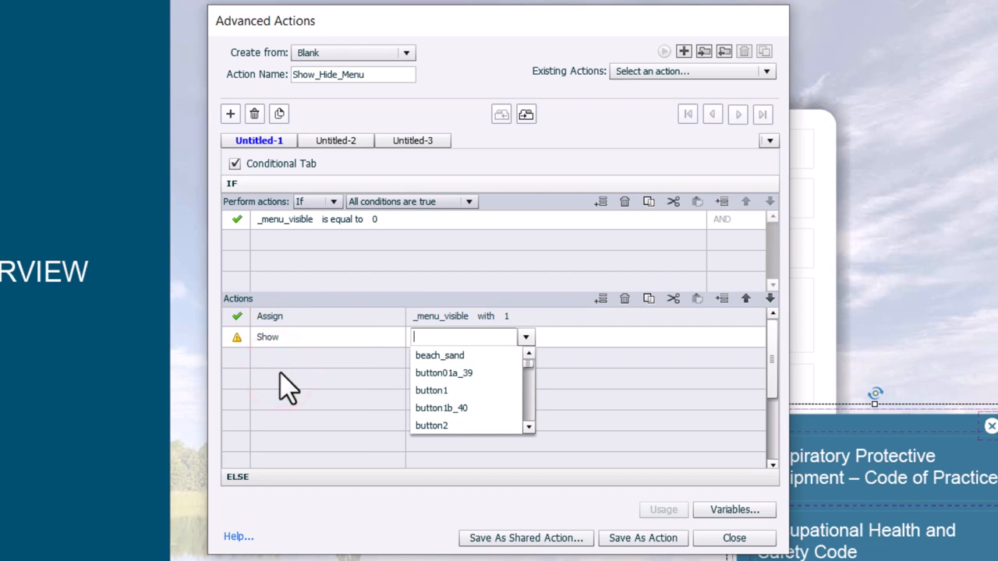
{"action": "type", "text": "doc"}
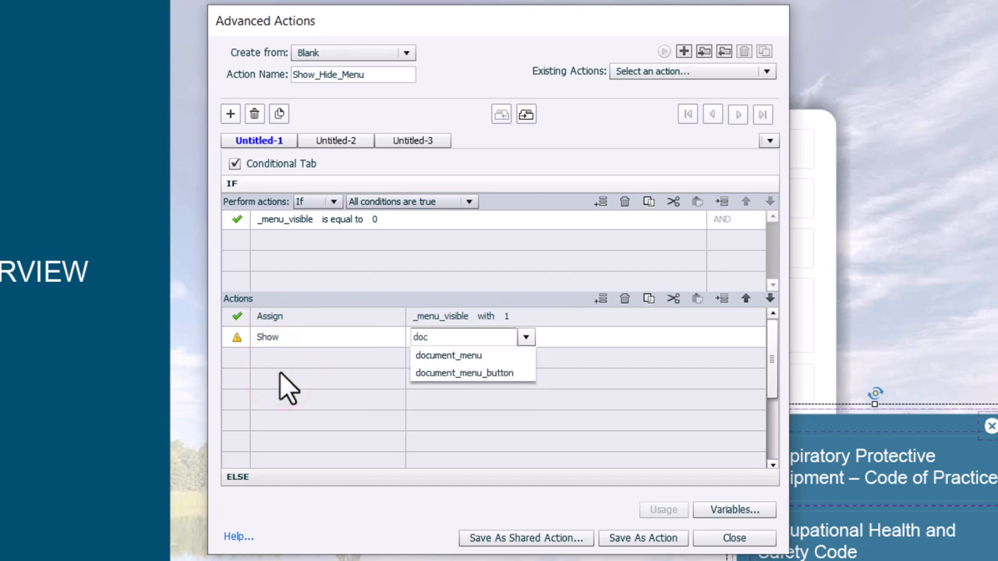
{"action": "left_click", "coordinate": [449, 356]}
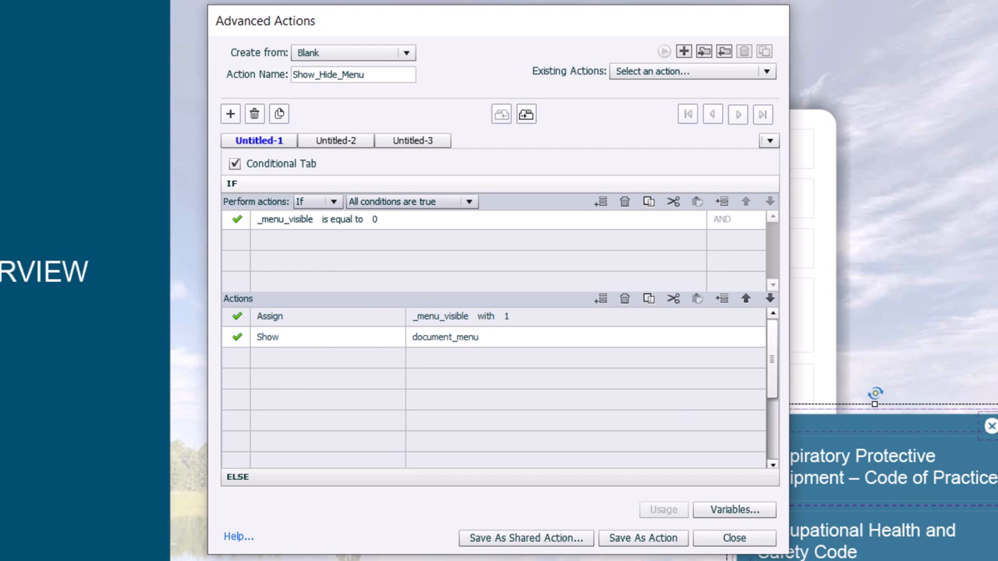
{"action": "mouse_move", "coordinate": [279, 374]}
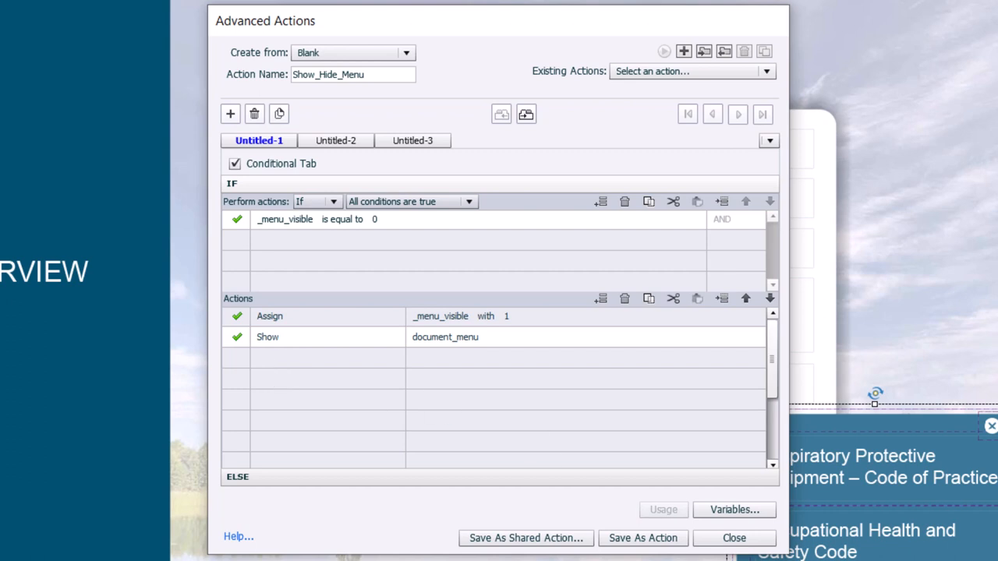
Add a Change State action setting document_menu_button to Selected.
{"action": "left_click", "coordinate": [316, 357]}
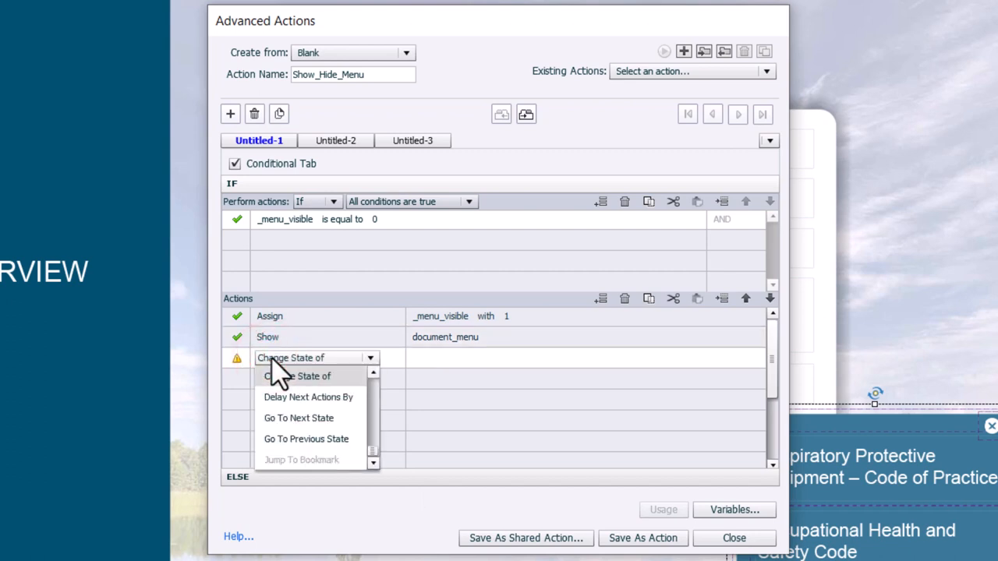
{"action": "left_click", "coordinate": [297, 376]}
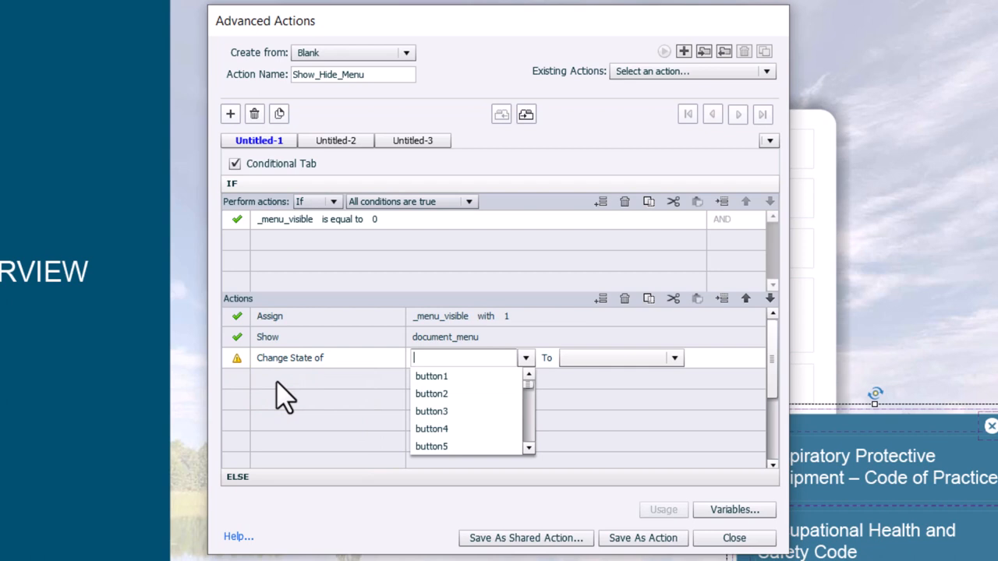
{"action": "type", "text": "menu"}
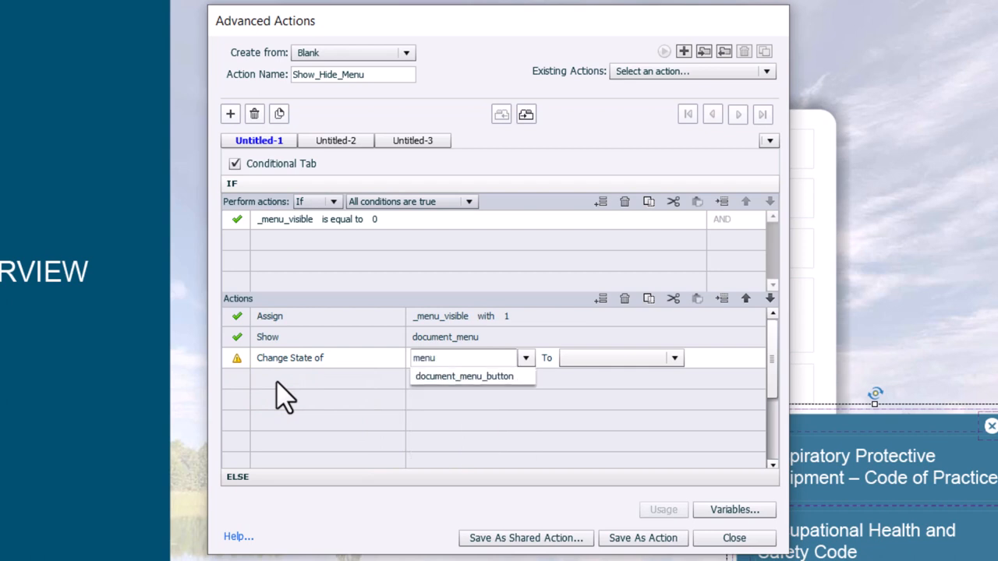
{"action": "left_click", "coordinate": [465, 376]}
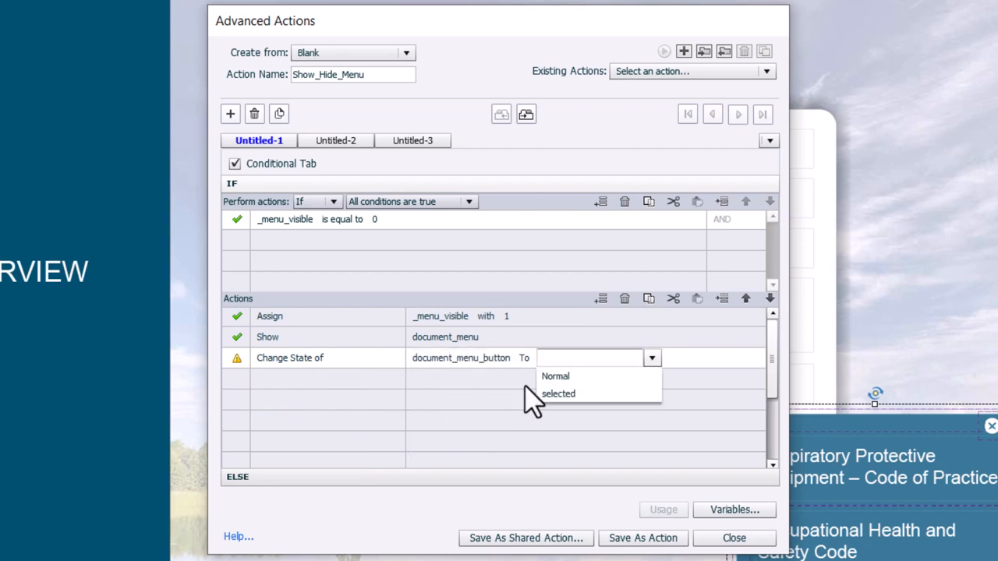
{"action": "left_click", "coordinate": [558, 393]}
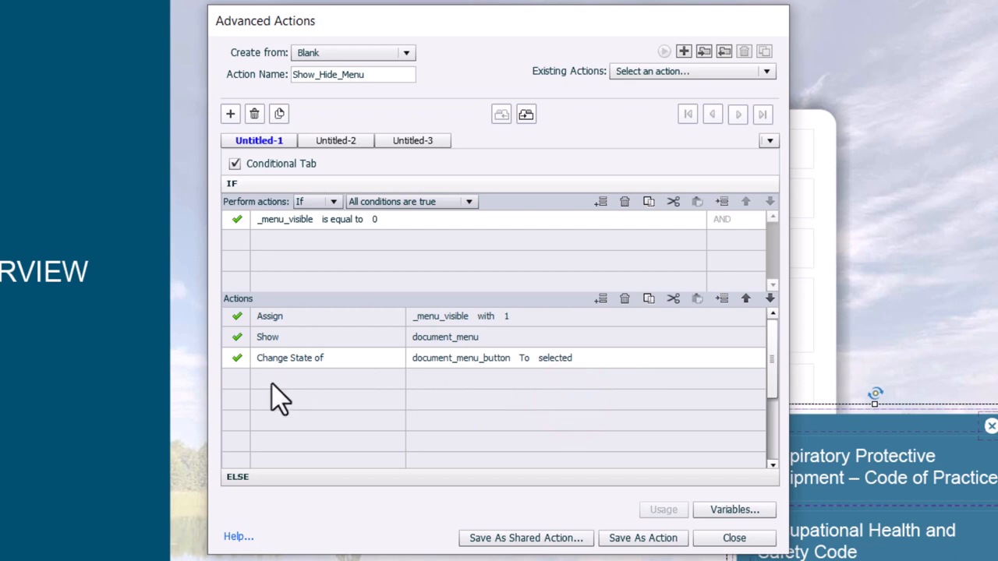
{"action": "mouse_move", "coordinate": [293, 398]}
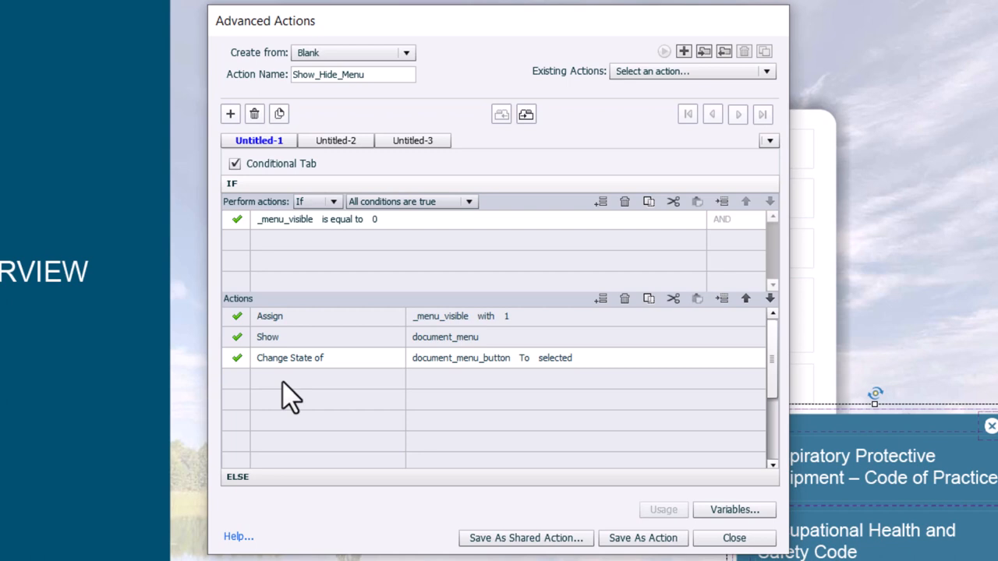
{"action": "mouse_move", "coordinate": [273, 394]}
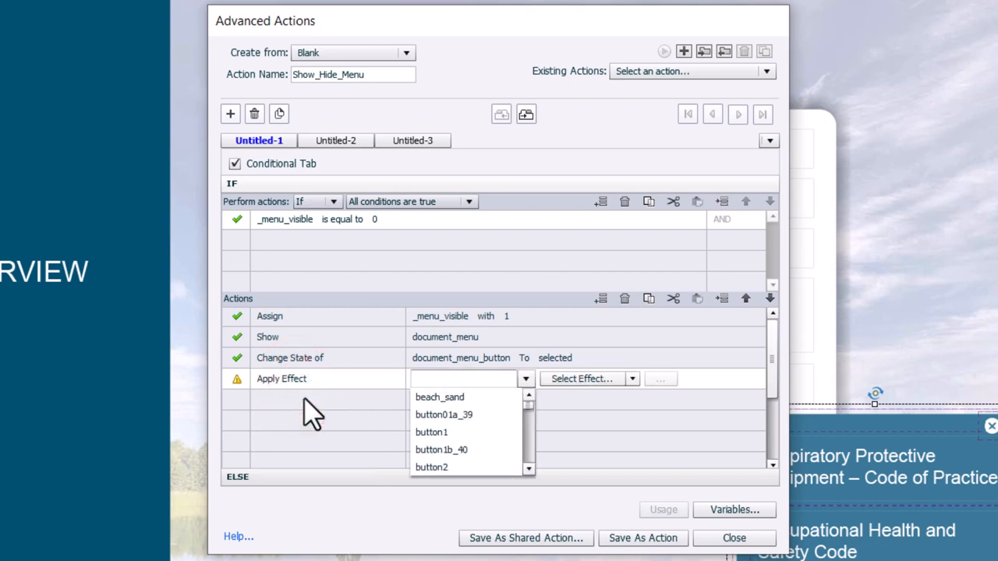
Apply the Entrance effect StretchFromBottom to document_menu and confirm its timing parameters.
{"action": "type", "text": "document_menu"}
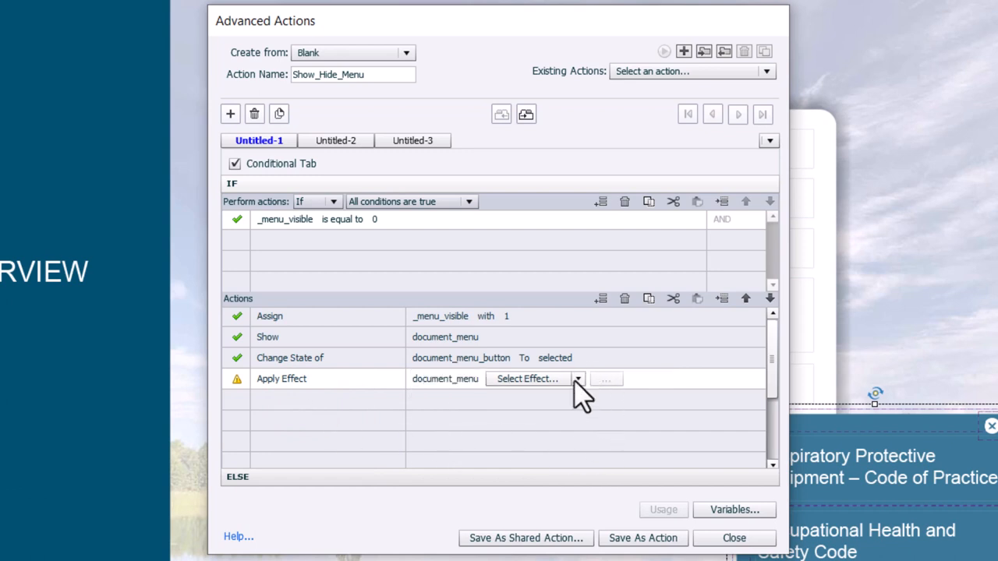
{"action": "left_click", "coordinate": [577, 379]}
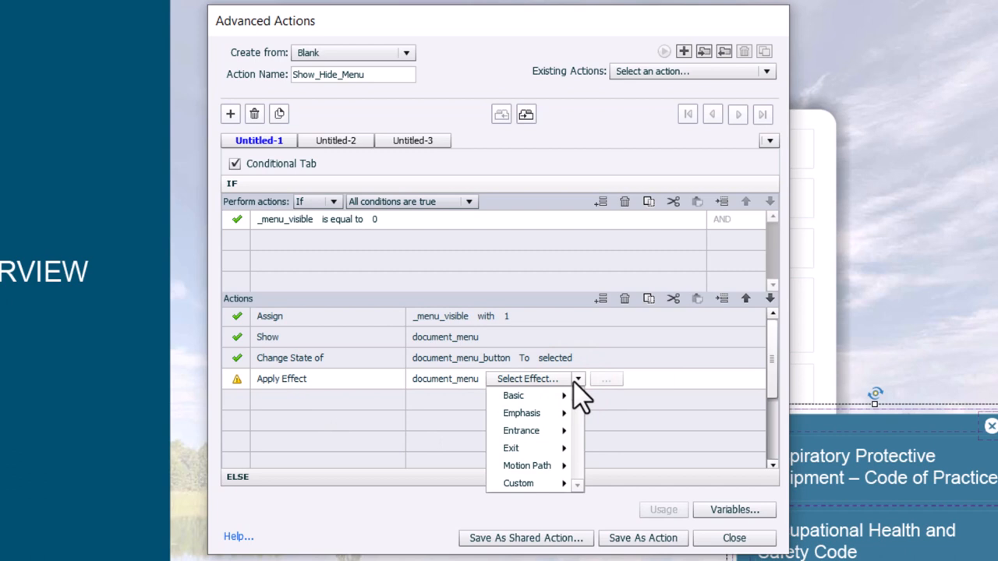
{"action": "mouse_move", "coordinate": [559, 436]}
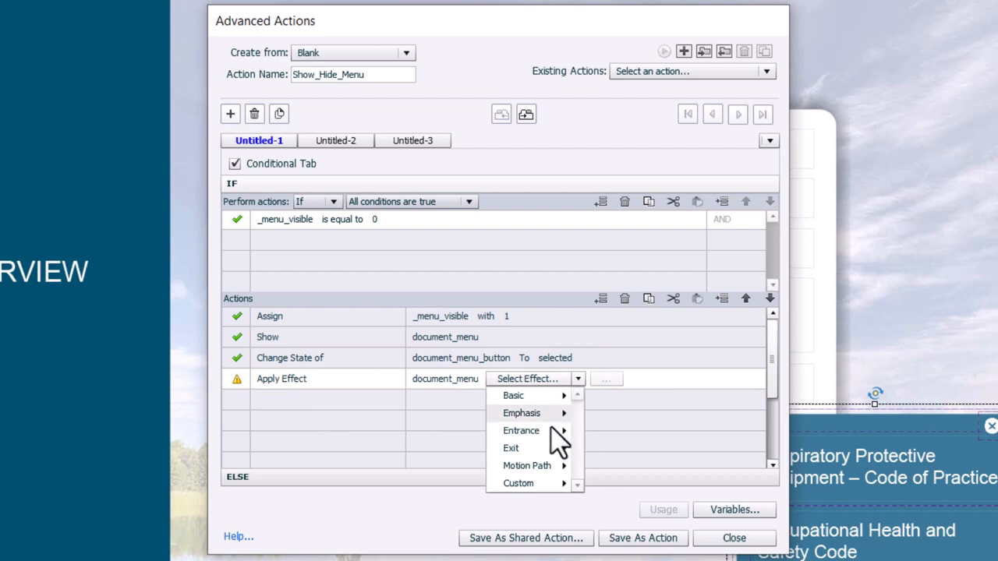
{"action": "left_click", "coordinate": [521, 430]}
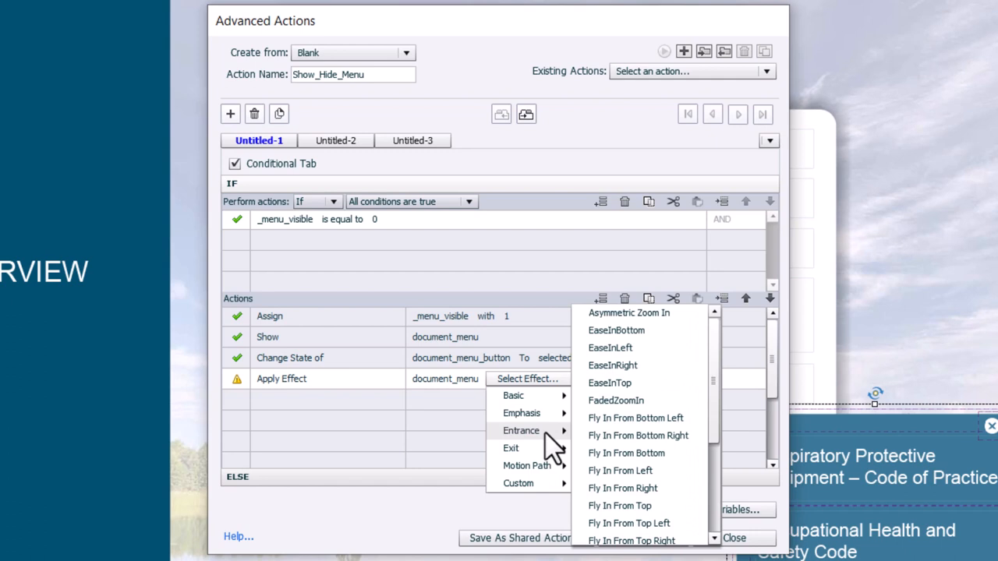
{"action": "mouse_move", "coordinate": [718, 486]}
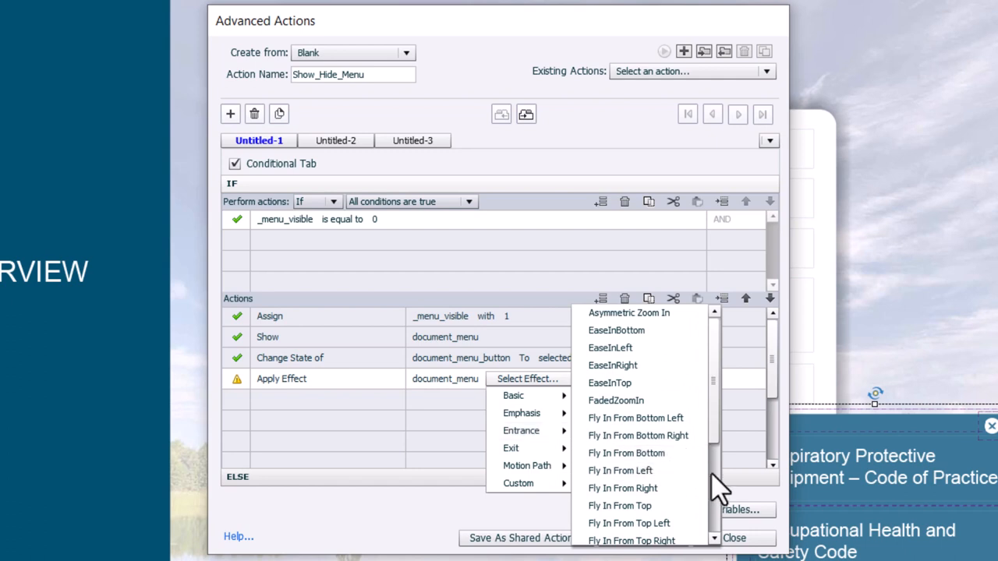
{"action": "scroll", "scroll_direction": "down", "scroll_amount": 3}
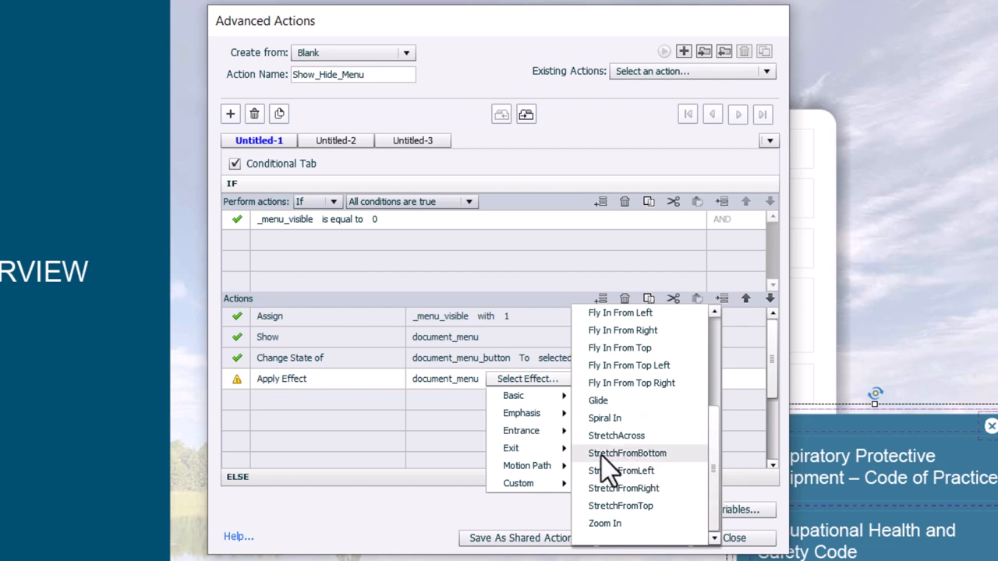
{"action": "left_click", "coordinate": [627, 452]}
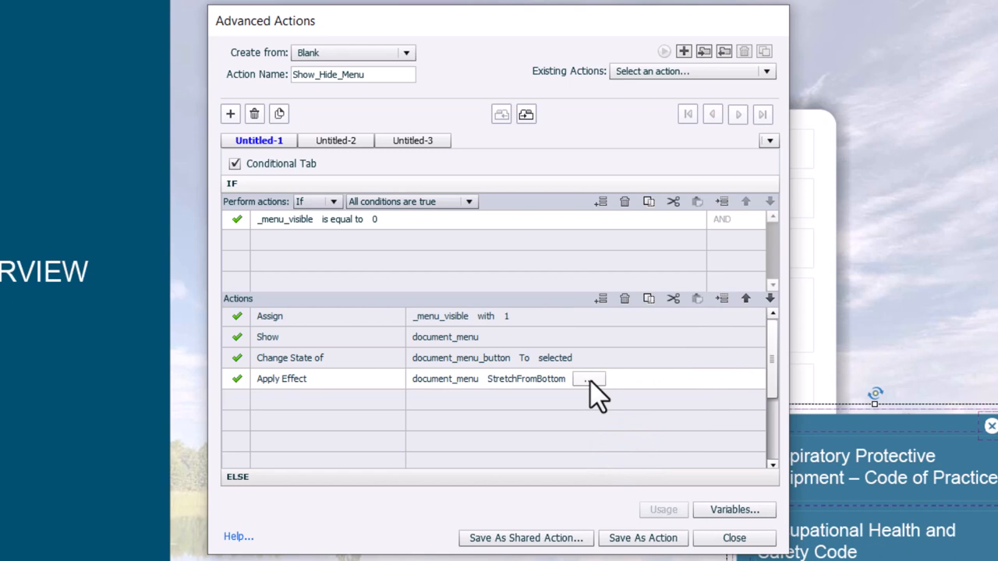
{"action": "left_click", "coordinate": [590, 379]}
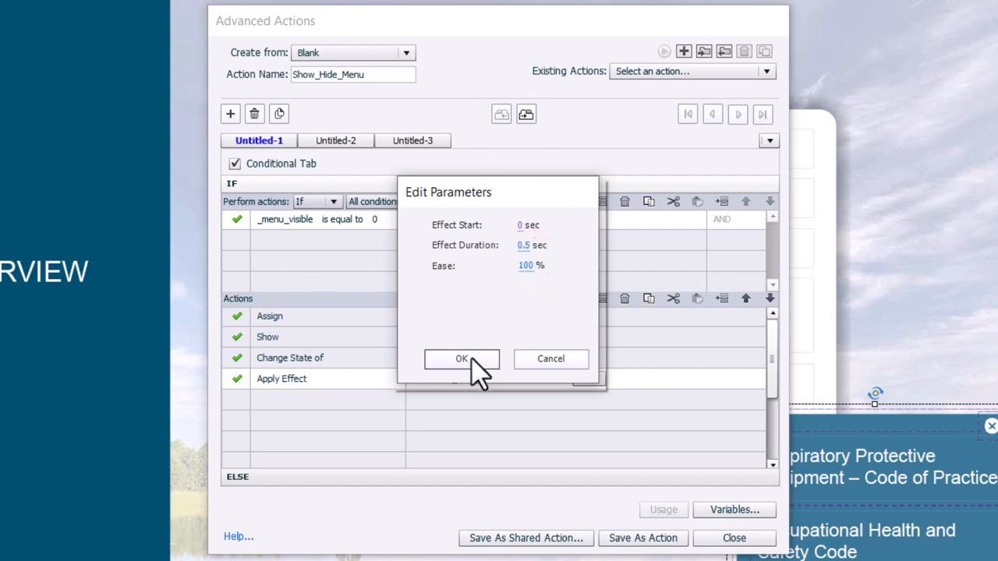
{"action": "left_click", "coordinate": [461, 359]}
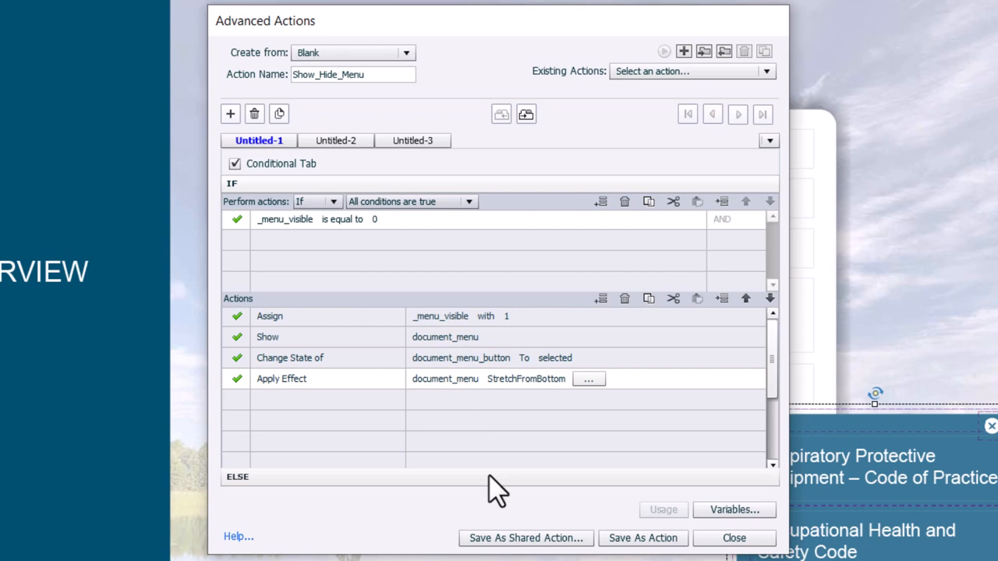
{"action": "mouse_move", "coordinate": [390, 259]}
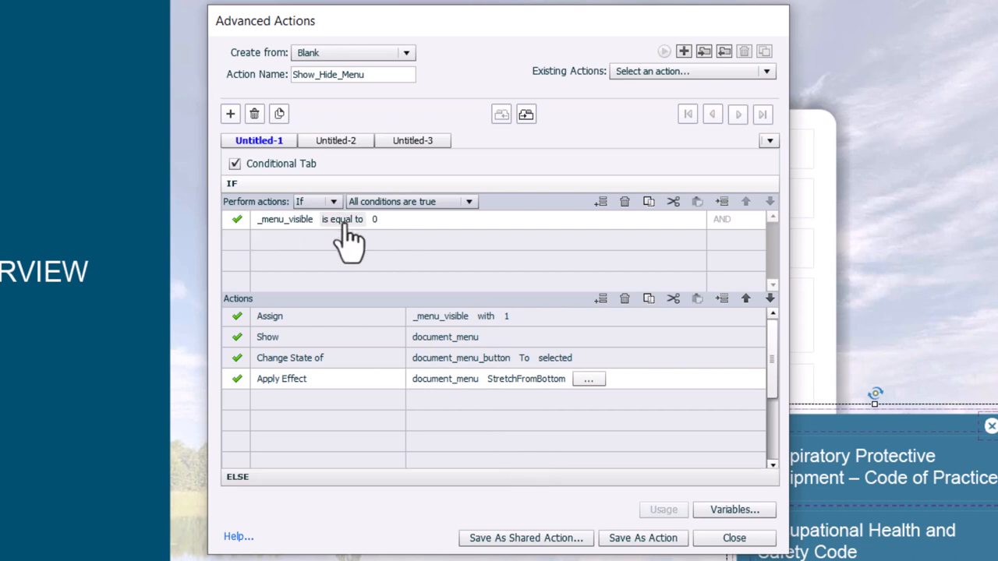
{"action": "mouse_move", "coordinate": [383, 233]}
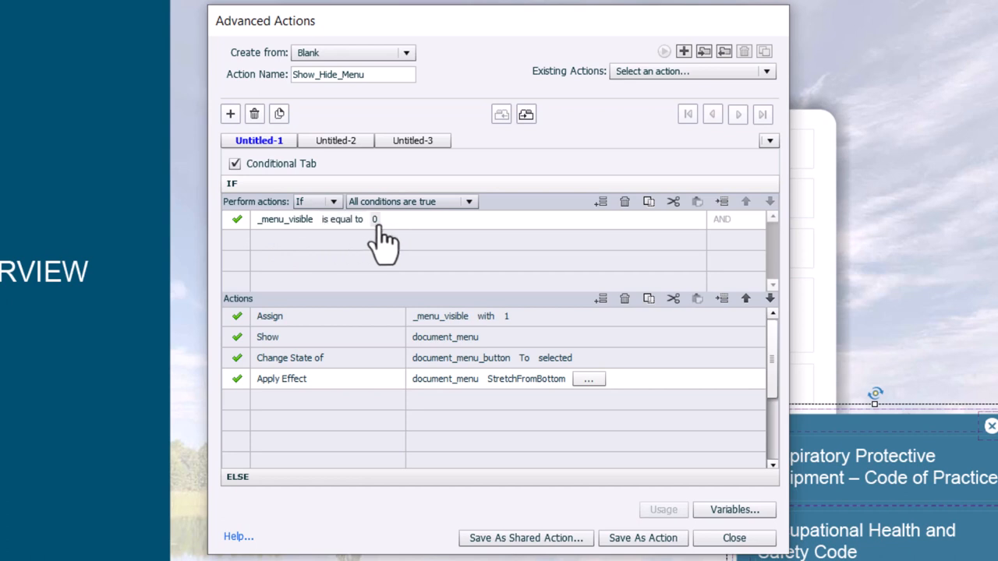
{"action": "mouse_move", "coordinate": [262, 491]}
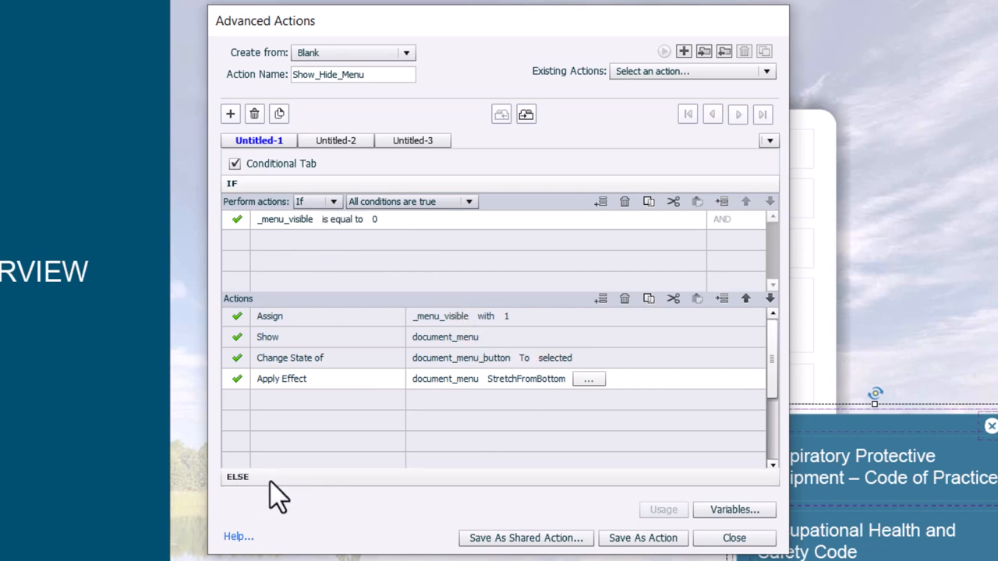
{"action": "mouse_move", "coordinate": [652, 340]}
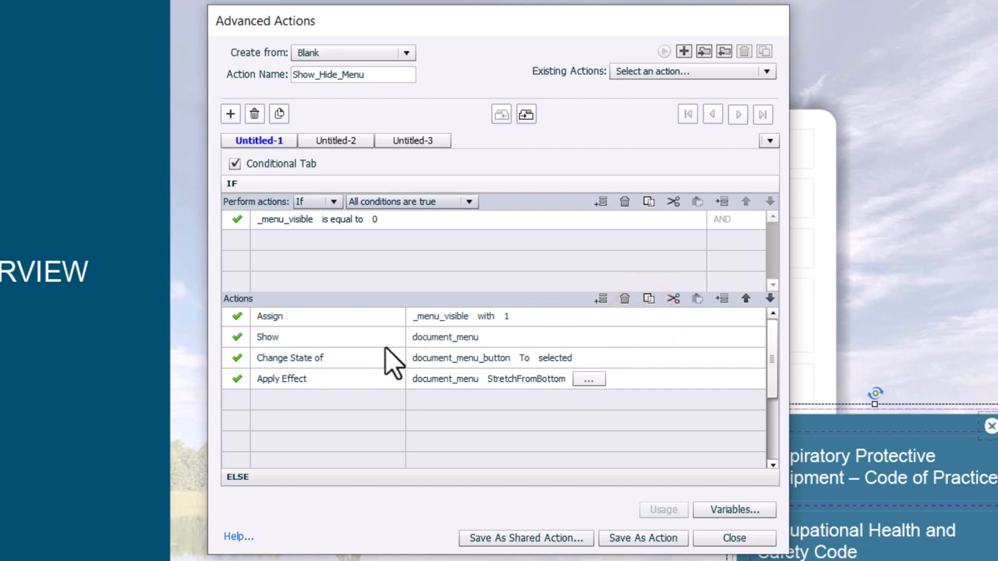
{"action": "mouse_move", "coordinate": [652, 335]}
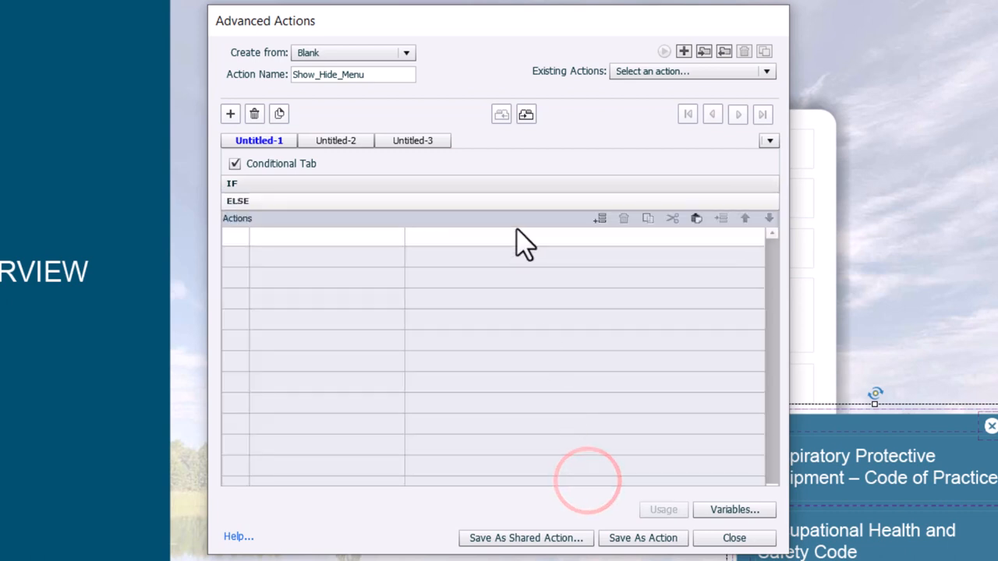
Paste the actions into ELSE, reset _menu_visible, set the effect to Exit CollapseToBottom and move it up.
{"action": "left_click", "coordinate": [695, 218]}
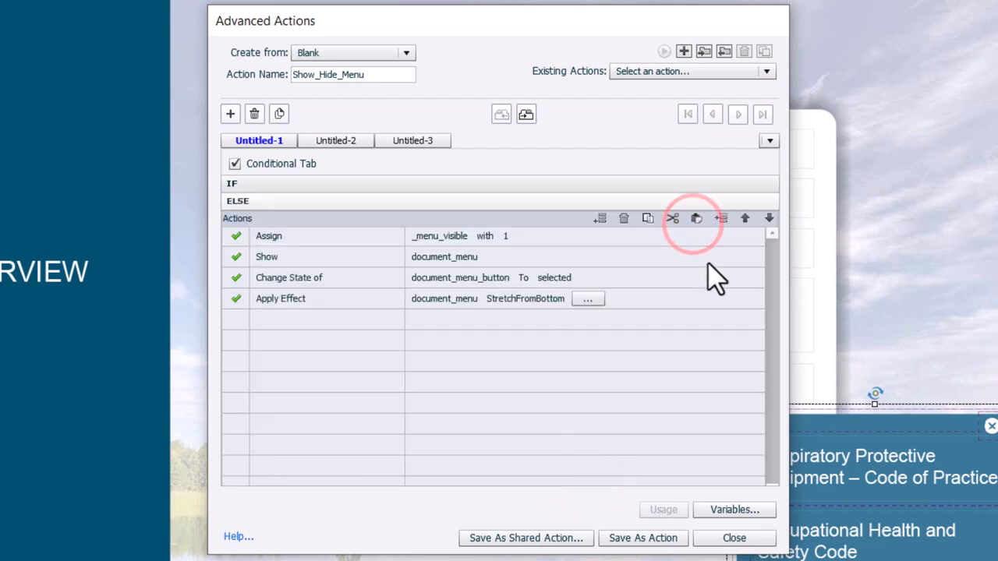
{"action": "mouse_move", "coordinate": [273, 246]}
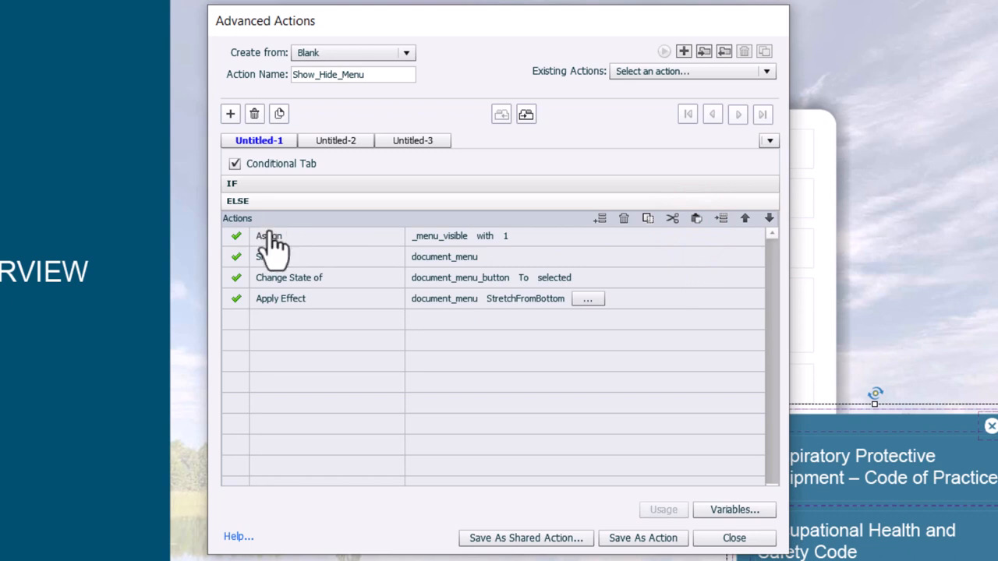
{"action": "mouse_move", "coordinate": [449, 250]}
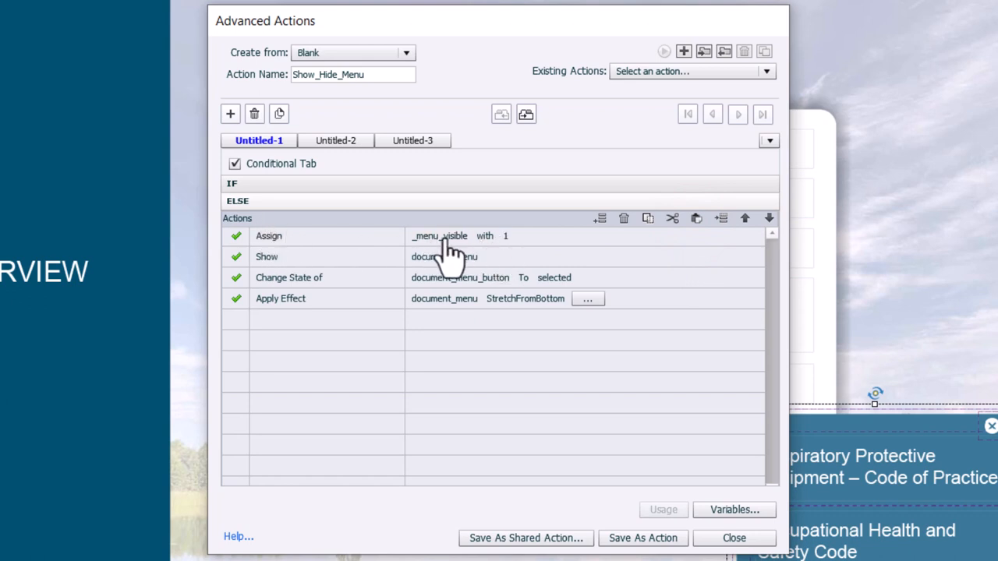
{"action": "left_click", "coordinate": [518, 235]}
{"action": "type", "text": "0"}
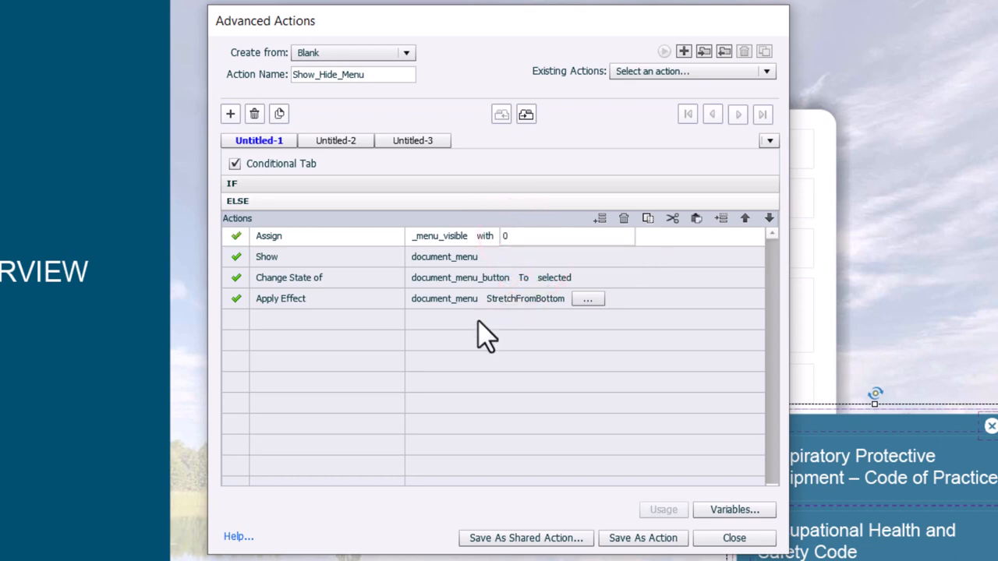
{"action": "left_click", "coordinate": [315, 300]}
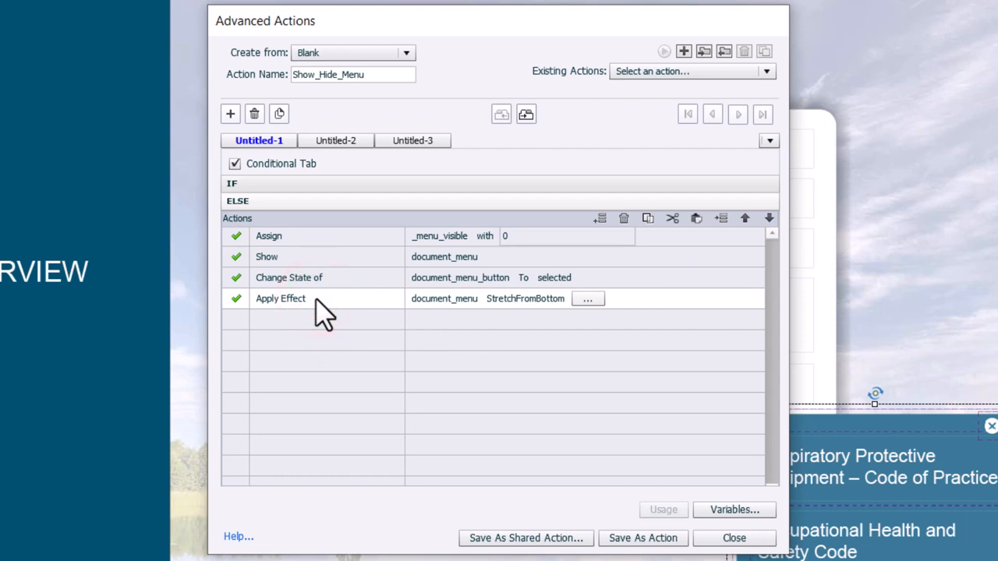
{"action": "mouse_move", "coordinate": [537, 319]}
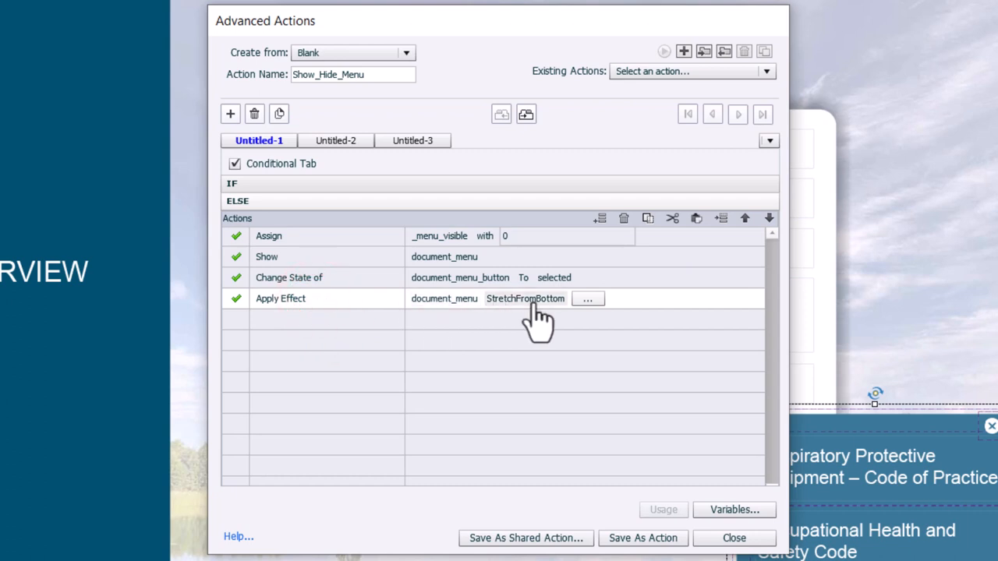
{"action": "mouse_move", "coordinate": [549, 320]}
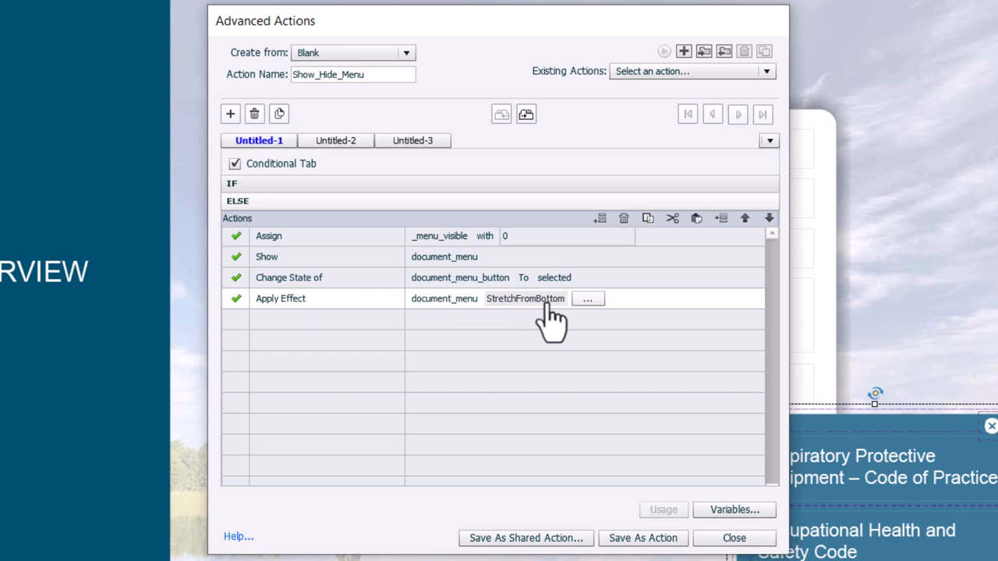
{"action": "left_click", "coordinate": [546, 300]}
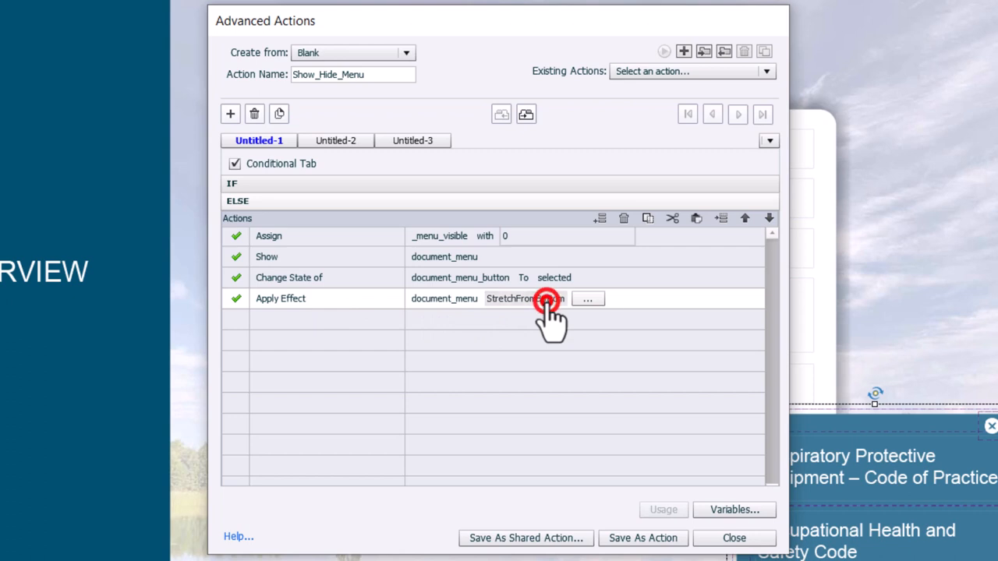
{"action": "left_click", "coordinate": [534, 298]}
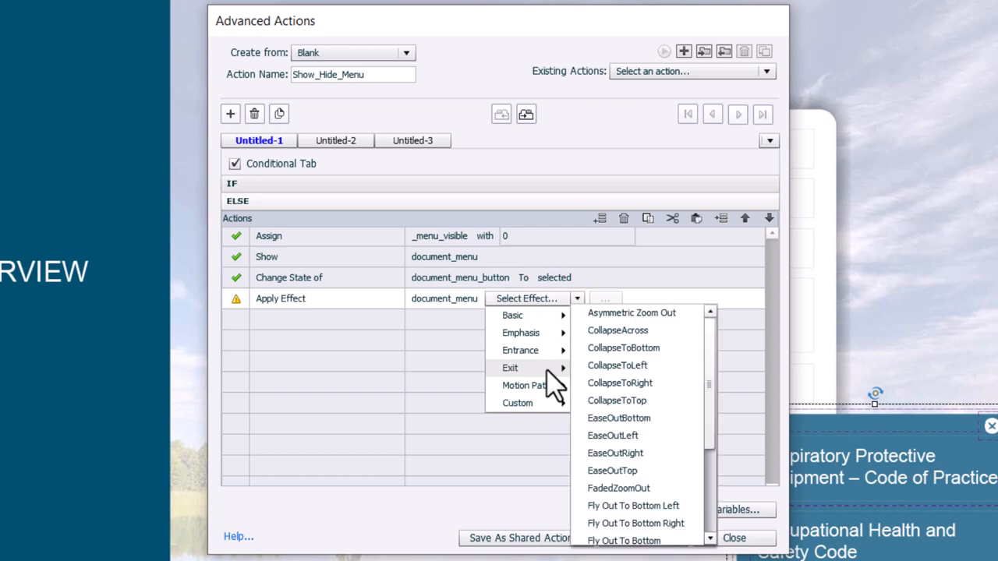
{"action": "mouse_move", "coordinate": [658, 382]}
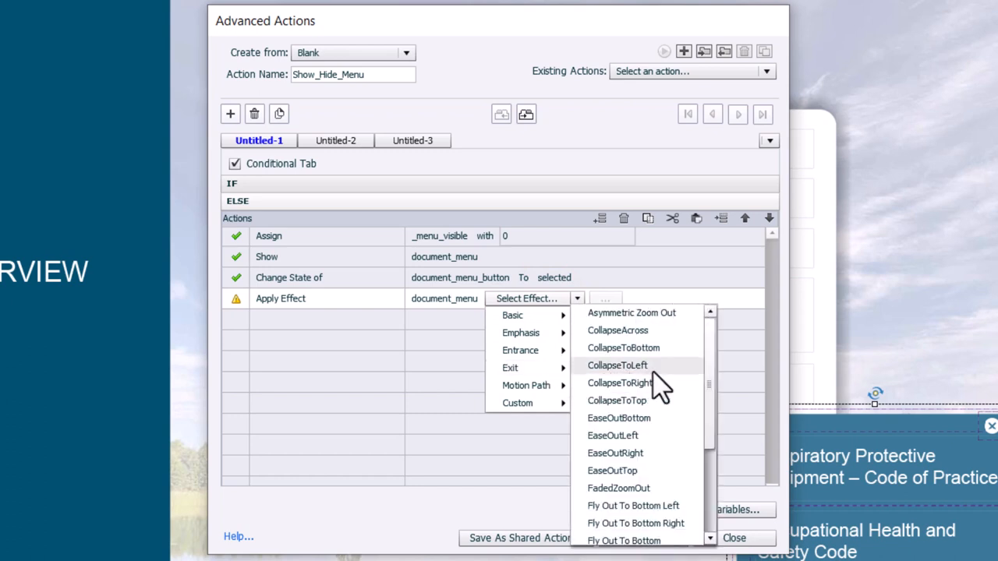
{"action": "left_click", "coordinate": [624, 348]}
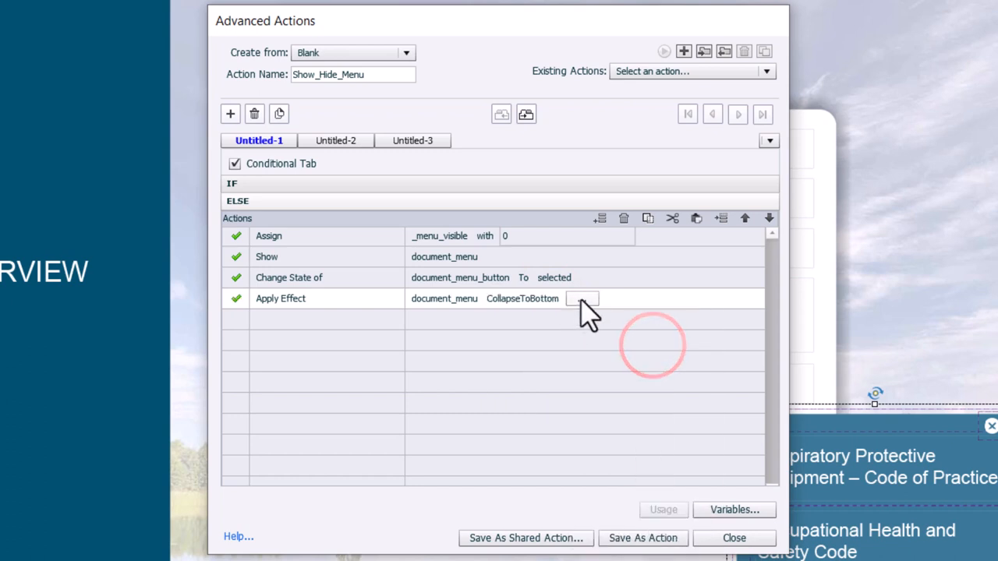
{"action": "left_click", "coordinate": [582, 299]}
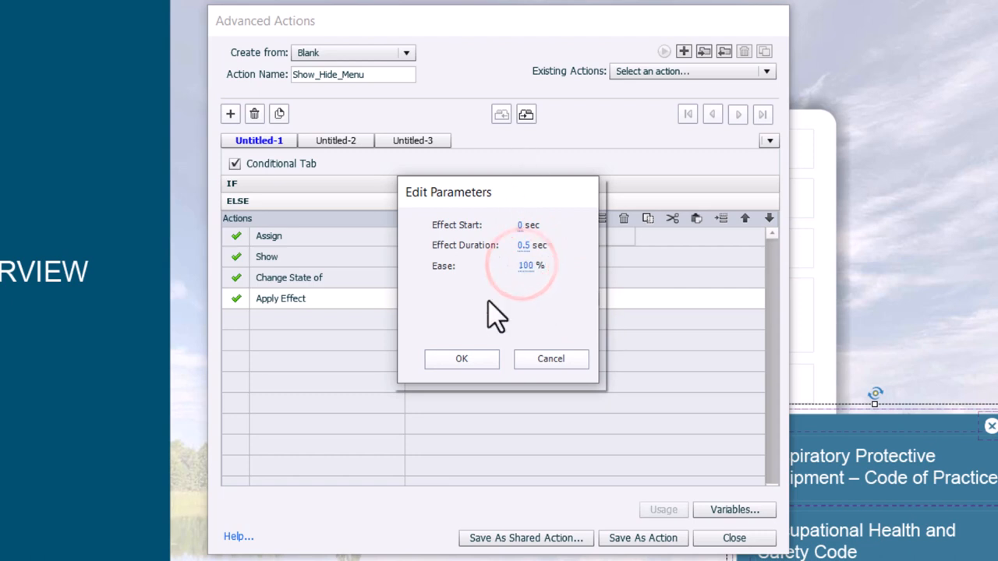
{"action": "left_click", "coordinate": [462, 359]}
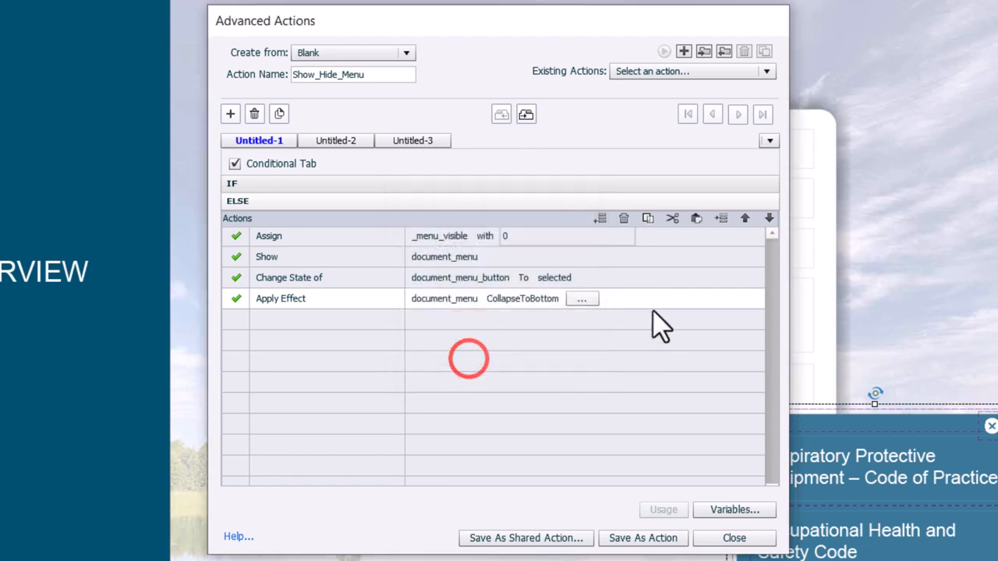
{"action": "mouse_move", "coordinate": [746, 218]}
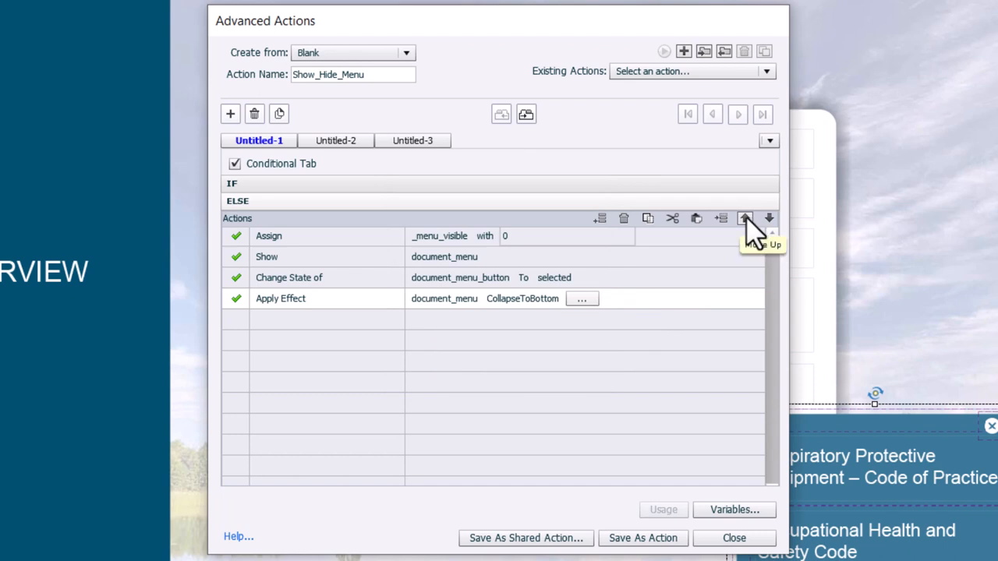
{"action": "left_click", "coordinate": [745, 218]}
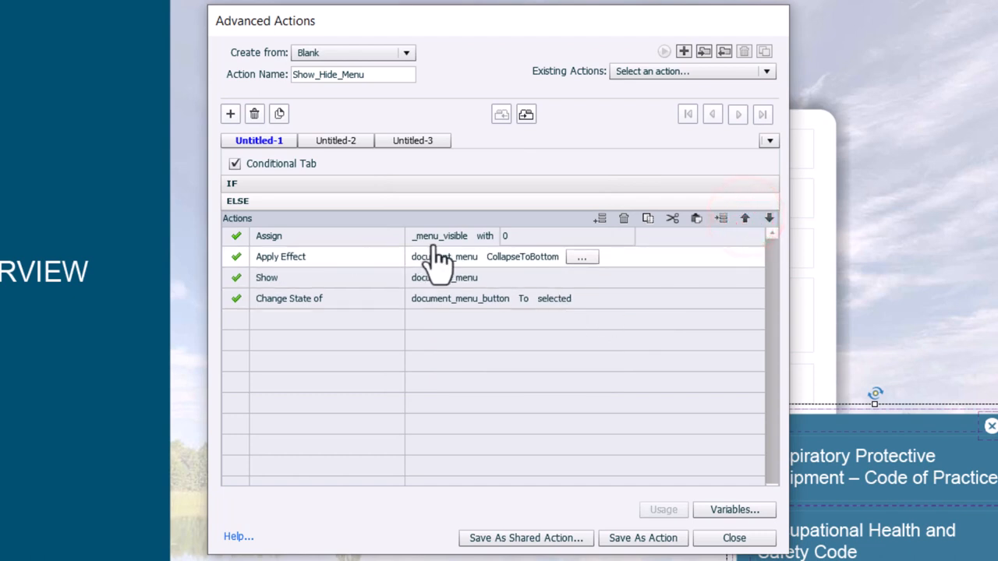
{"action": "mouse_move", "coordinate": [427, 281]}
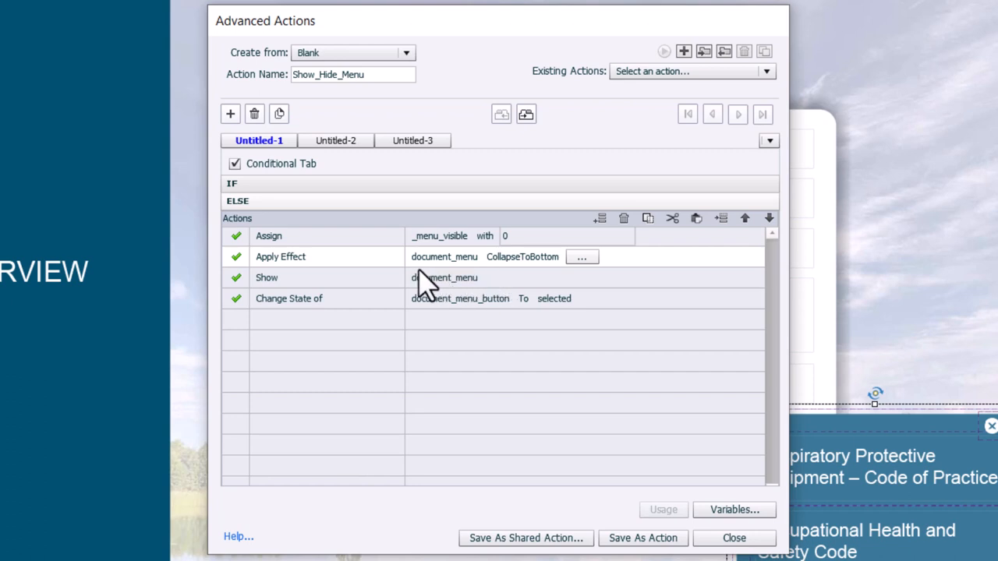
{"action": "mouse_move", "coordinate": [421, 359]}
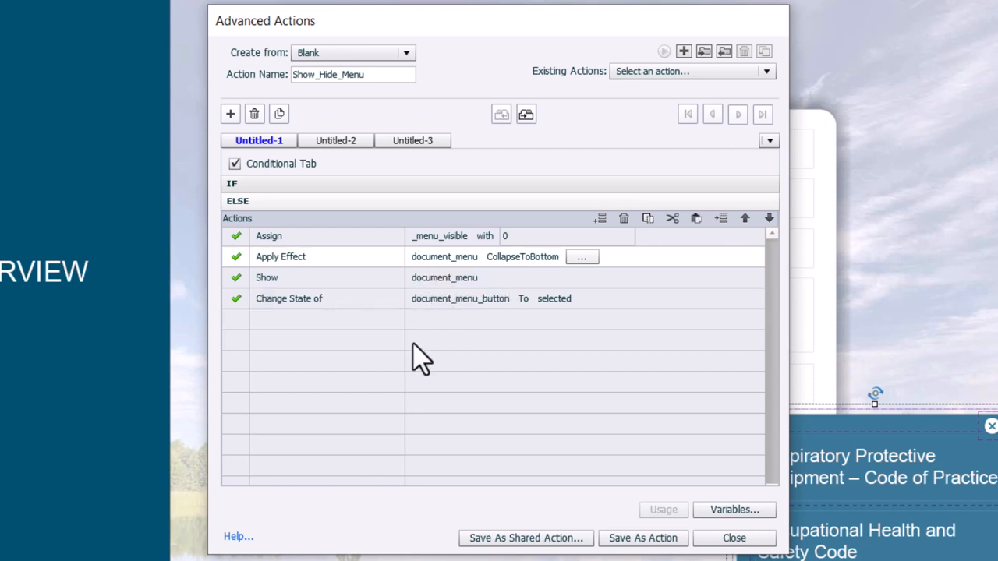
{"action": "mouse_move", "coordinate": [289, 340]}
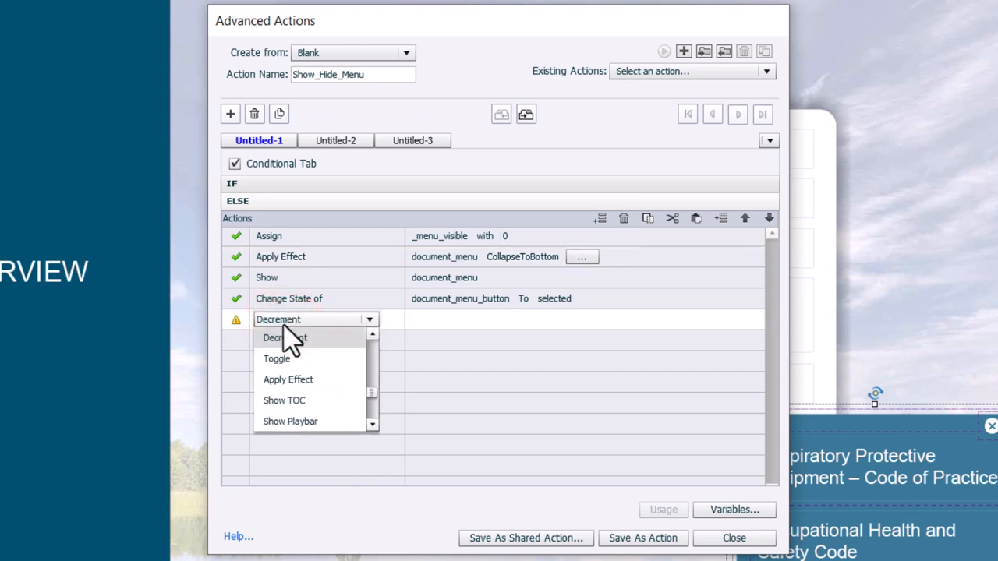
Add a literal delay after the effect, hide document_menu and set document_menu_button back to Normal.
{"action": "left_click", "coordinate": [304, 366]}
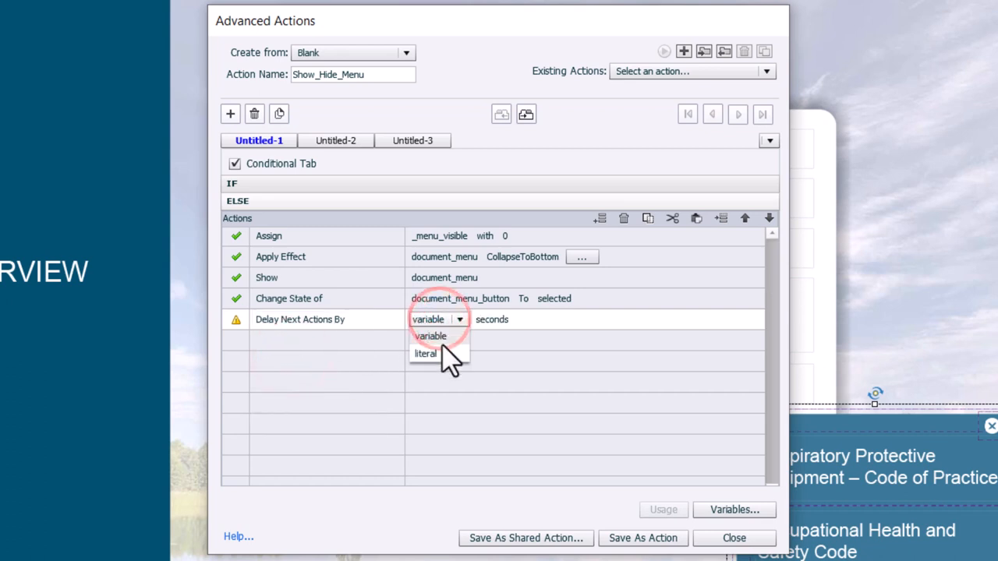
{"action": "left_click", "coordinate": [426, 352]}
{"action": "type", "text": ".5"}
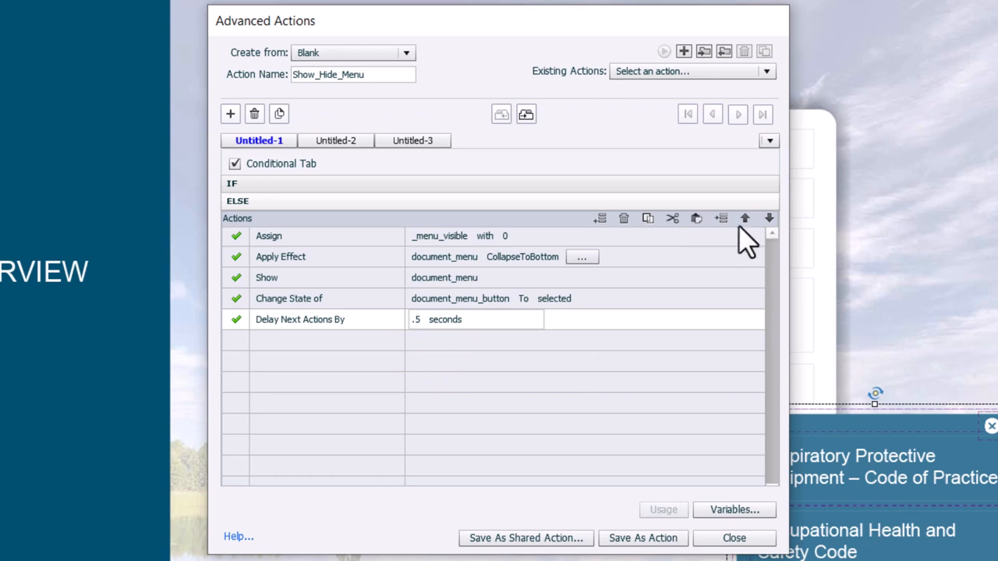
{"action": "left_click", "coordinate": [745, 218]}
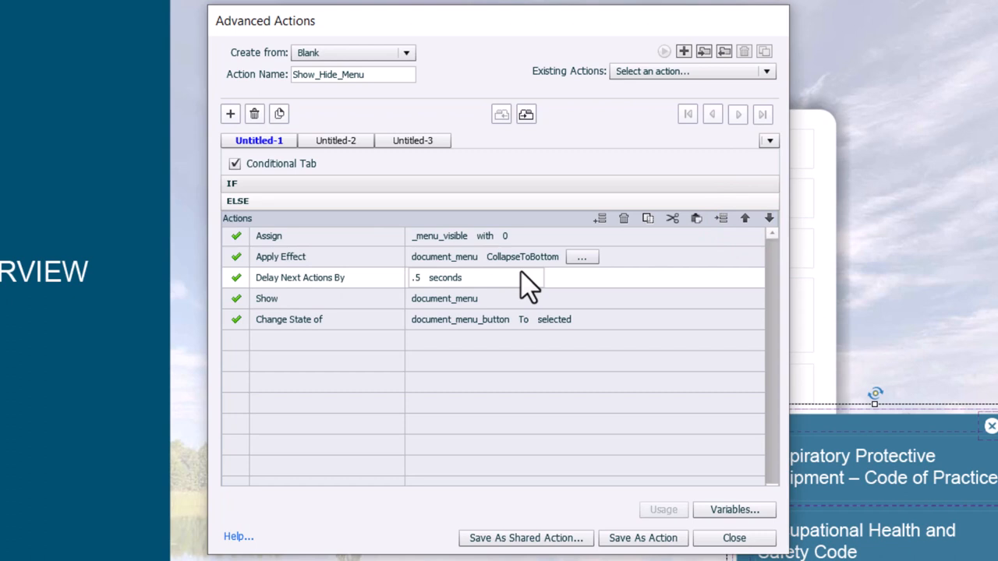
{"action": "mouse_move", "coordinate": [278, 315]}
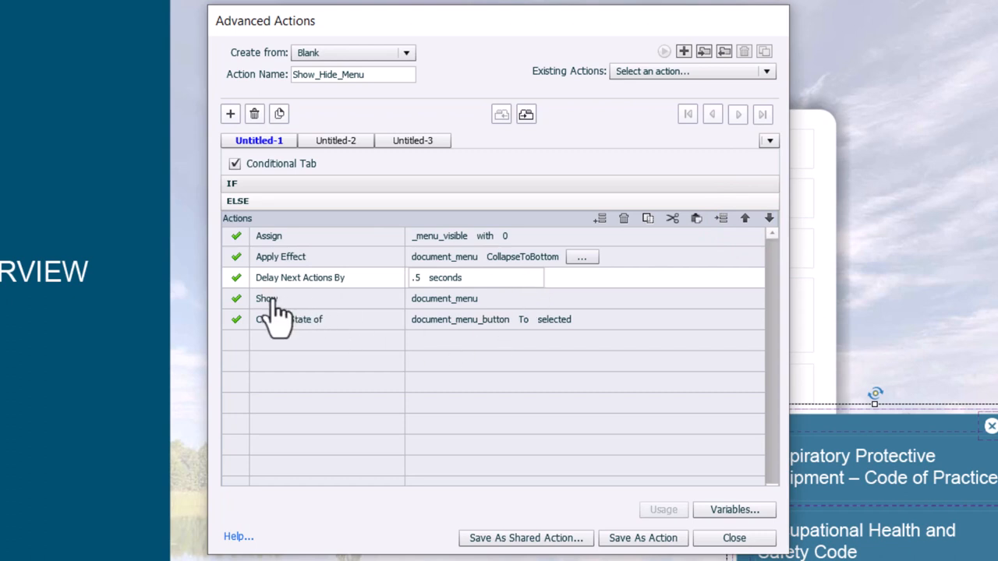
{"action": "left_click", "coordinate": [312, 299]}
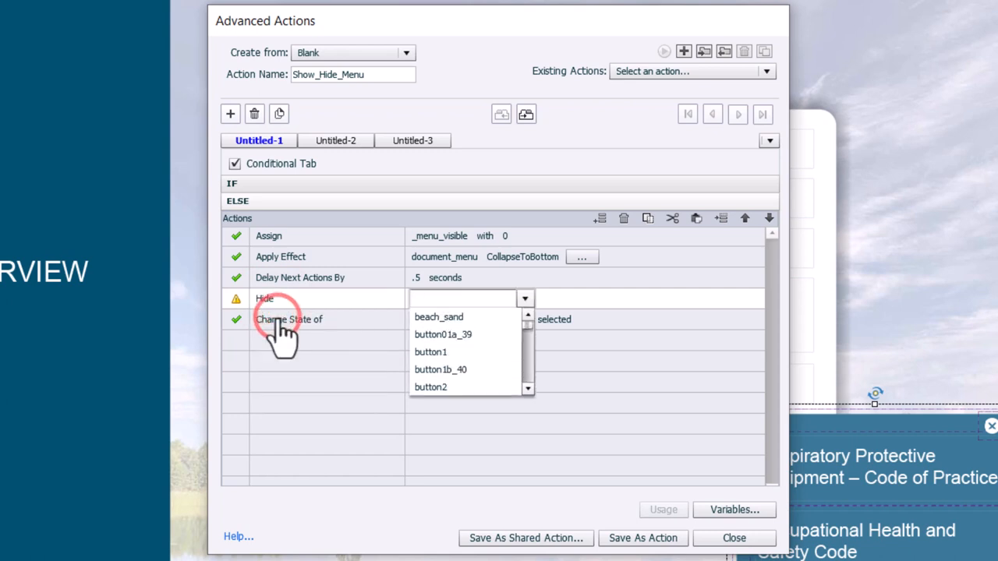
{"action": "type", "text": "document_menu"}
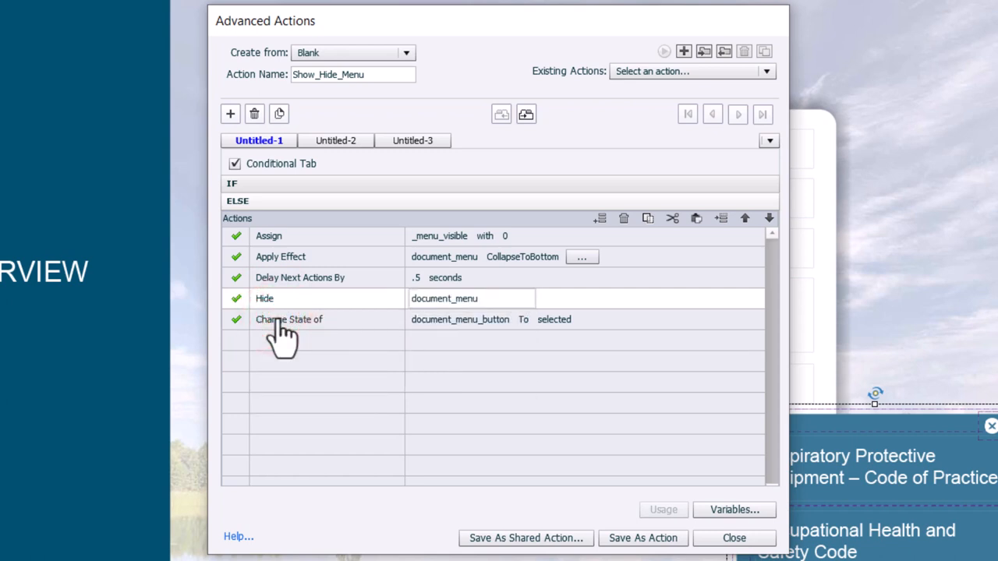
{"action": "mouse_move", "coordinate": [484, 340]}
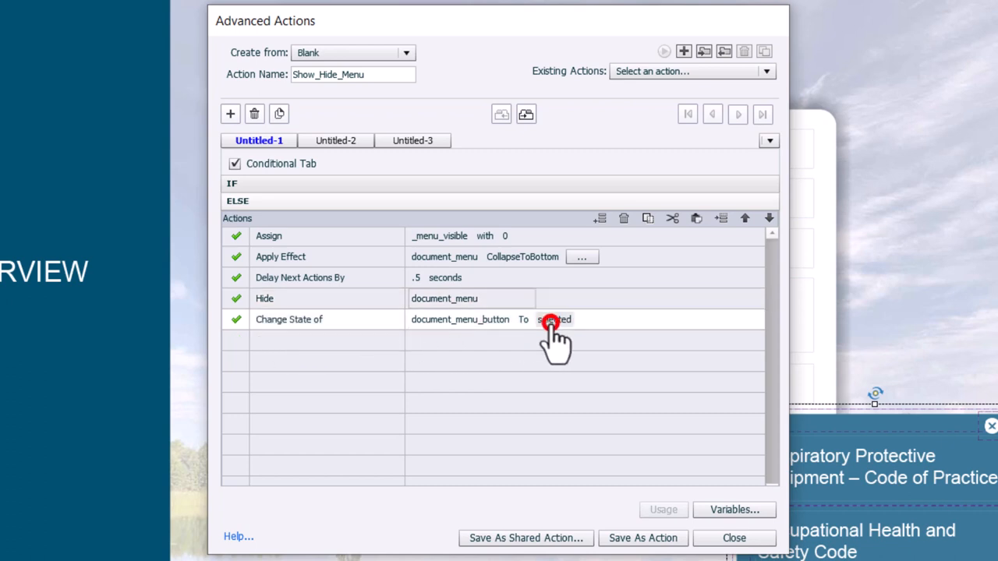
{"action": "left_click", "coordinate": [554, 318]}
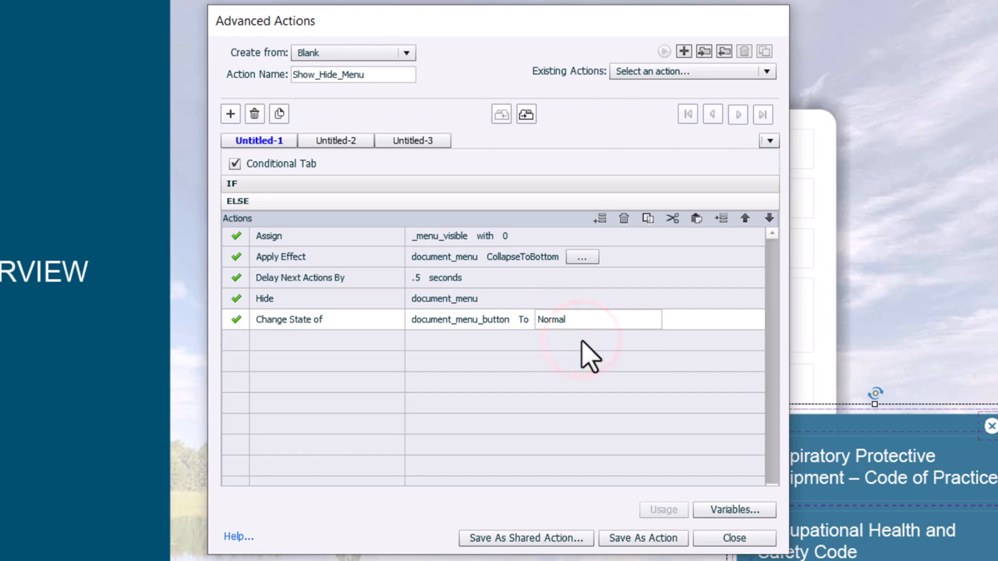
{"action": "mouse_move", "coordinate": [399, 75]}
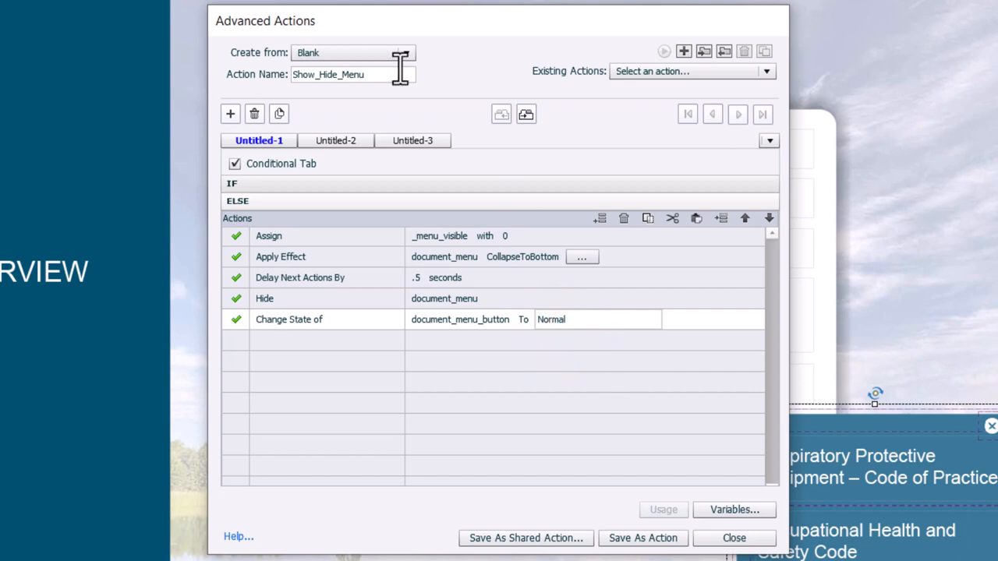
Save the Show_Hide_Menu advanced action and return to the Course Overview slide.
{"action": "left_click", "coordinate": [643, 538]}
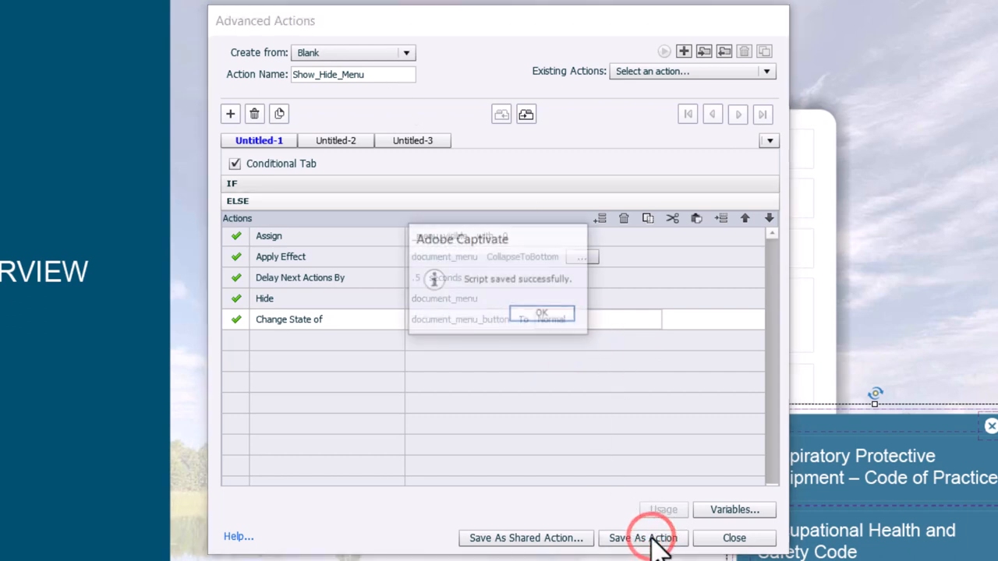
{"action": "left_click", "coordinate": [541, 312]}
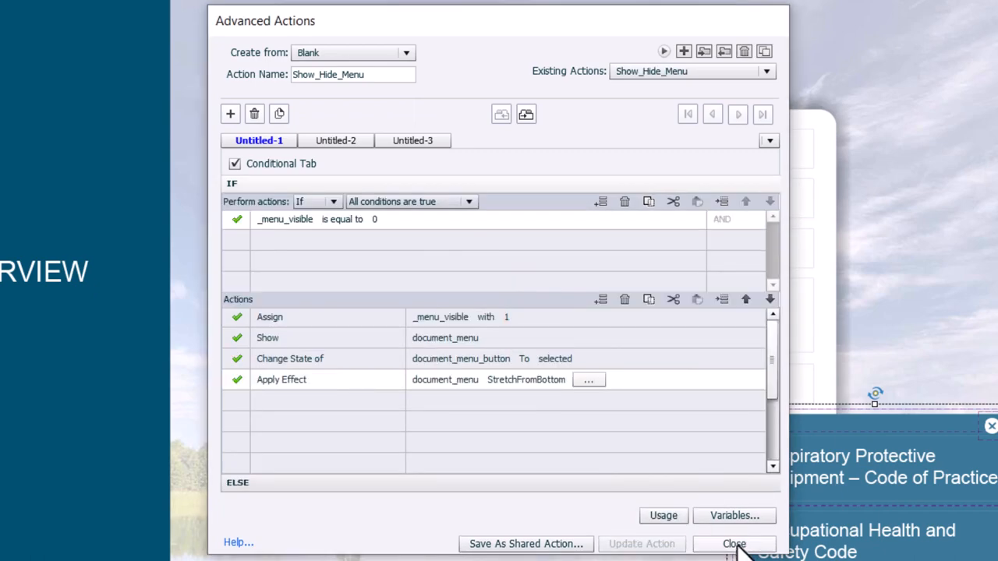
{"action": "left_click", "coordinate": [733, 542]}
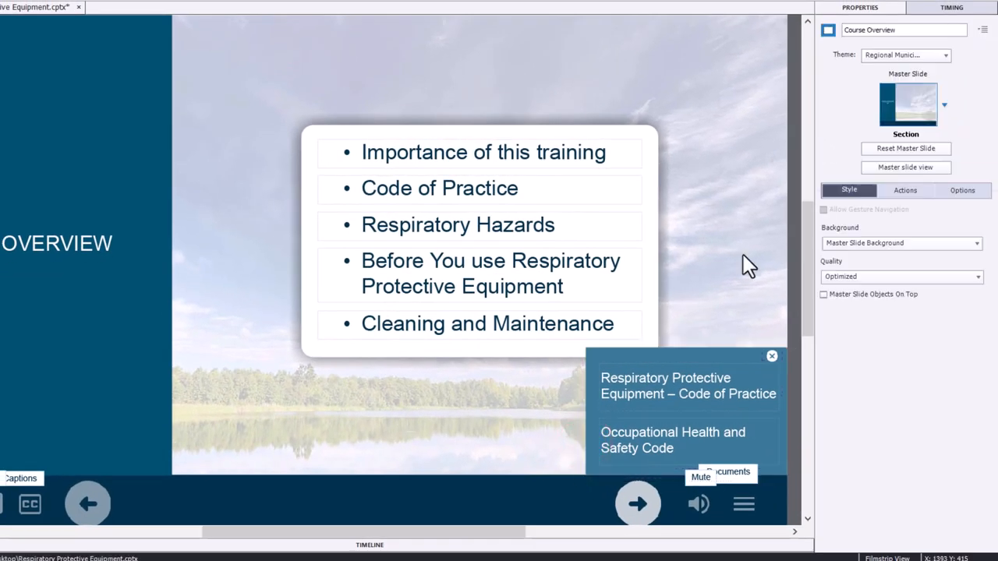
{"action": "mouse_move", "coordinate": [742, 505]}
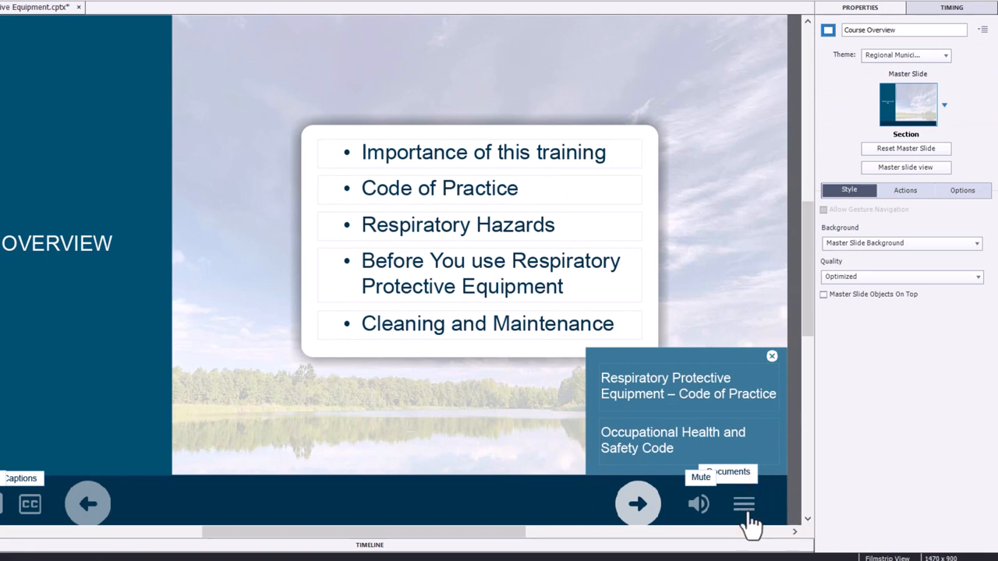
Set document_menu_button's On Success to Execute Advanced Actions running Show_Hide_Menu.
{"action": "left_click", "coordinate": [742, 503]}
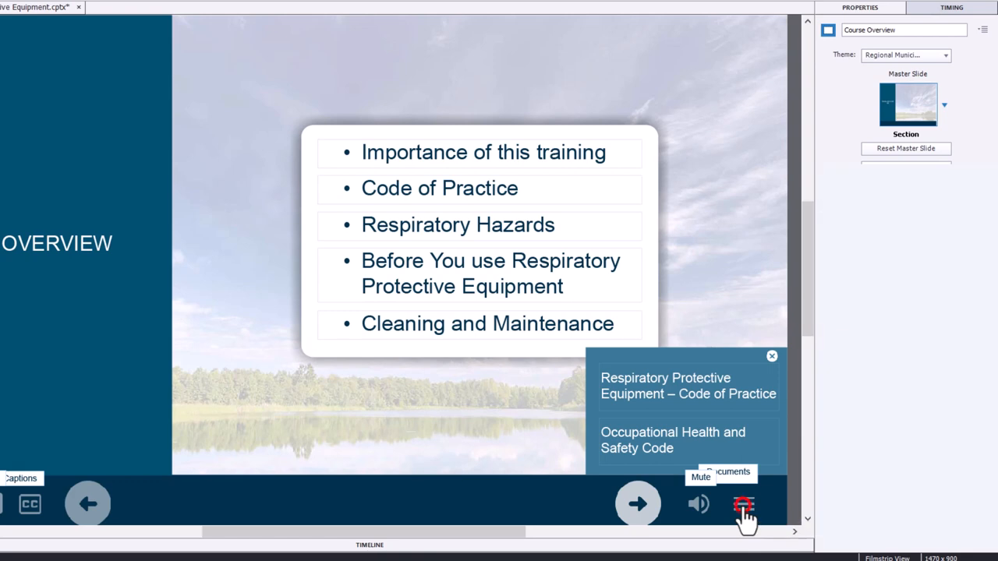
{"action": "left_click", "coordinate": [742, 505]}
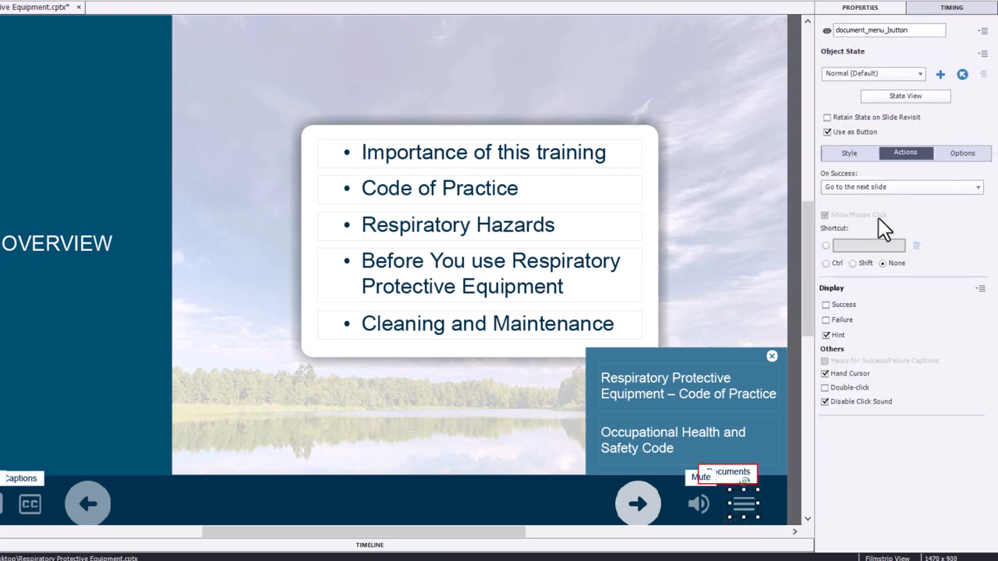
{"action": "left_click", "coordinate": [901, 187]}
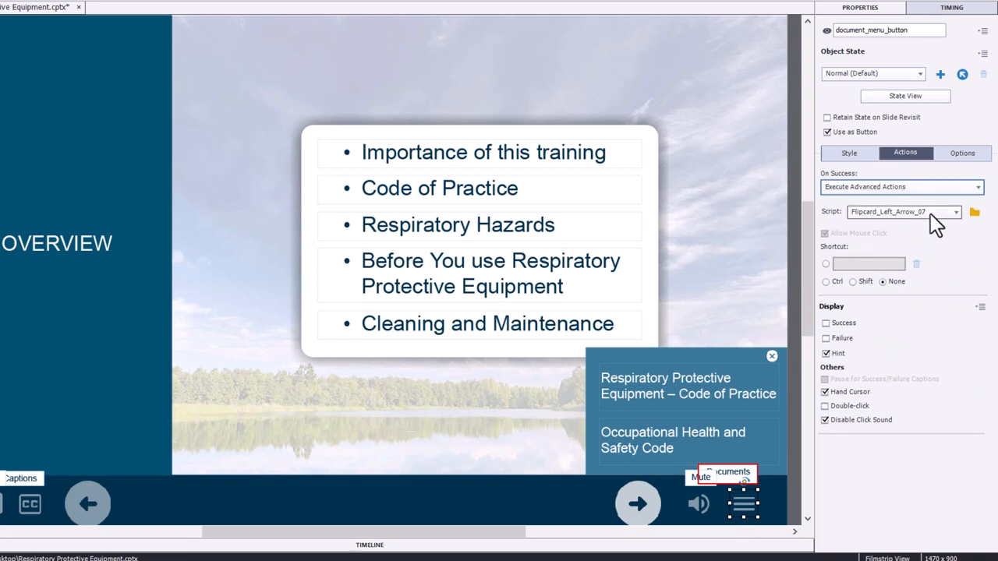
{"action": "left_click", "coordinate": [955, 212]}
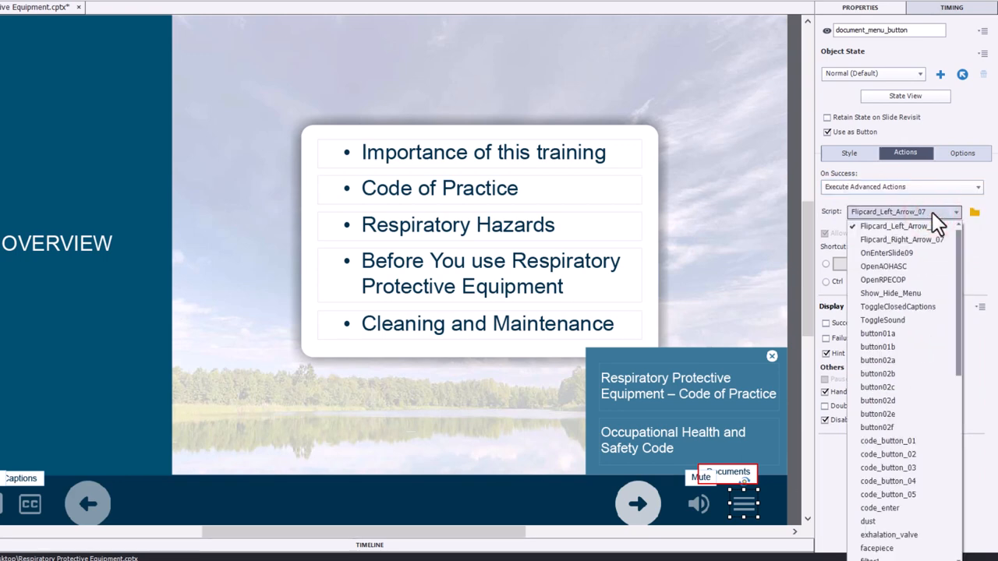
{"action": "mouse_move", "coordinate": [891, 293]}
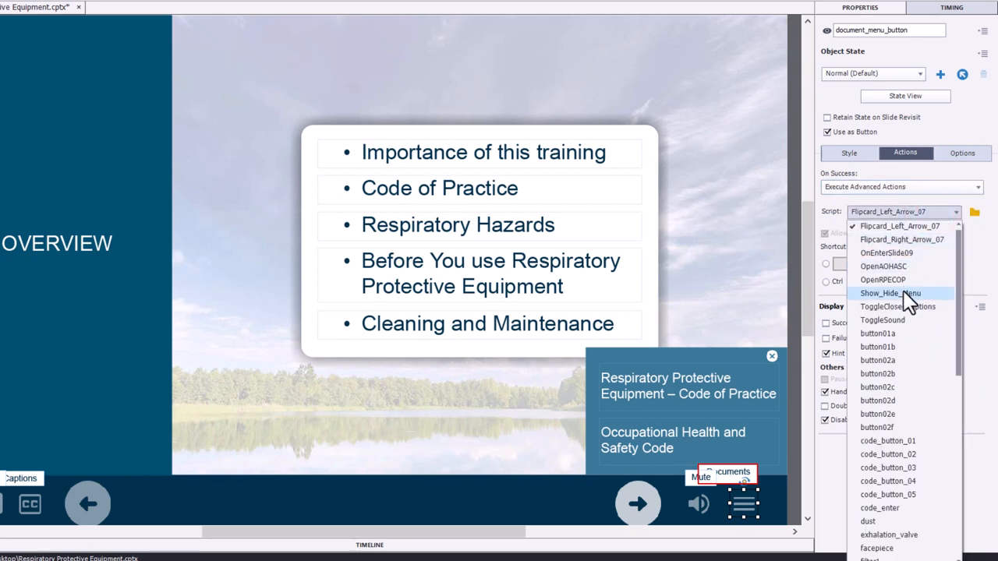
{"action": "left_click", "coordinate": [891, 294]}
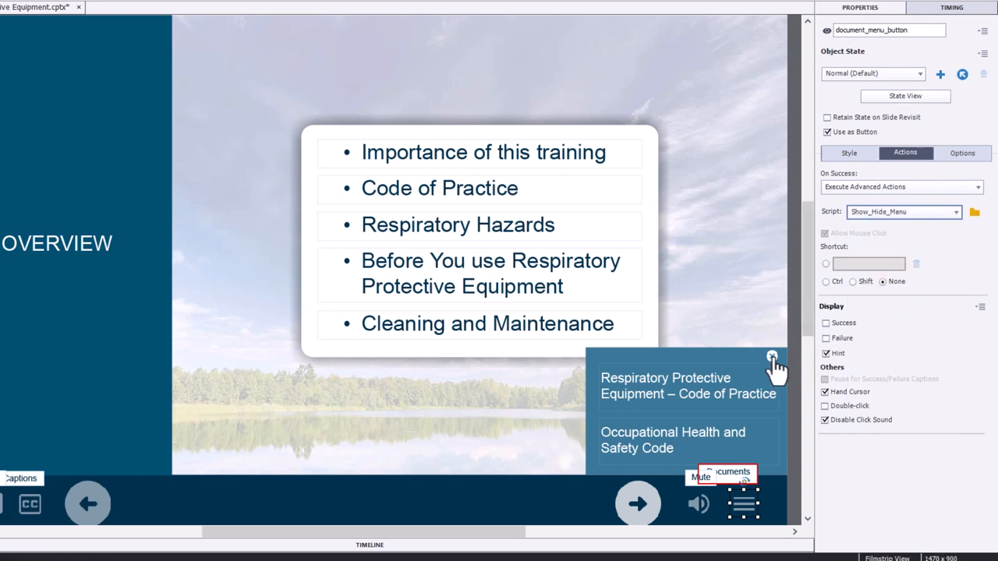
{"action": "mouse_move", "coordinate": [772, 357]}
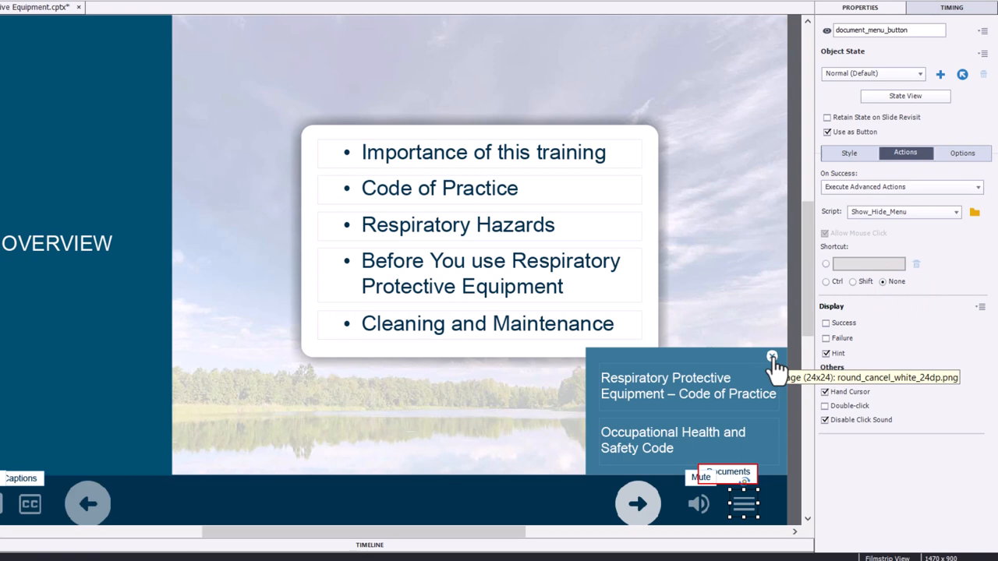
{"action": "mouse_move", "coordinate": [774, 357]}
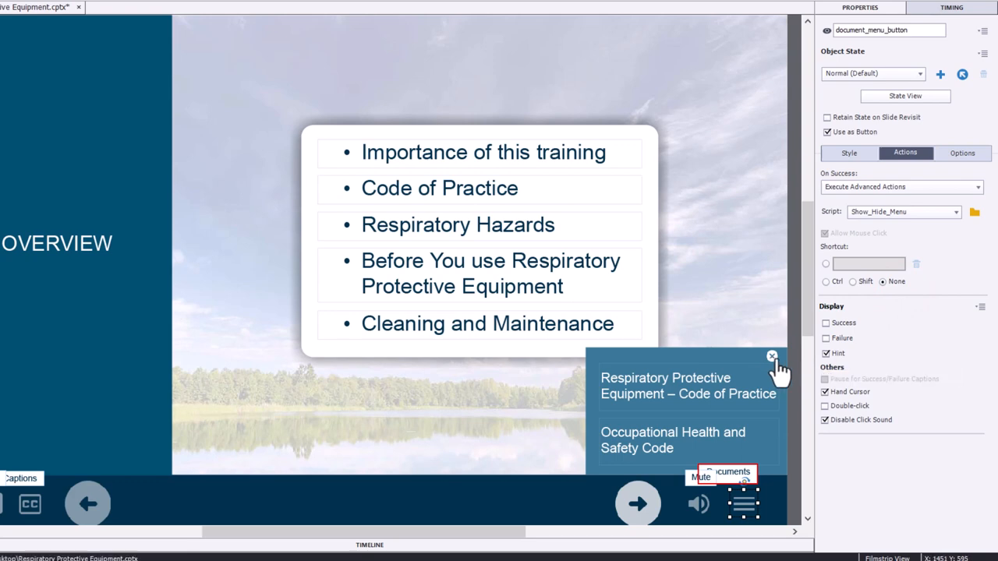
{"action": "mouse_move", "coordinate": [732, 429]}
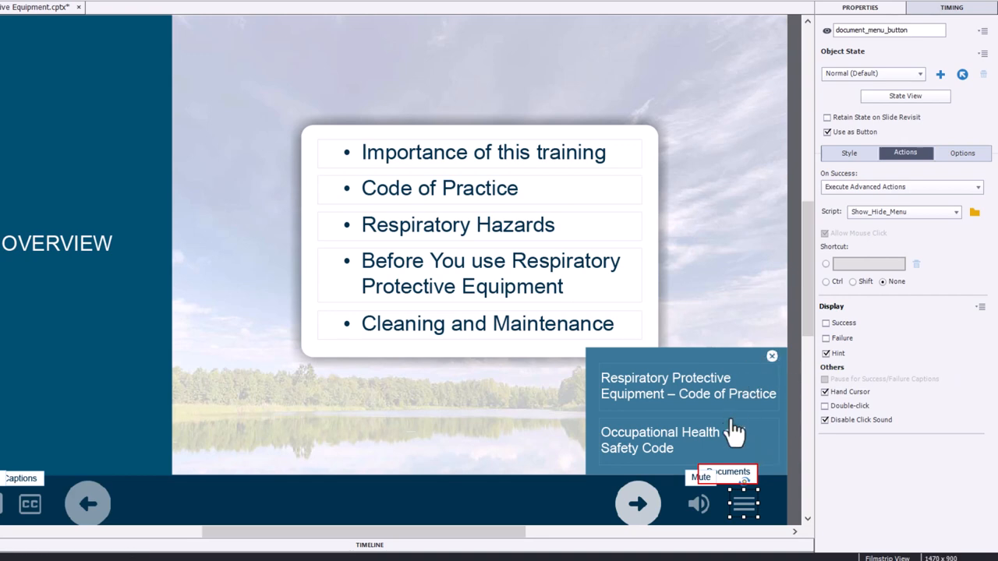
{"action": "mouse_move", "coordinate": [772, 355]}
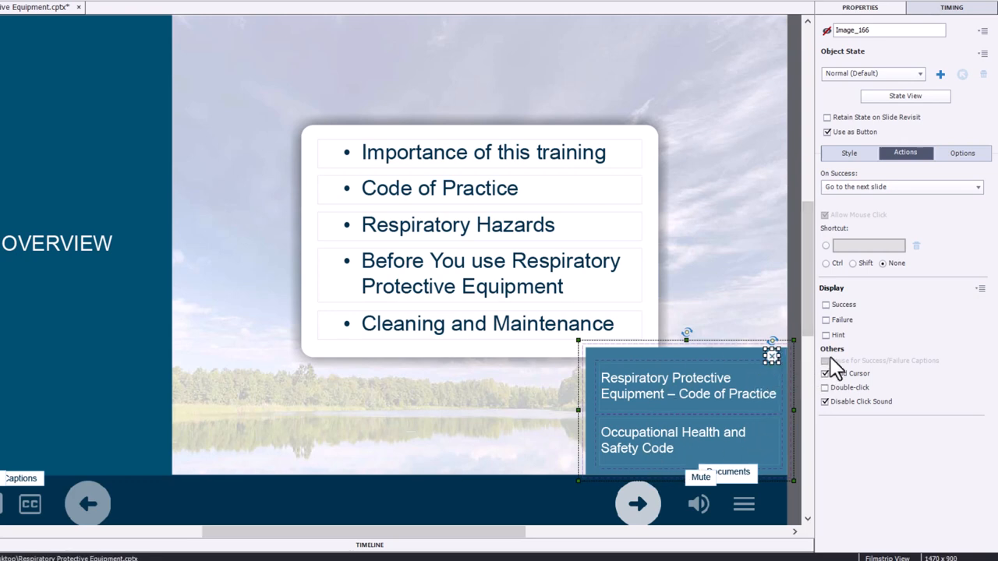
Set the close icon Image_166's On Success to Execute Advanced Actions running Show_Hide_Menu.
{"action": "left_click", "coordinate": [902, 187]}
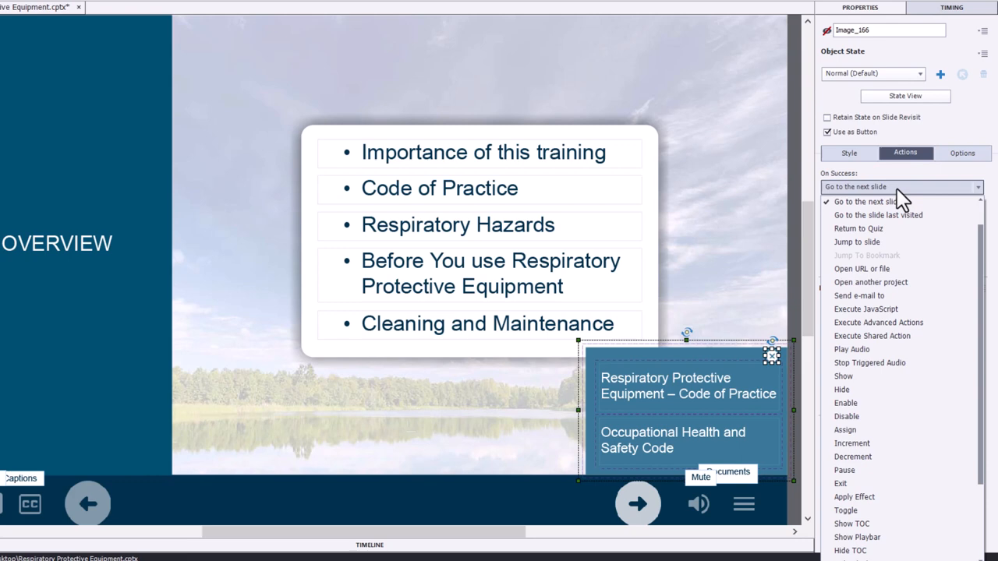
{"action": "mouse_move", "coordinate": [904, 322]}
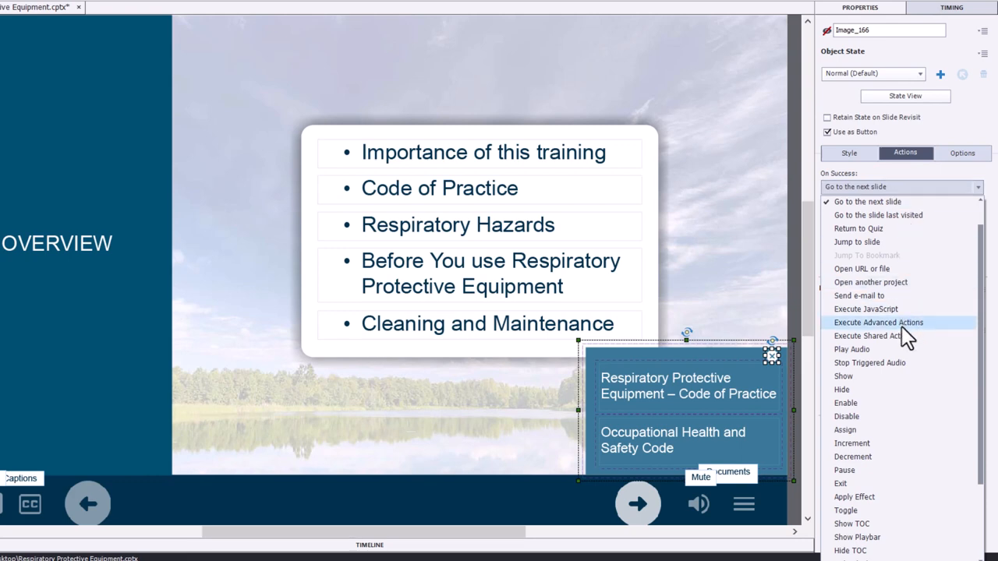
{"action": "left_click", "coordinate": [880, 321]}
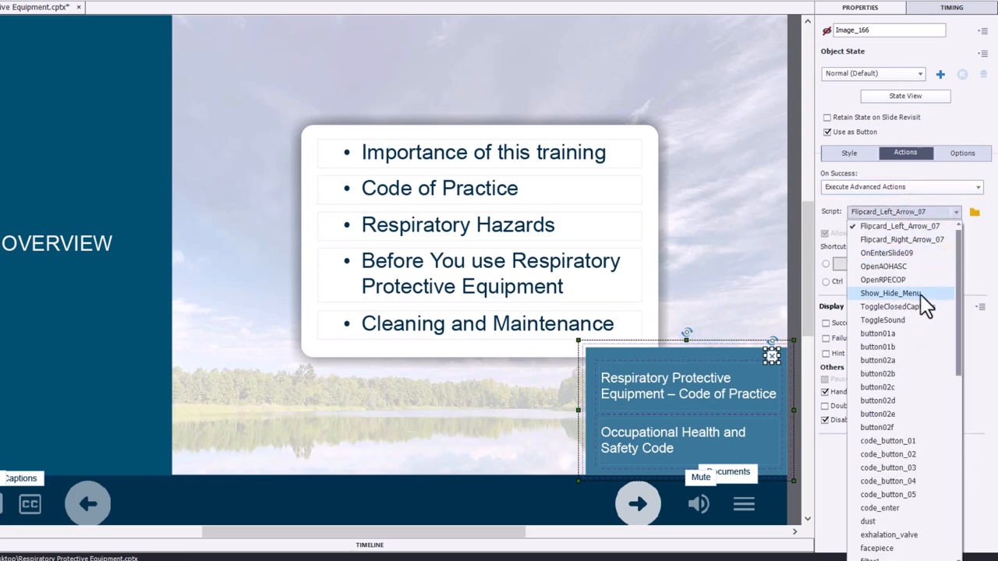
{"action": "left_click", "coordinate": [889, 293]}
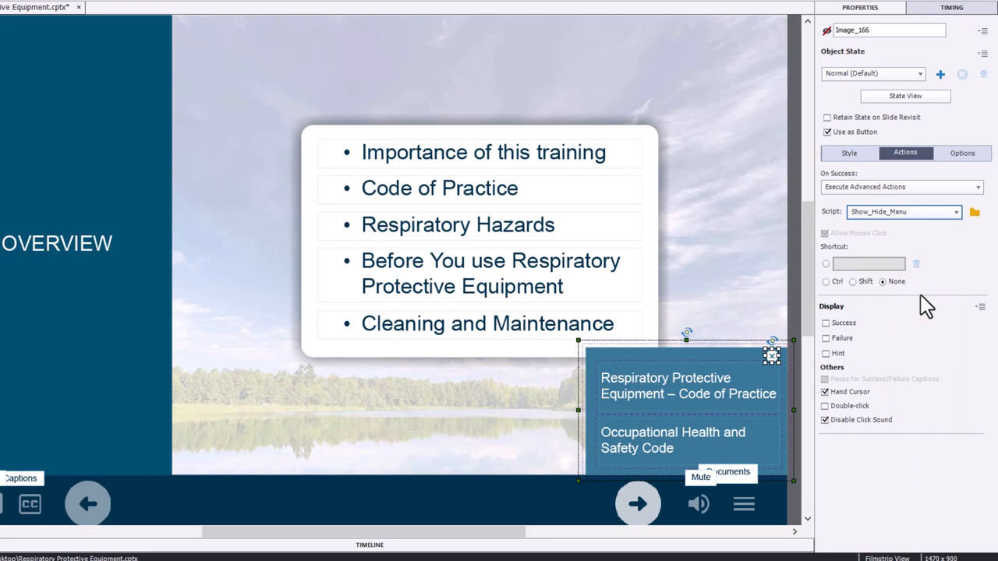
{"action": "mouse_move", "coordinate": [901, 265]}
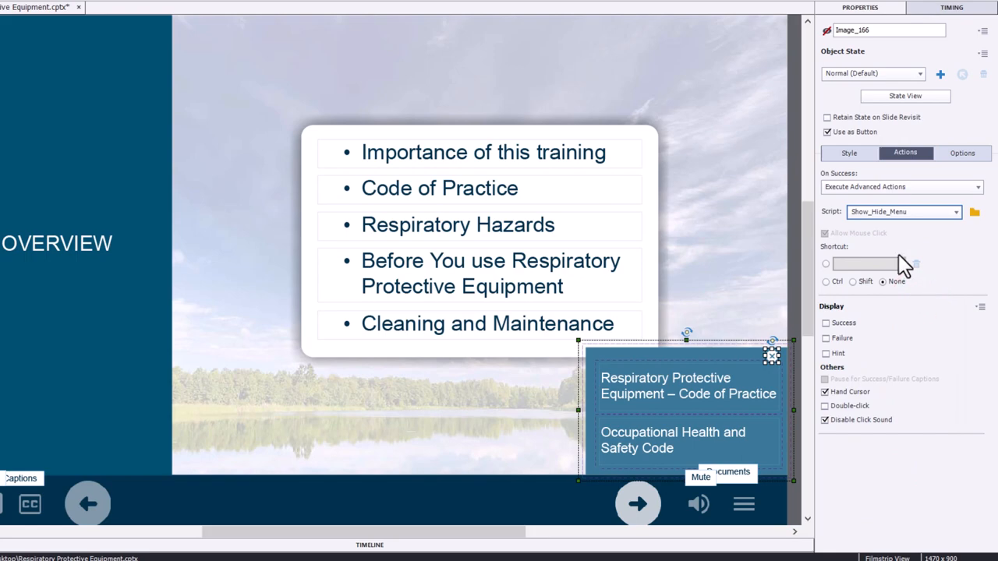
{"action": "left_click", "coordinate": [496, 44]}
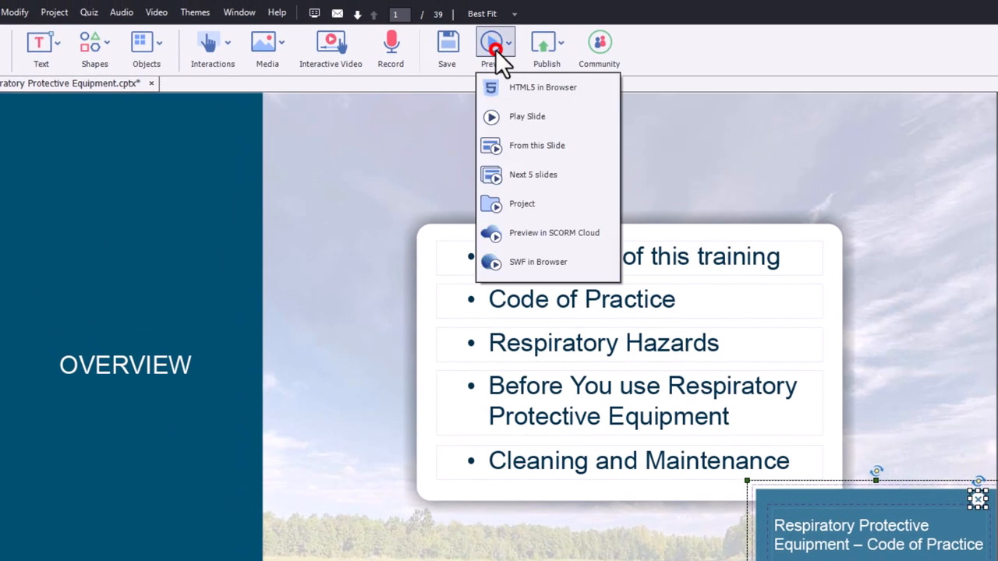
Preview as HTML5 in browser and toggle the documents menu open and closed with the button and close icon.
{"action": "left_click", "coordinate": [543, 88]}
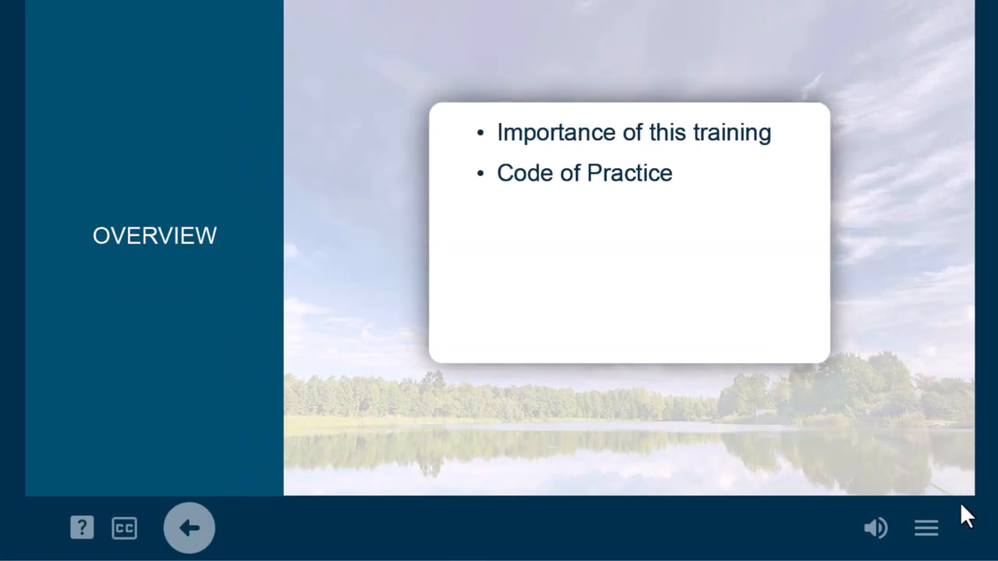
{"action": "mouse_move", "coordinate": [927, 528]}
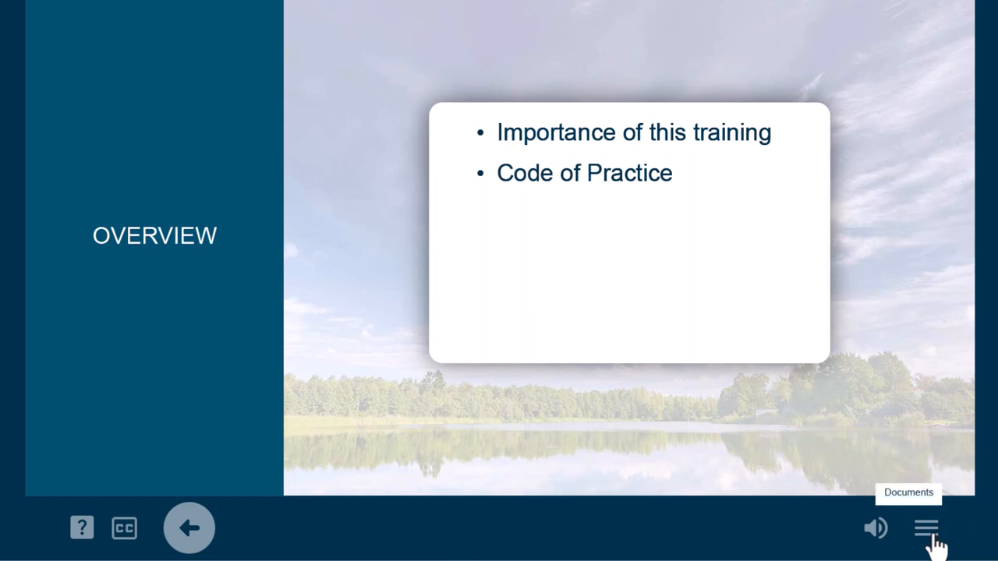
{"action": "left_click", "coordinate": [926, 527]}
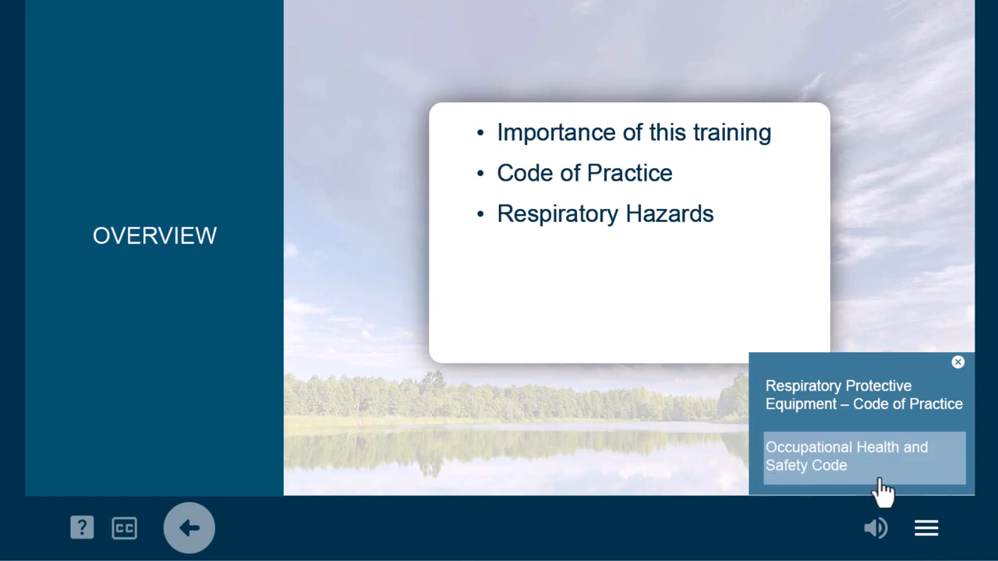
{"action": "left_click", "coordinate": [845, 455]}
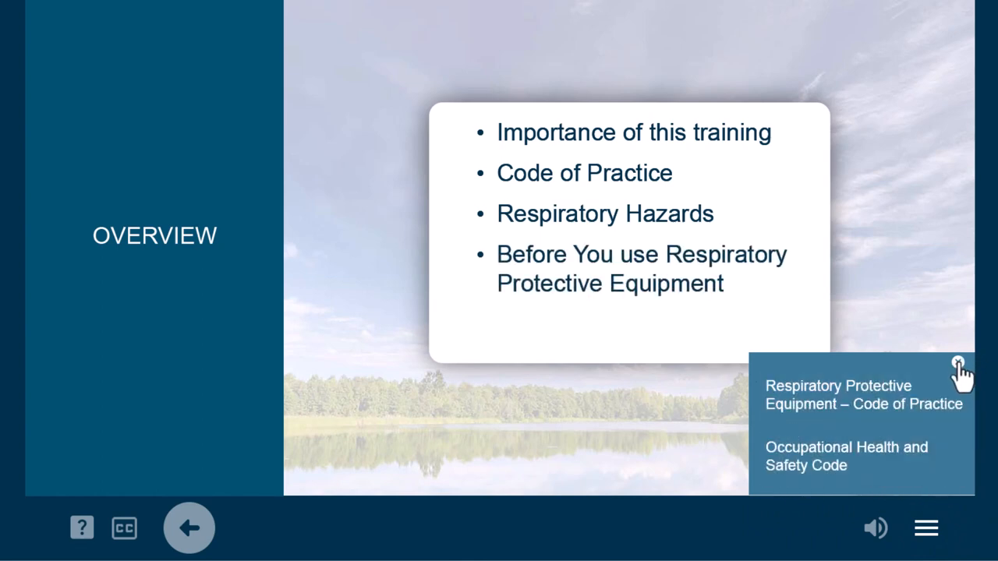
{"action": "left_click", "coordinate": [958, 363]}
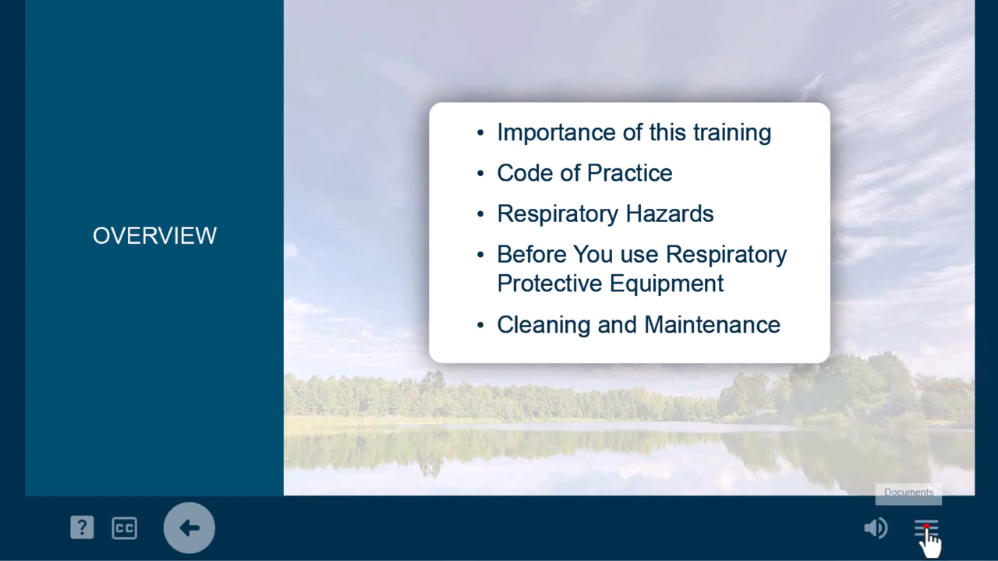
{"action": "left_click", "coordinate": [926, 527]}
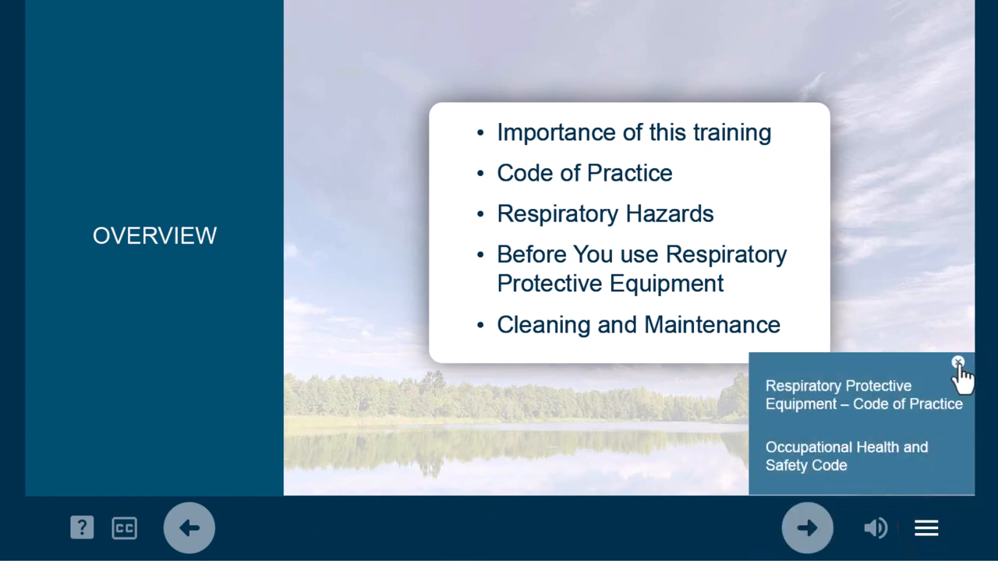
{"action": "left_click", "coordinate": [807, 527]}
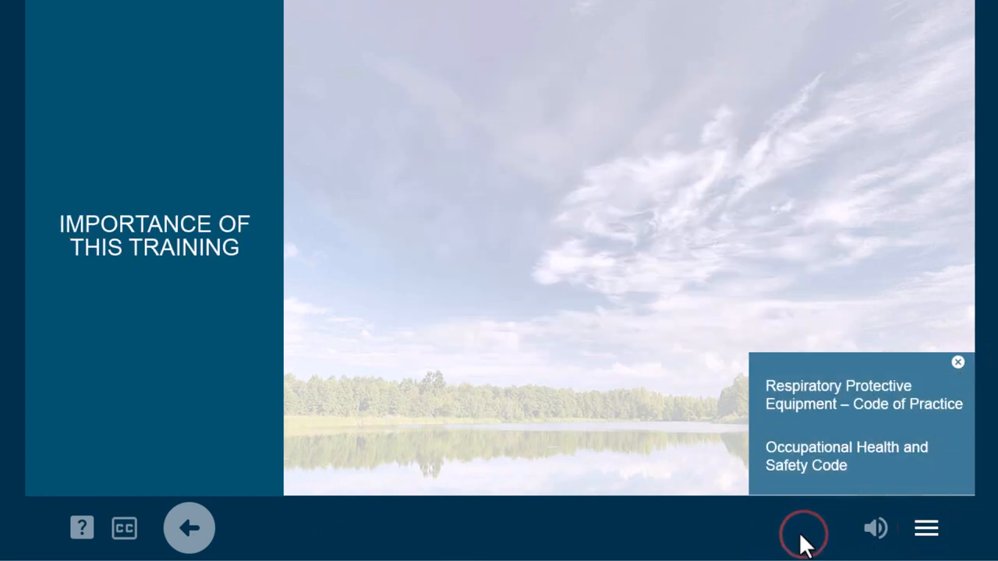